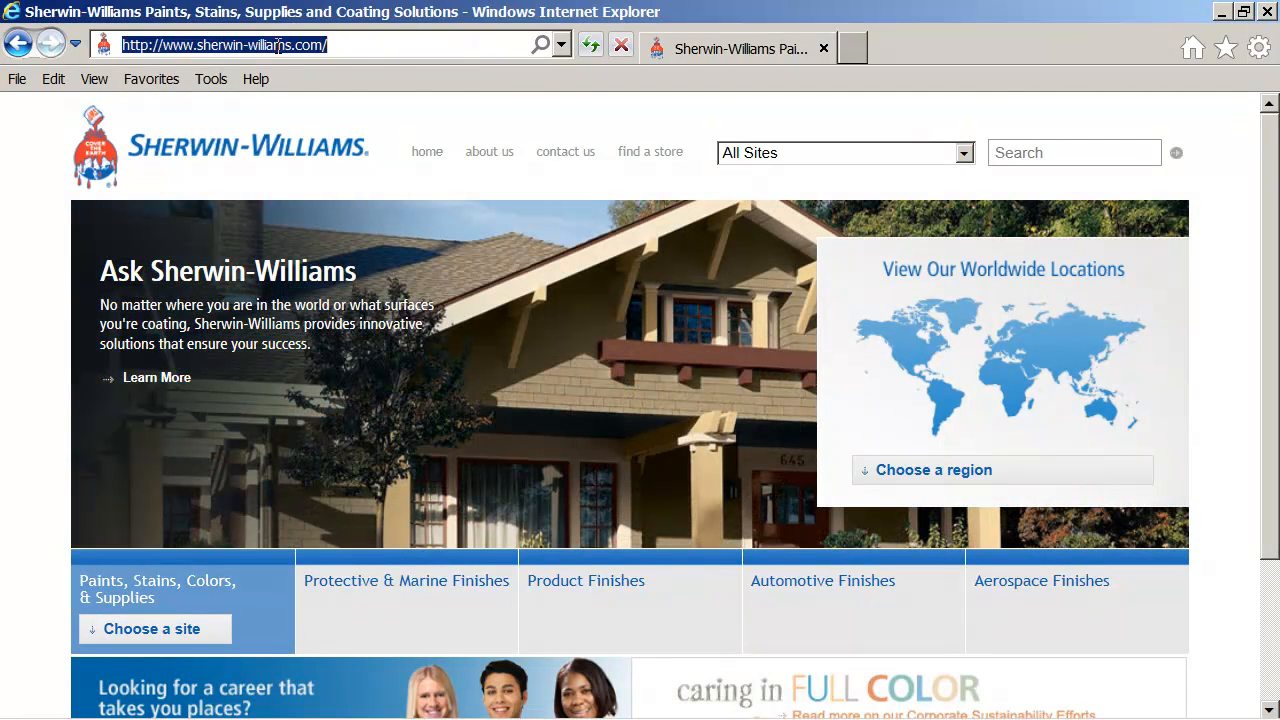
pyautogui.moveTo(446, 232)
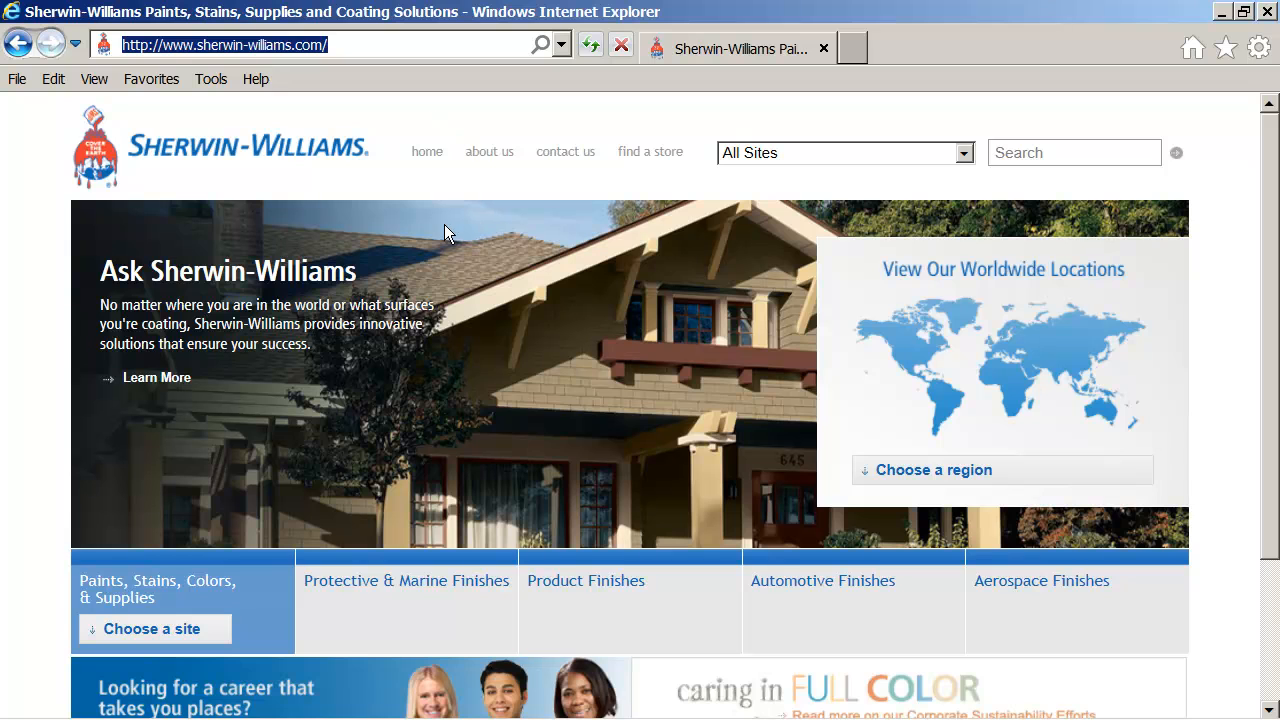
pyautogui.moveTo(532, 278)
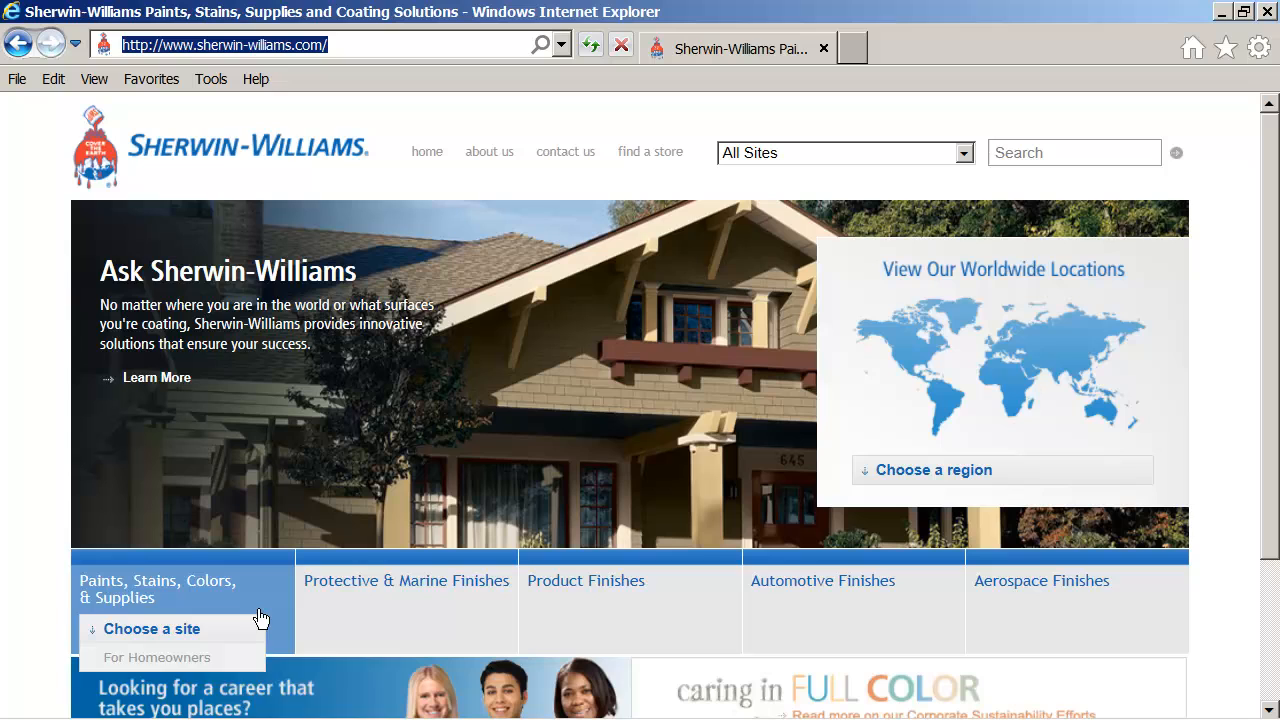
# Choose the 'For Architects, Specifiers & Designers' site from the audience site list.
pyautogui.click(152, 628)
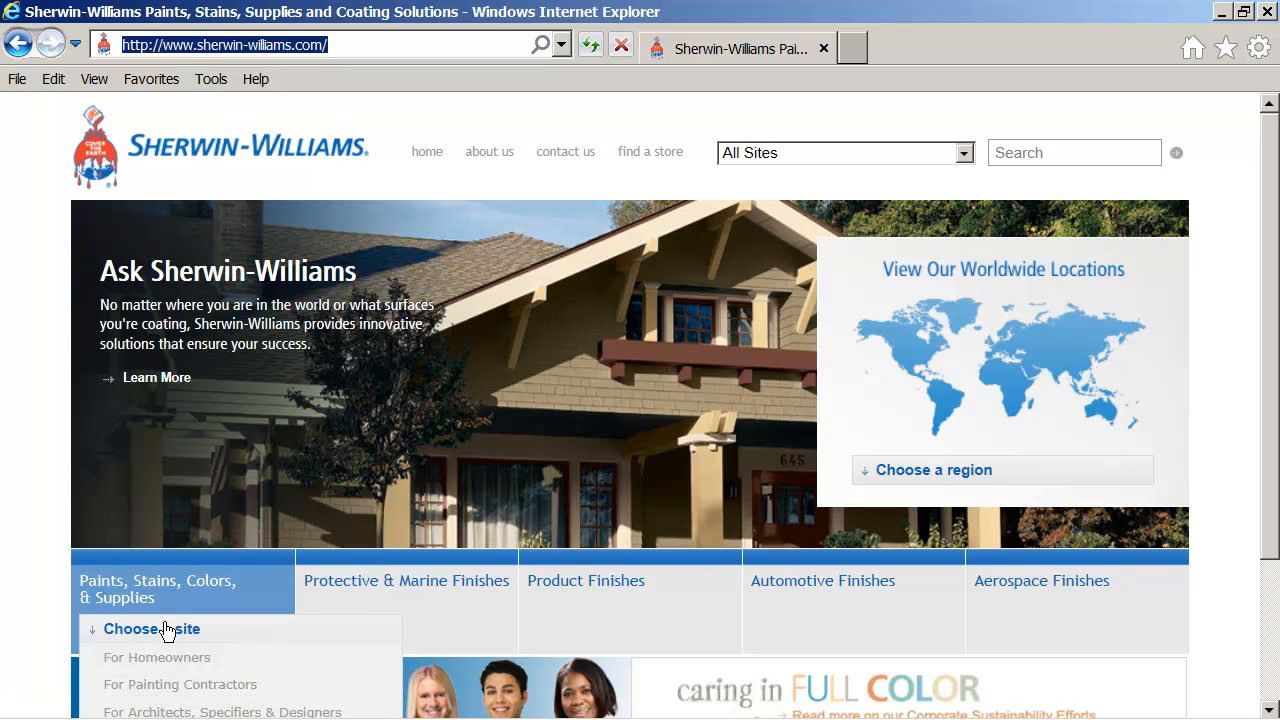
pyautogui.scroll(-3)
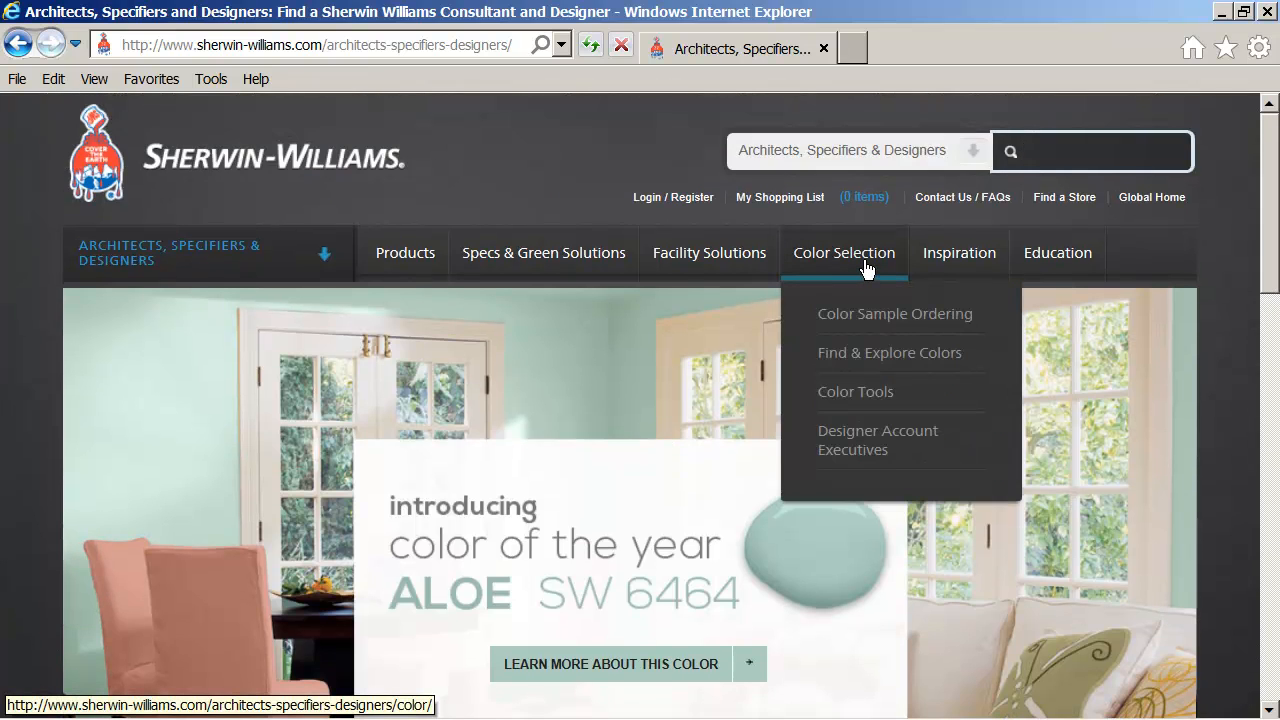
pyautogui.moveTo(878, 356)
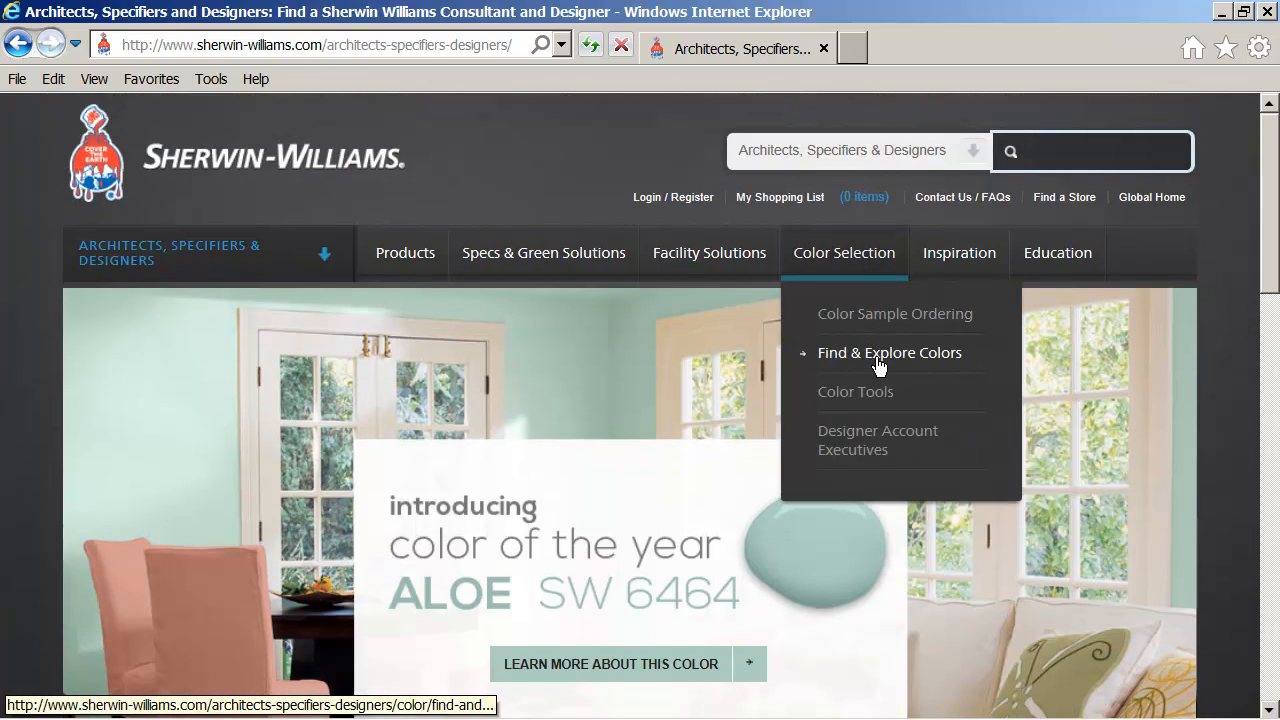
# Go to Find & Explore Colors and scroll down to the Paint Colors by Family link.
pyautogui.click(888, 352)
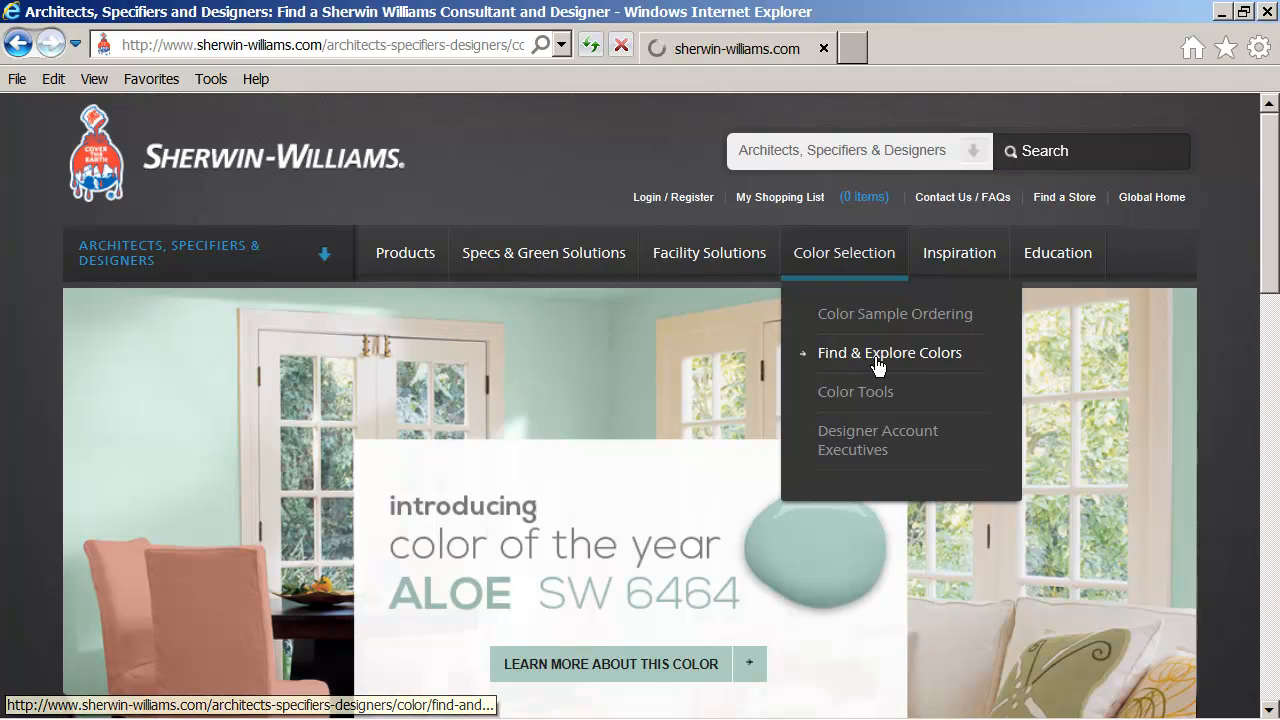
pyautogui.click(888, 352)
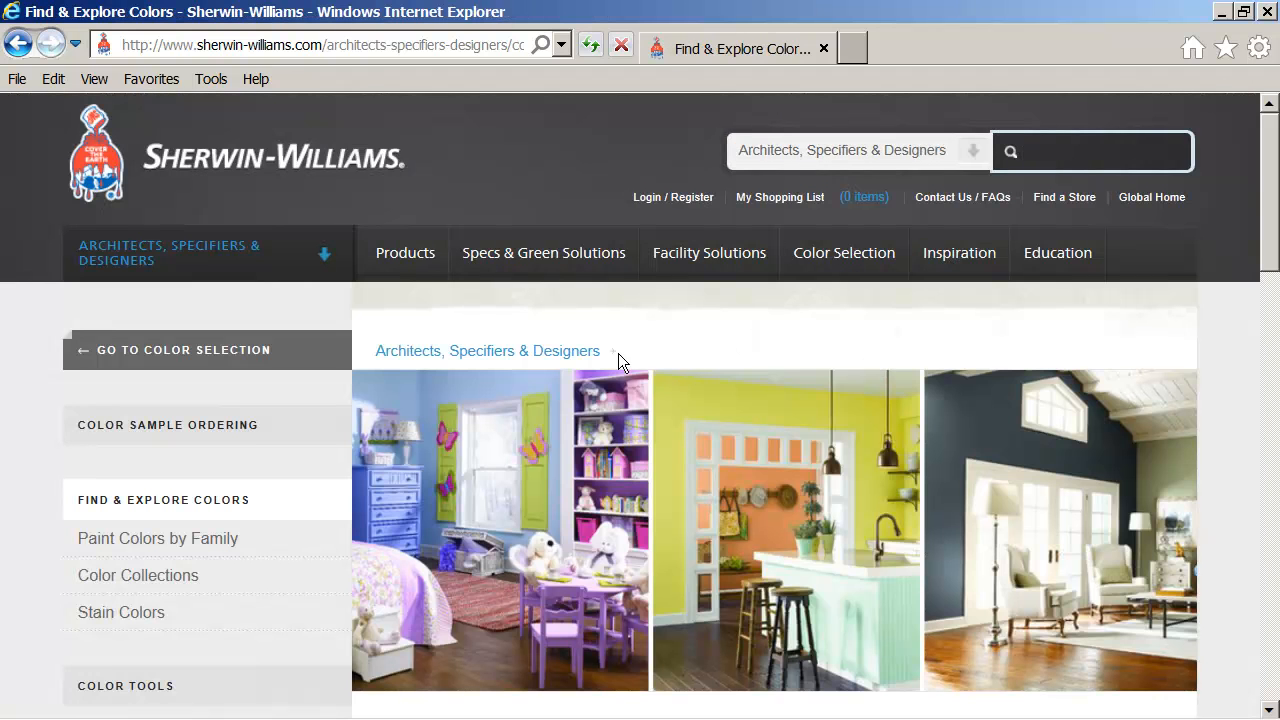
pyautogui.scroll(-3)
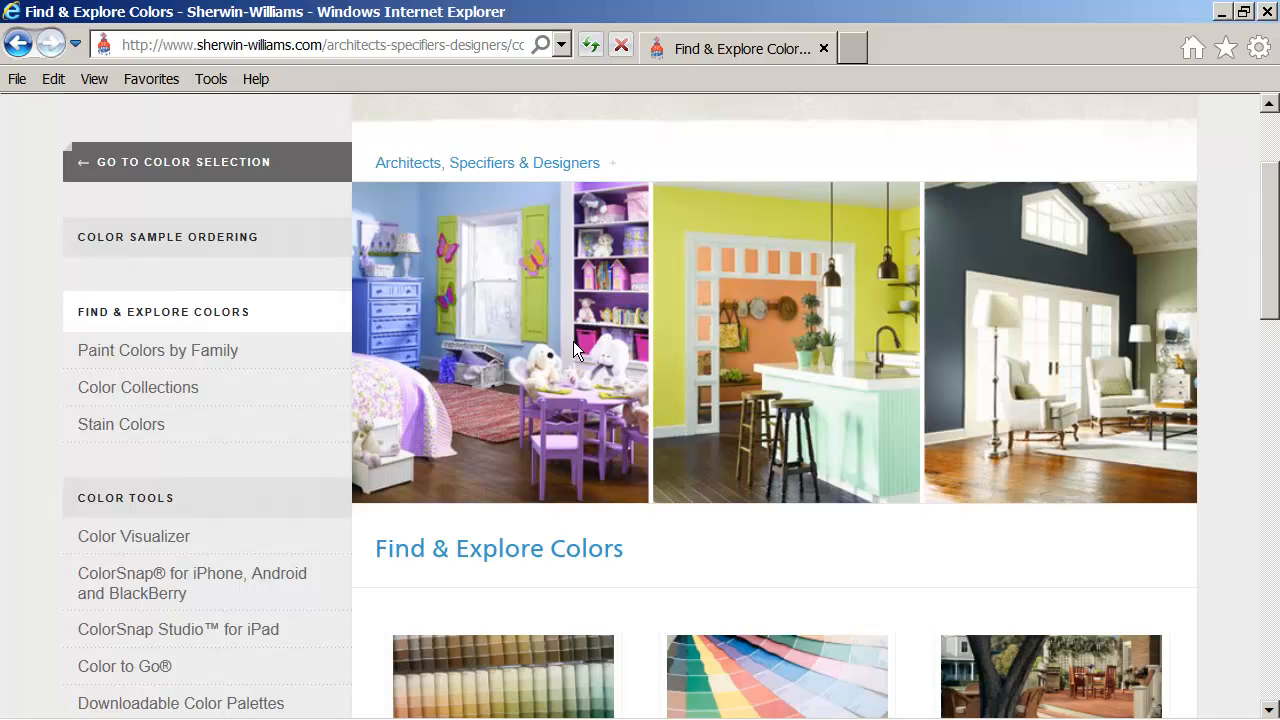
pyautogui.scroll(-3)
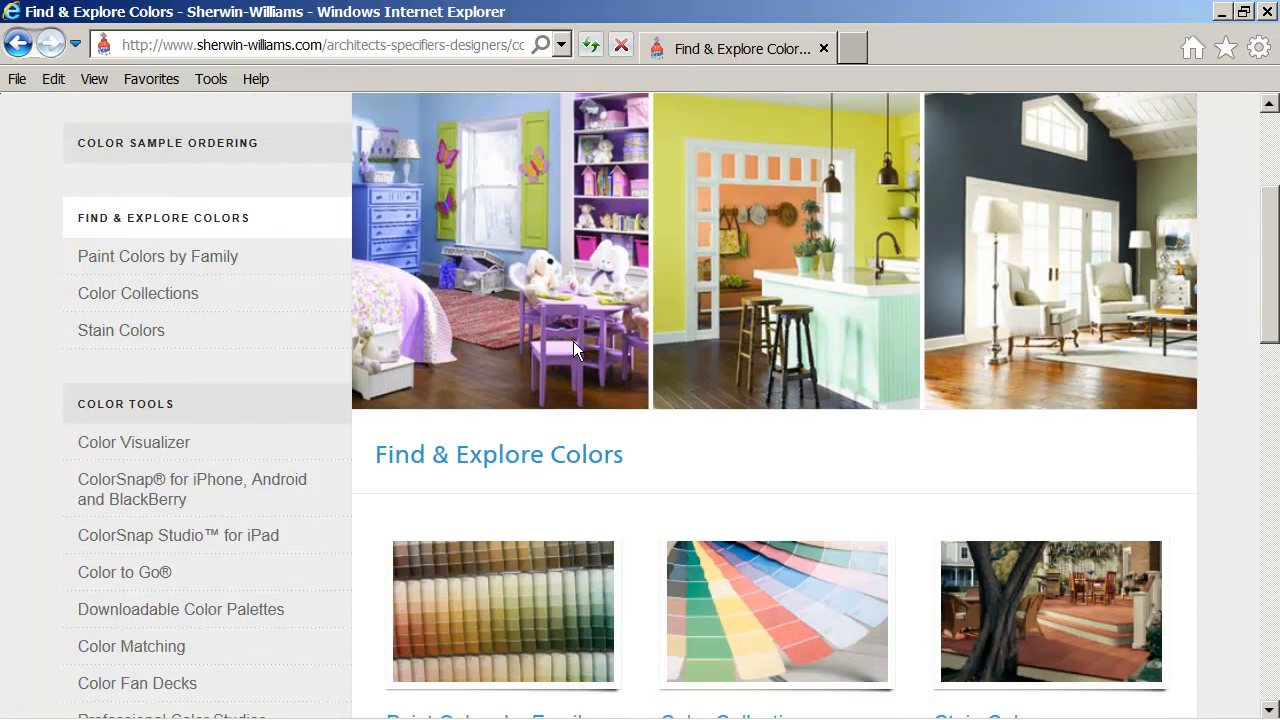
pyautogui.scroll(-3)
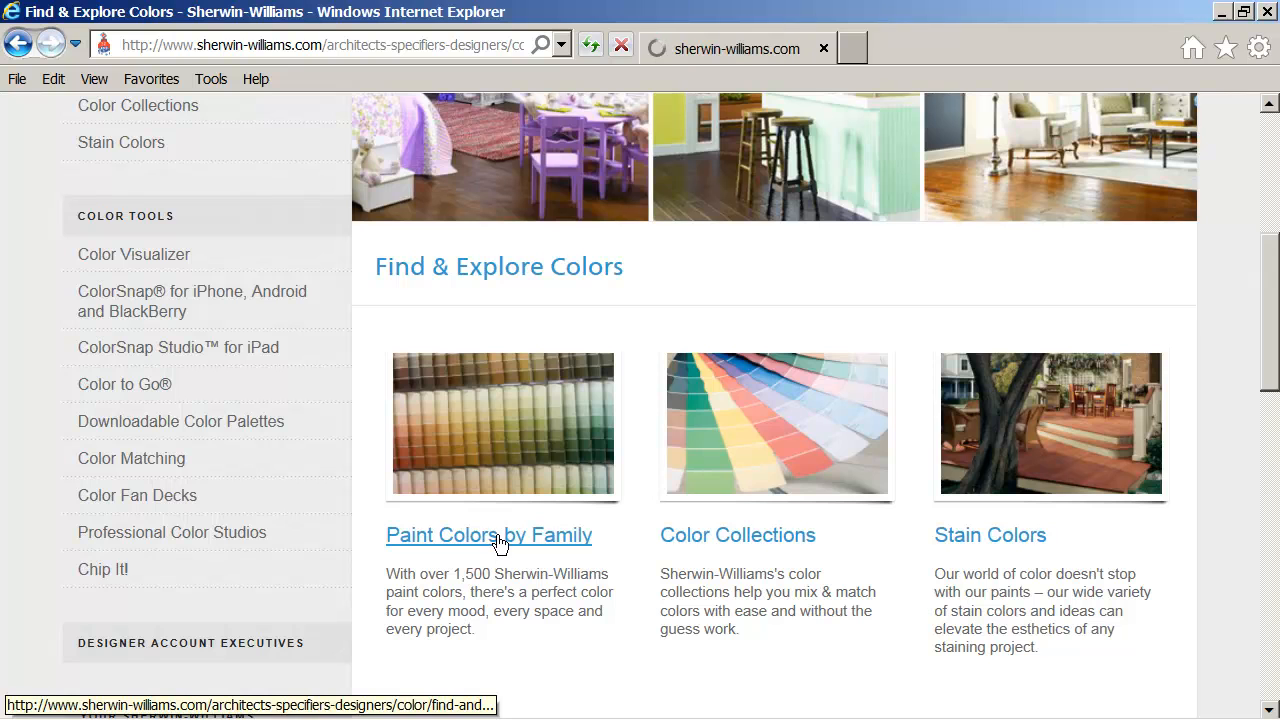
# Go to Paint Colors by Family and scroll toward the Blues swatches.
pyautogui.click(488, 536)
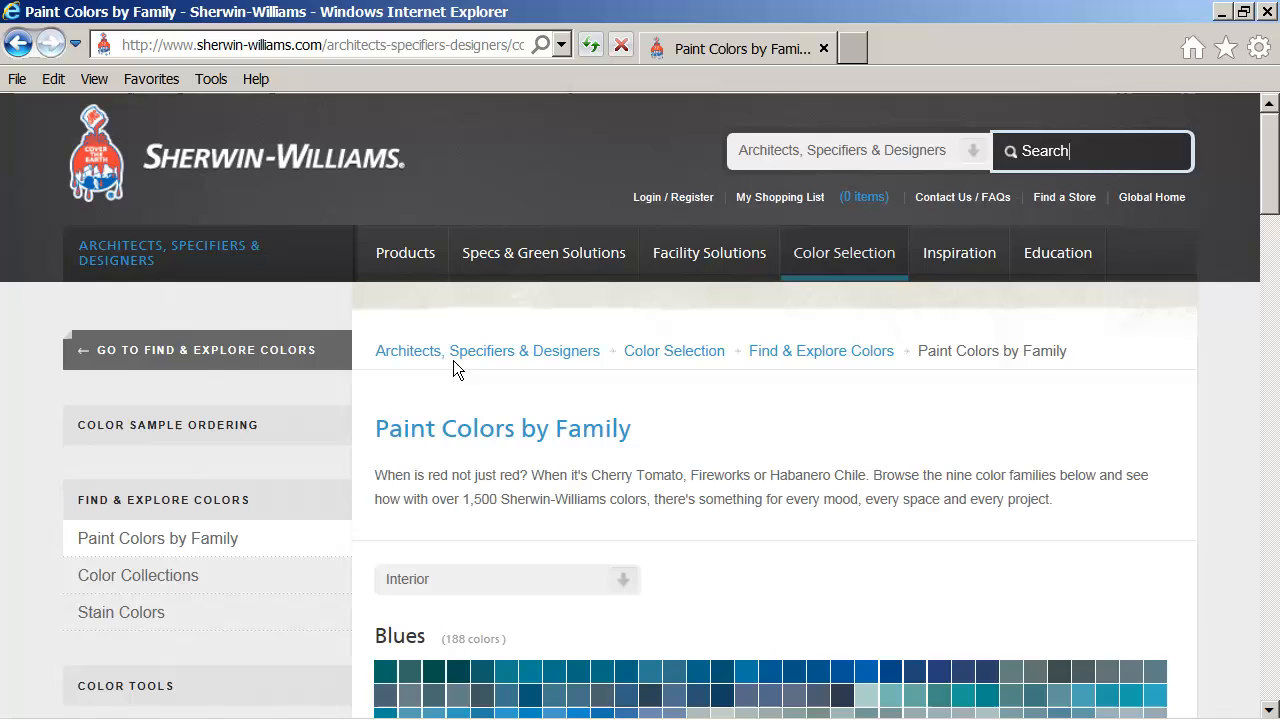
pyautogui.scroll(-3)
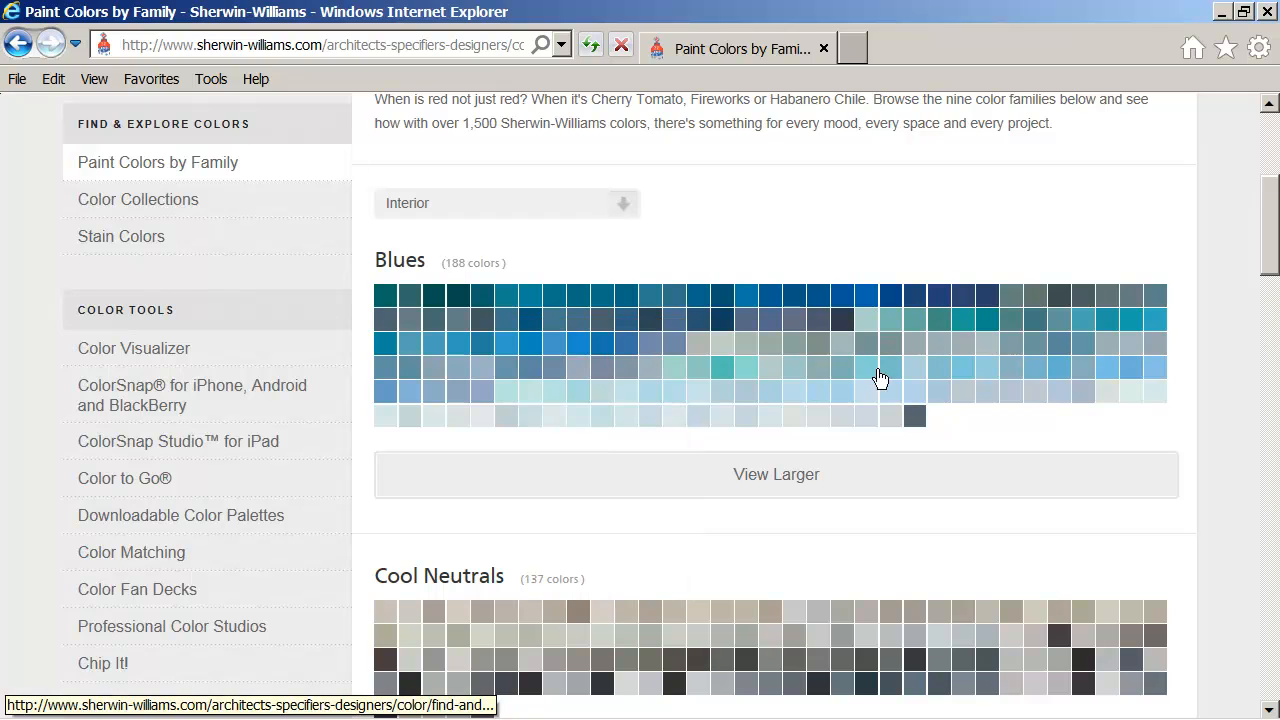
pyautogui.moveTo(866, 368)
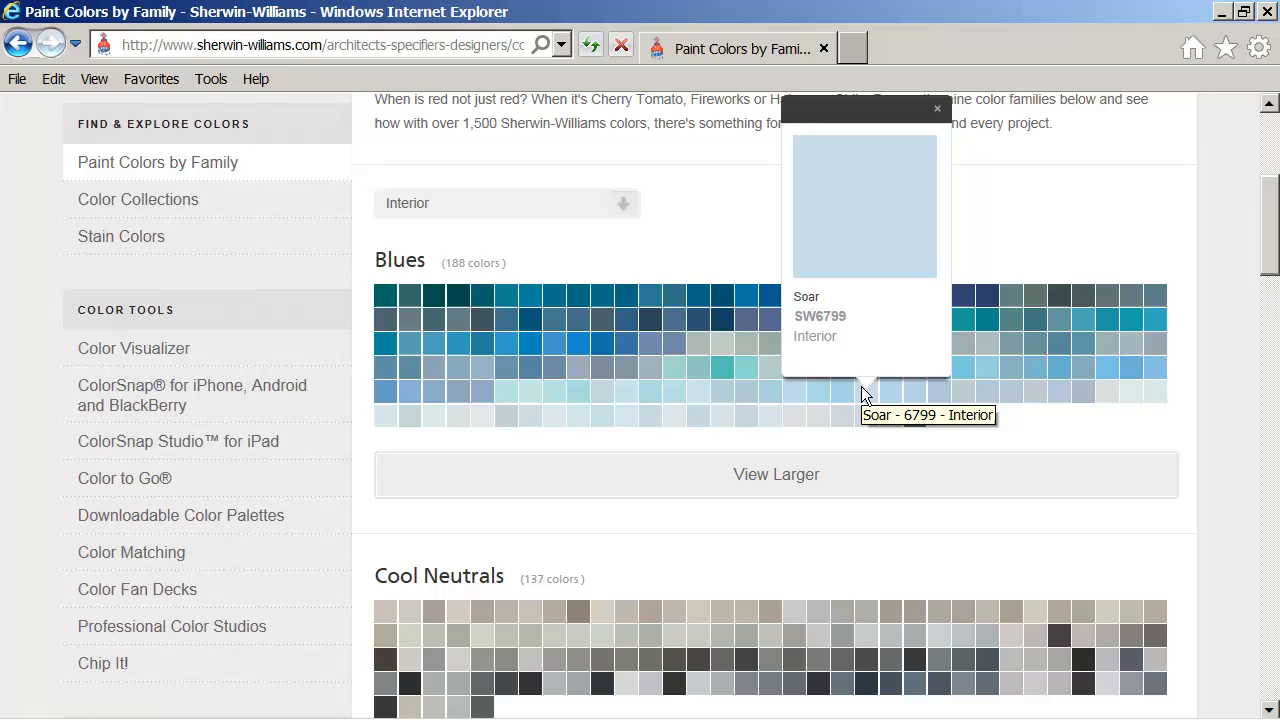
pyautogui.moveTo(866, 424)
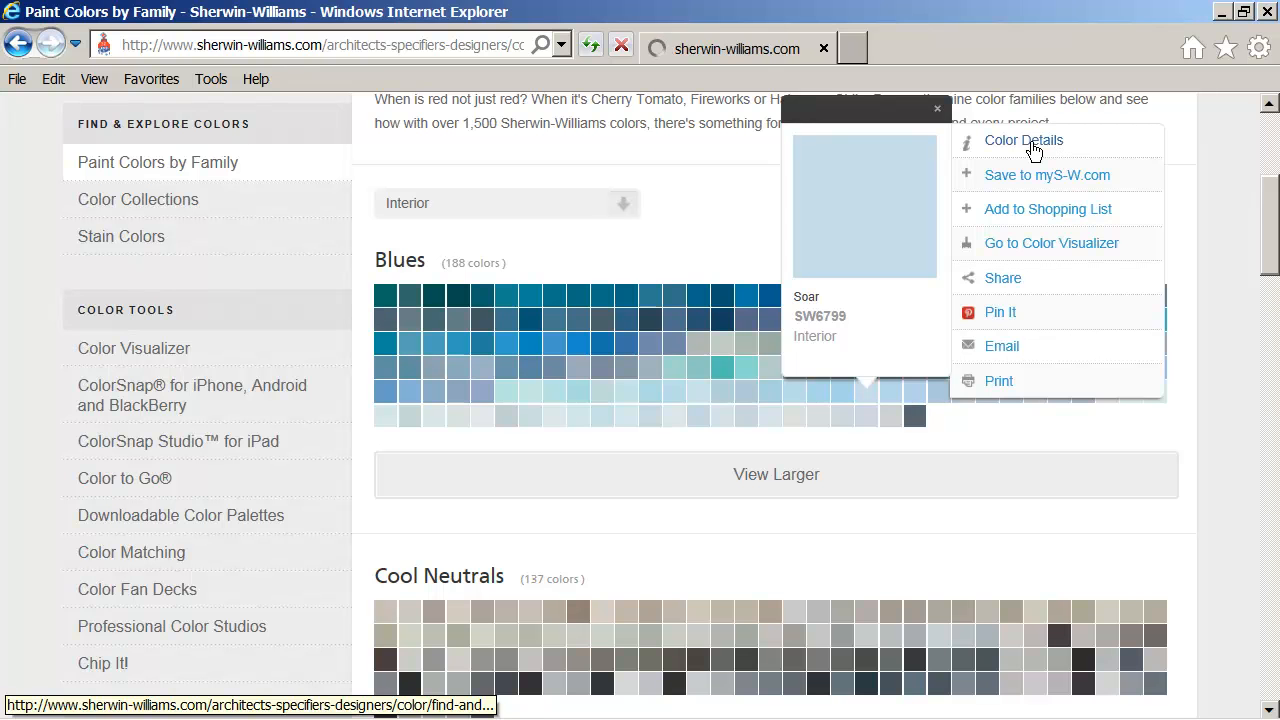
# View the full colour details page for SW 6799 Soar.
pyautogui.click(1024, 140)
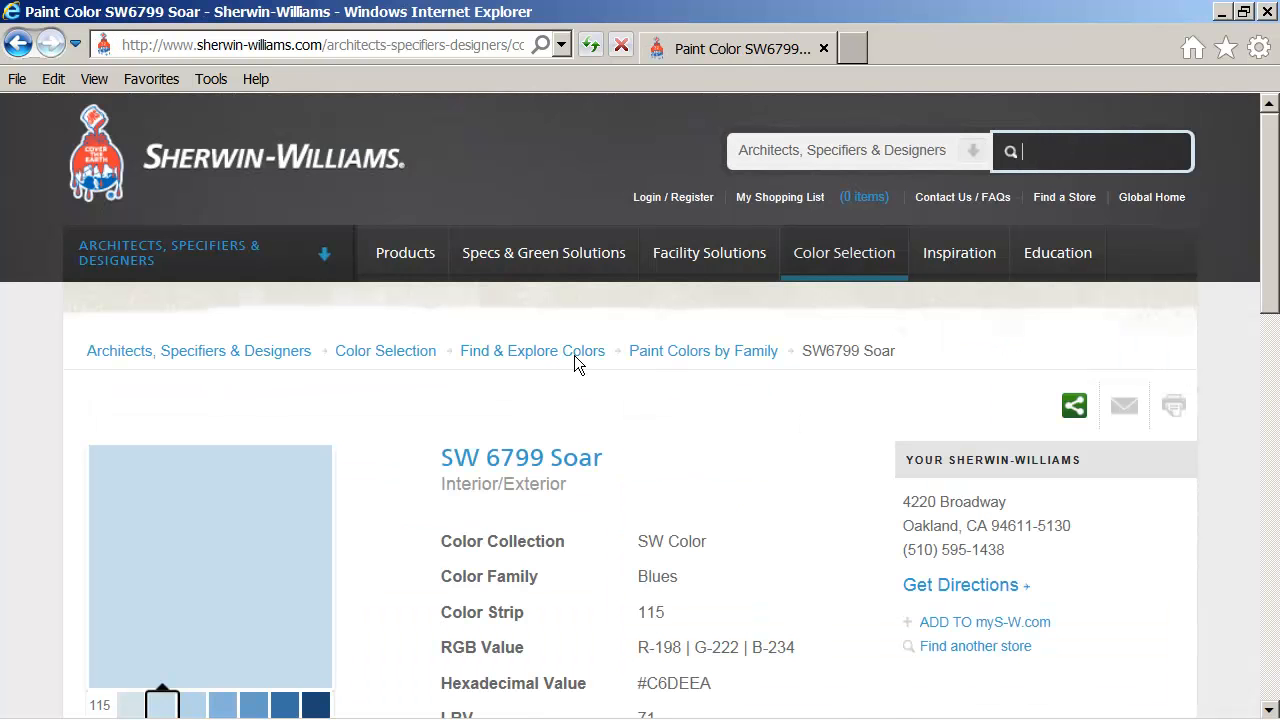
pyautogui.scroll(-3)
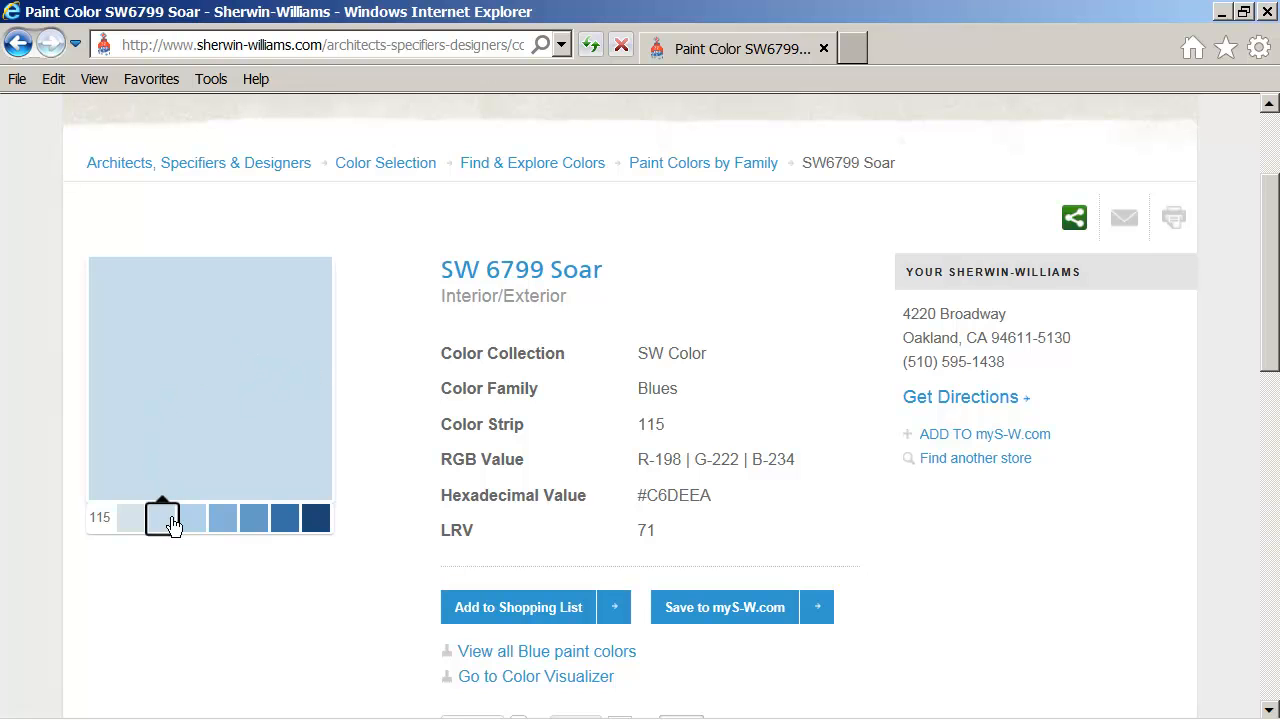
pyautogui.moveTo(162, 520)
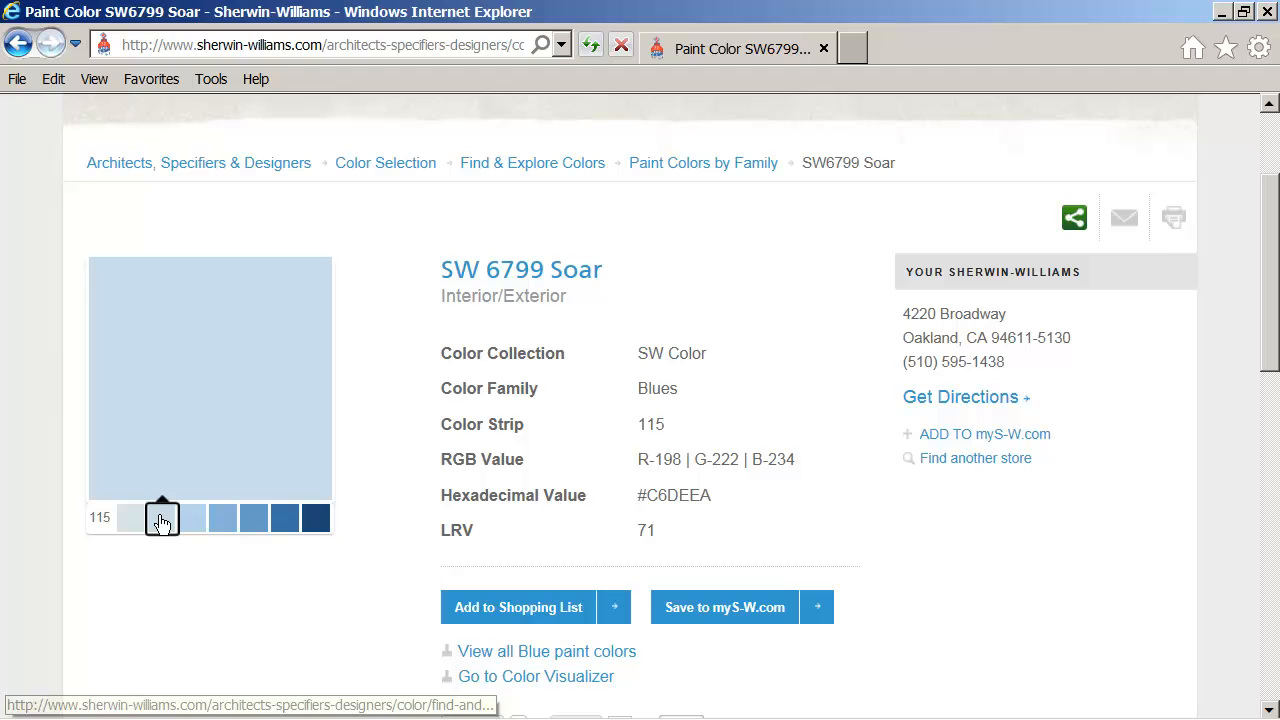
# Preview dark and medium blue strip shades, return to Soar, and reach its RGB value.
pyautogui.click(284, 518)
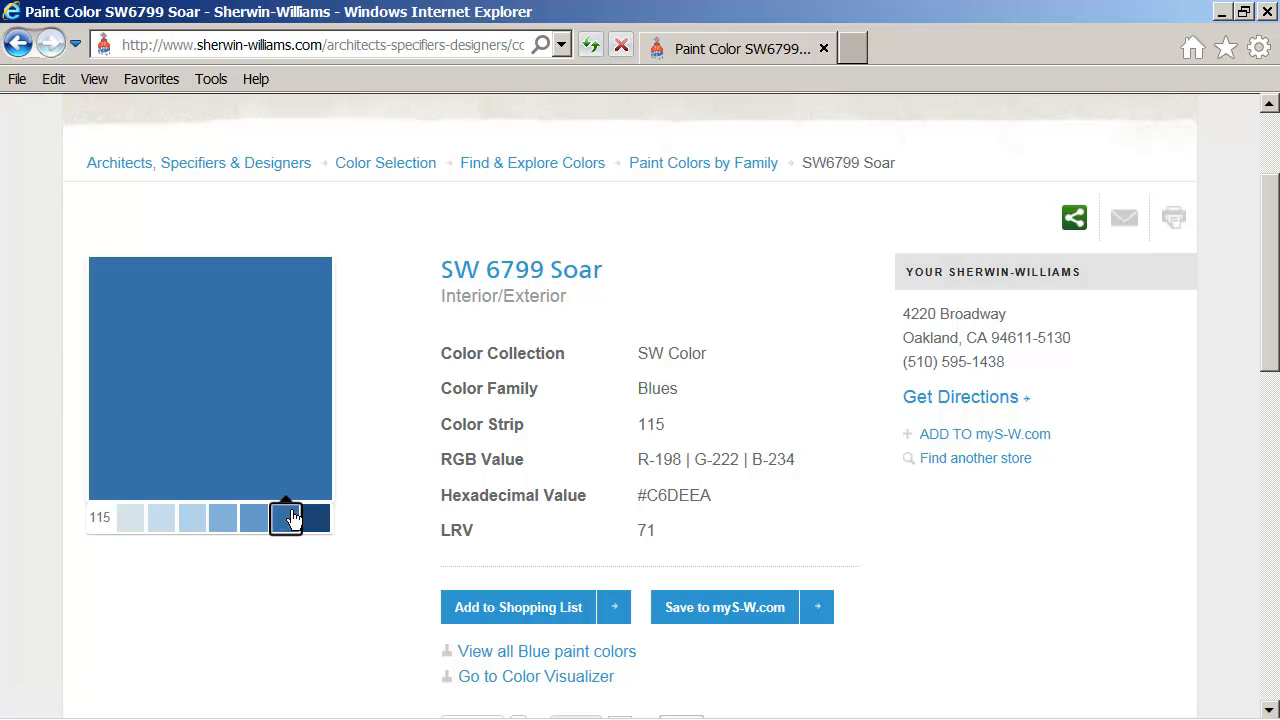
pyautogui.click(160, 518)
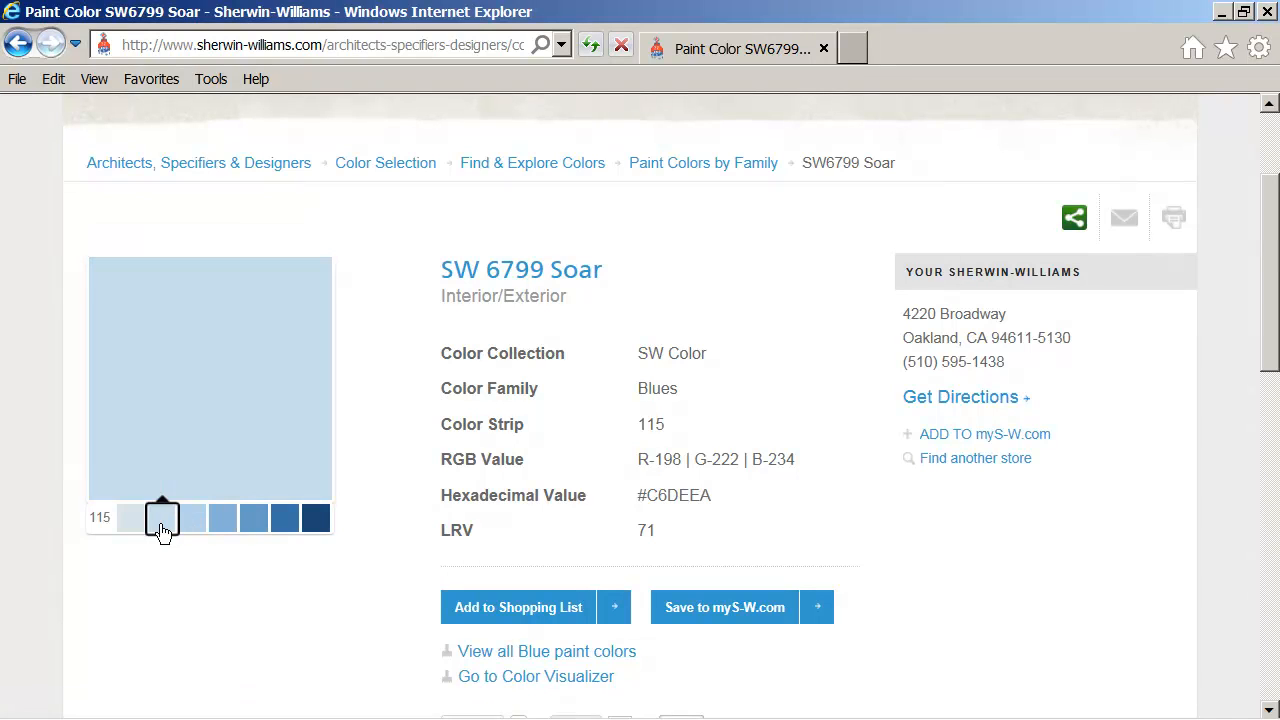
pyautogui.click(224, 518)
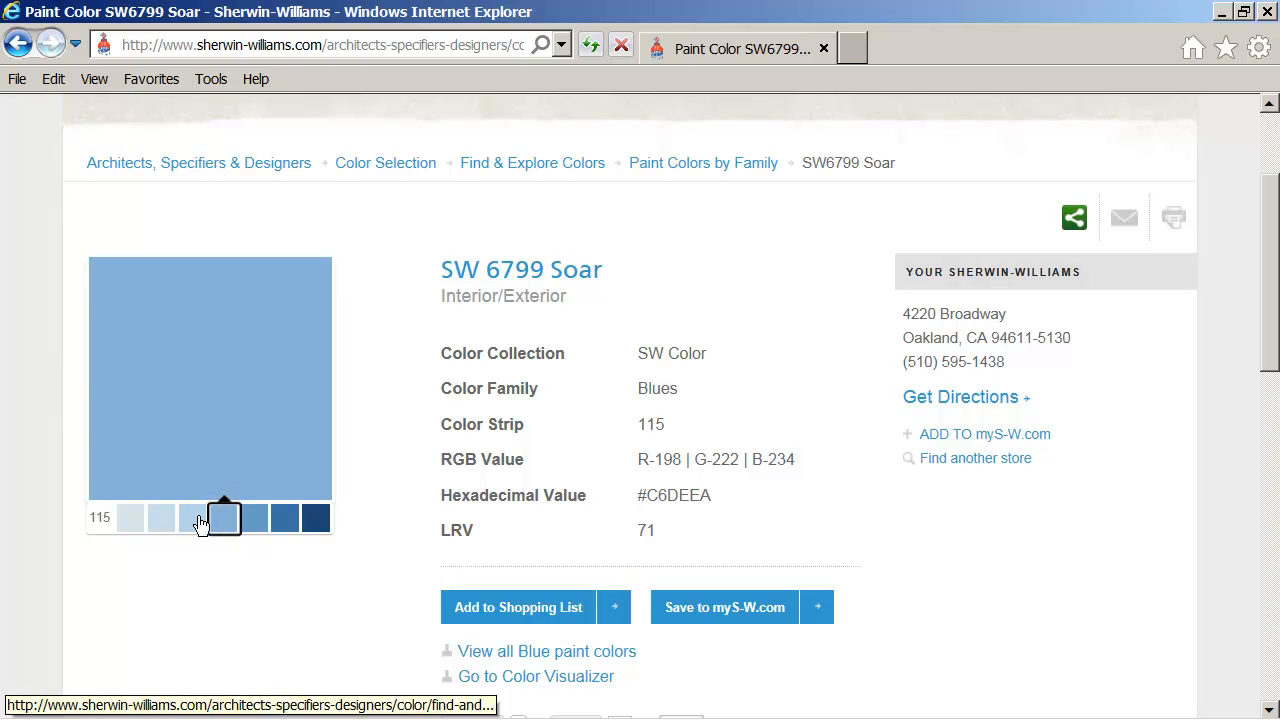
pyautogui.click(192, 518)
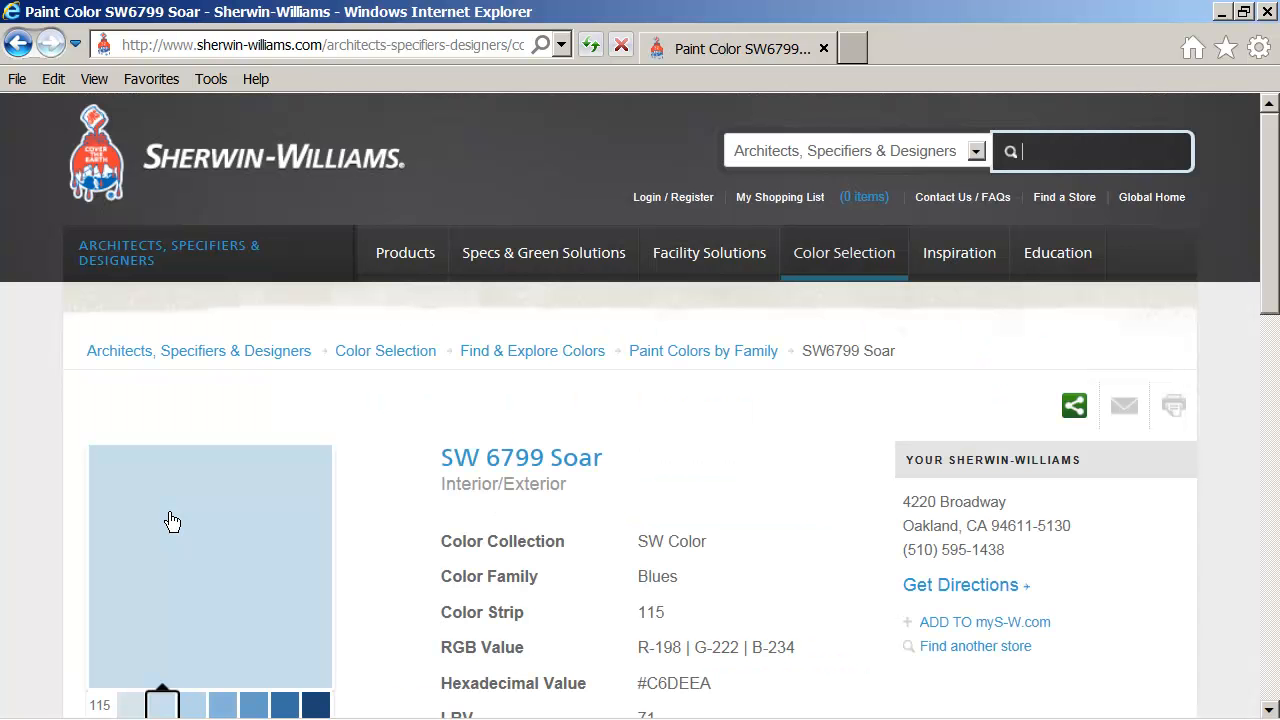
pyautogui.scroll(-3)
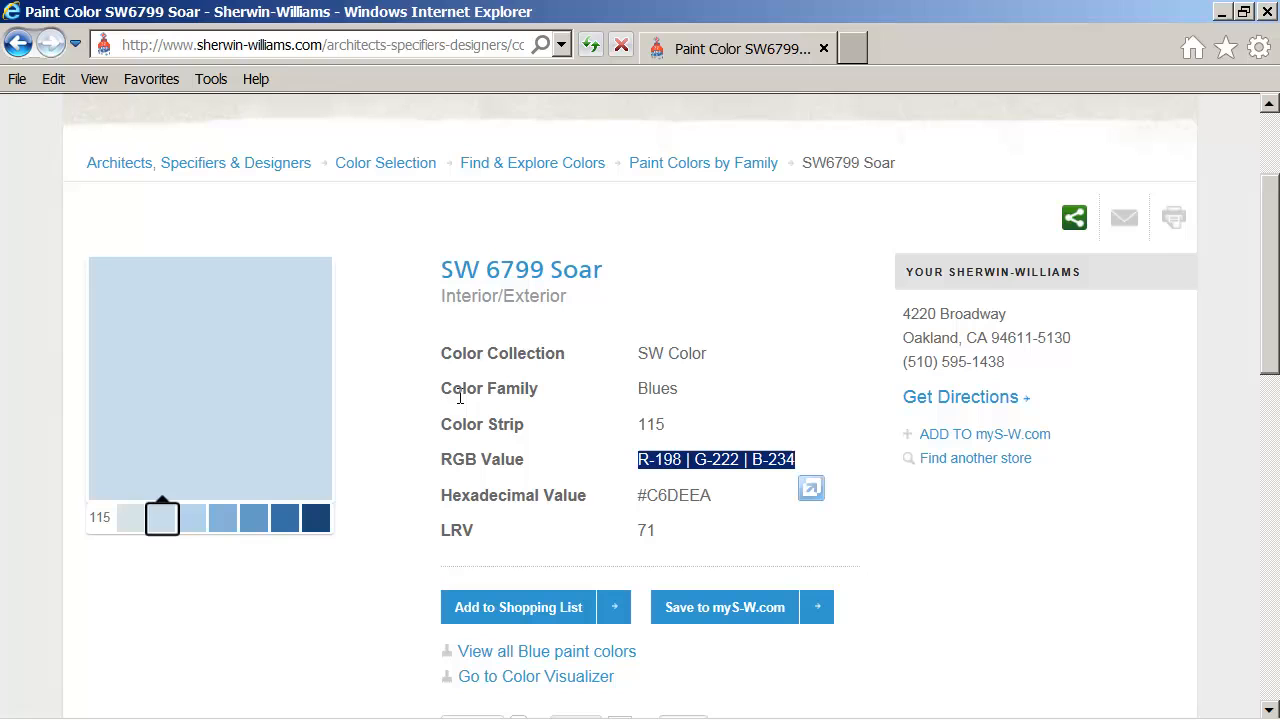
pyautogui.moveTo(200, 412)
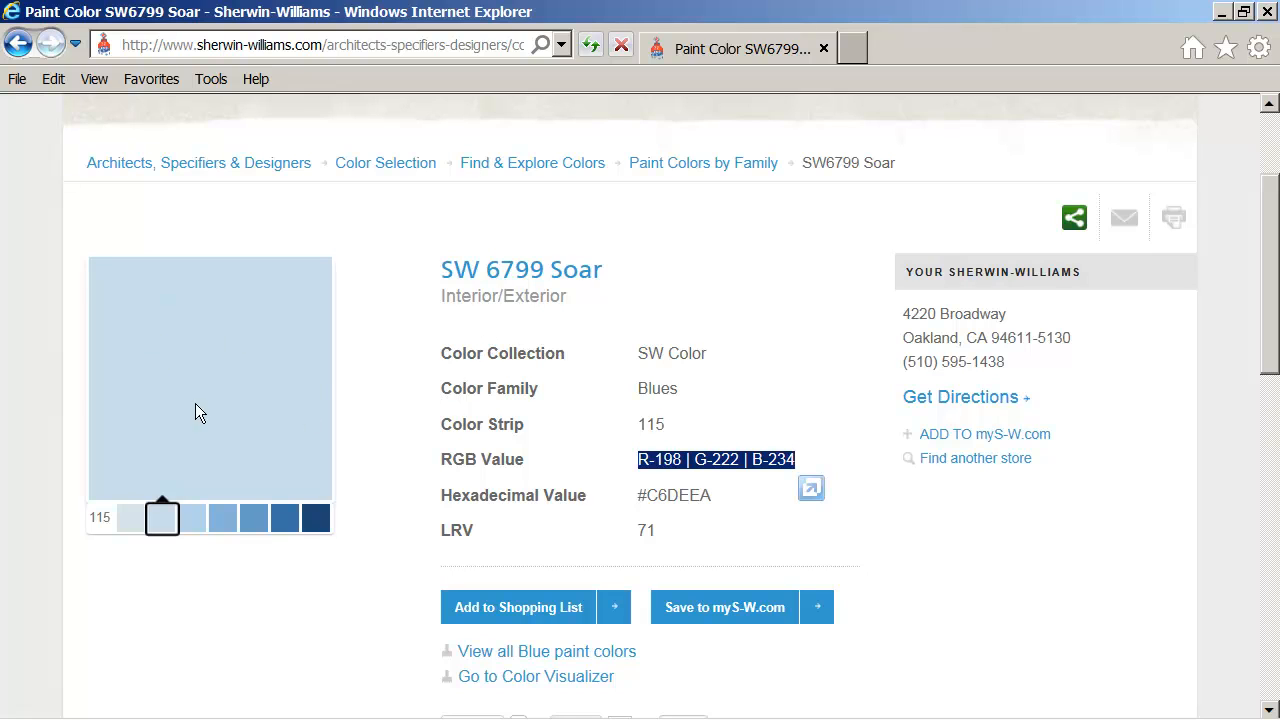
pyautogui.moveTo(408, 398)
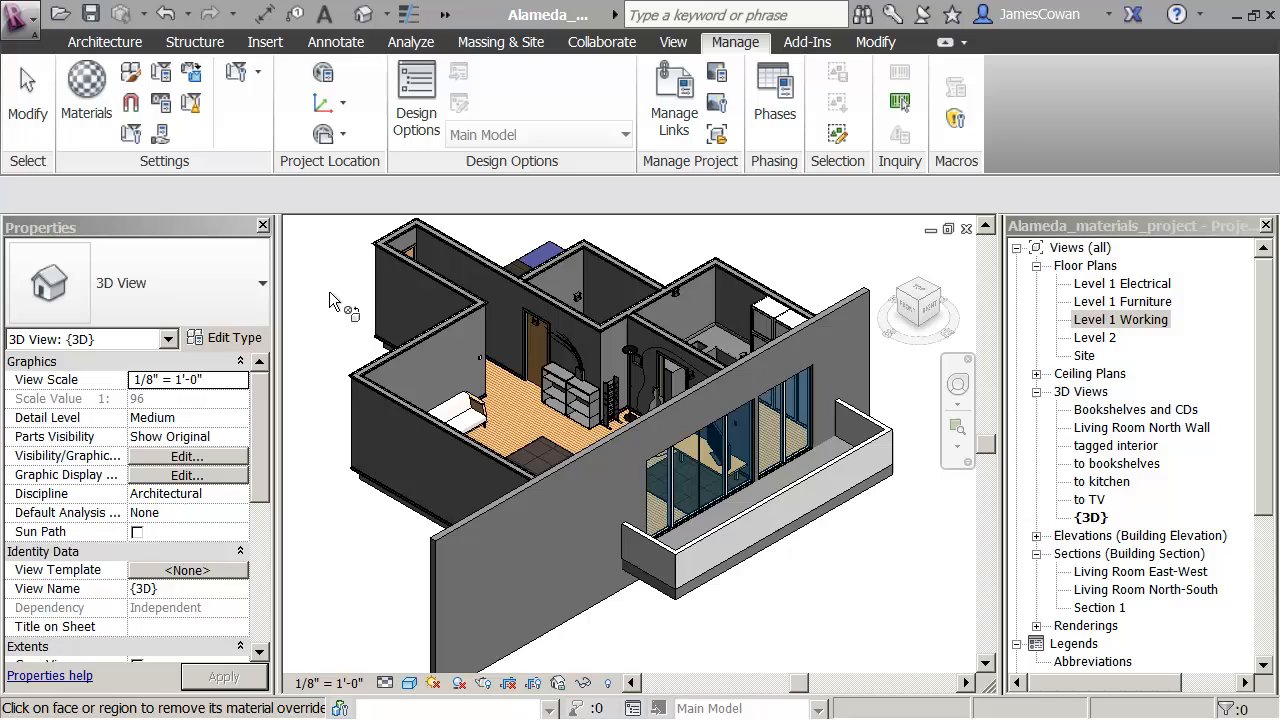
pyautogui.moveTo(358, 270)
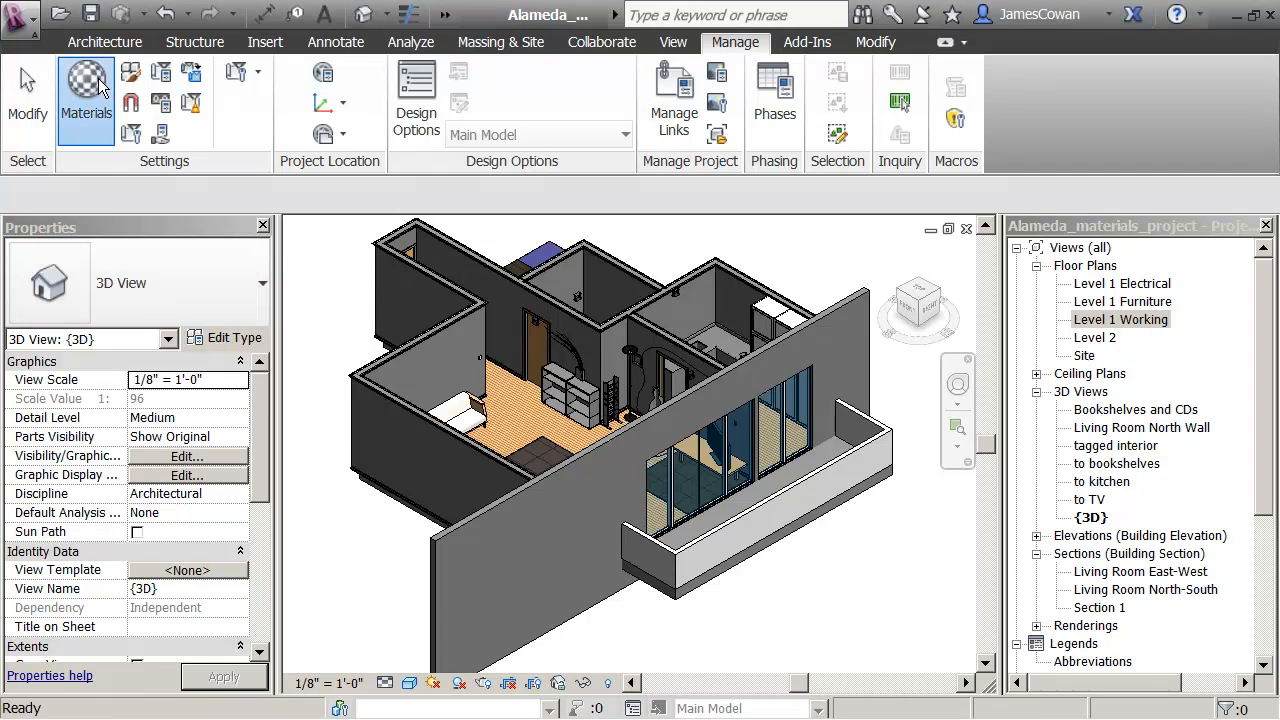
pyautogui.click(86, 96)
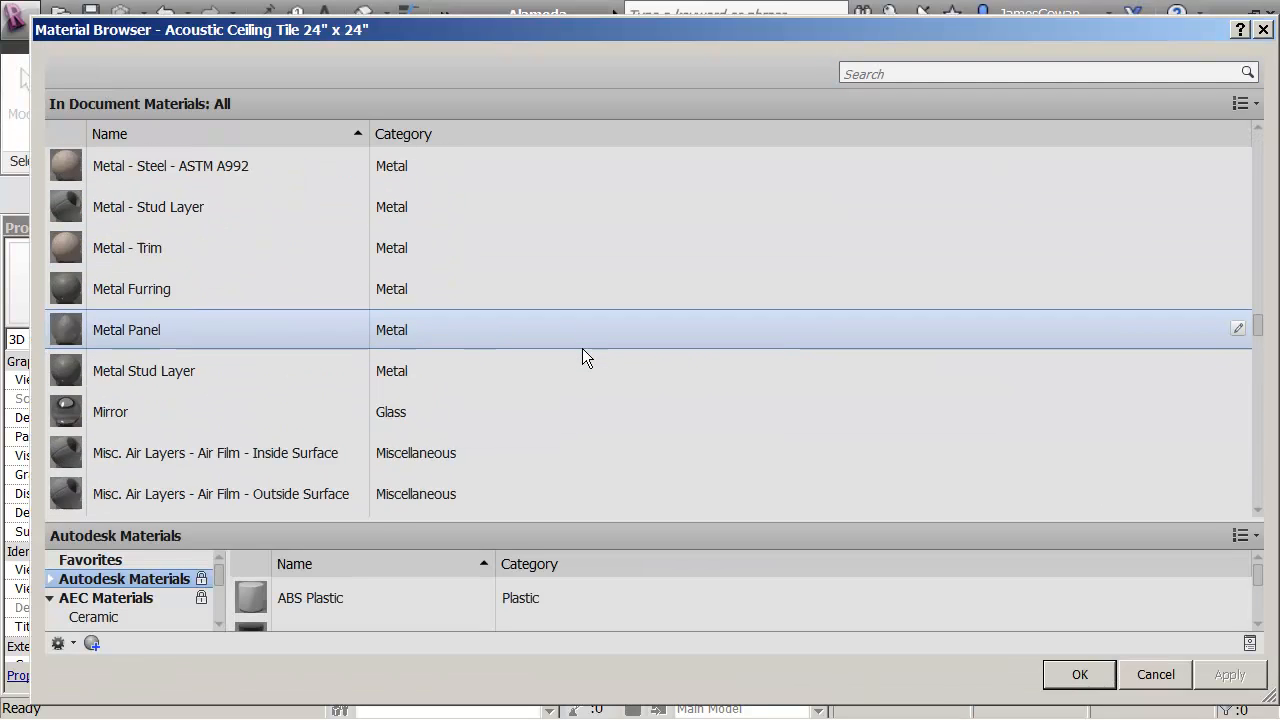
pyautogui.scroll(-3)
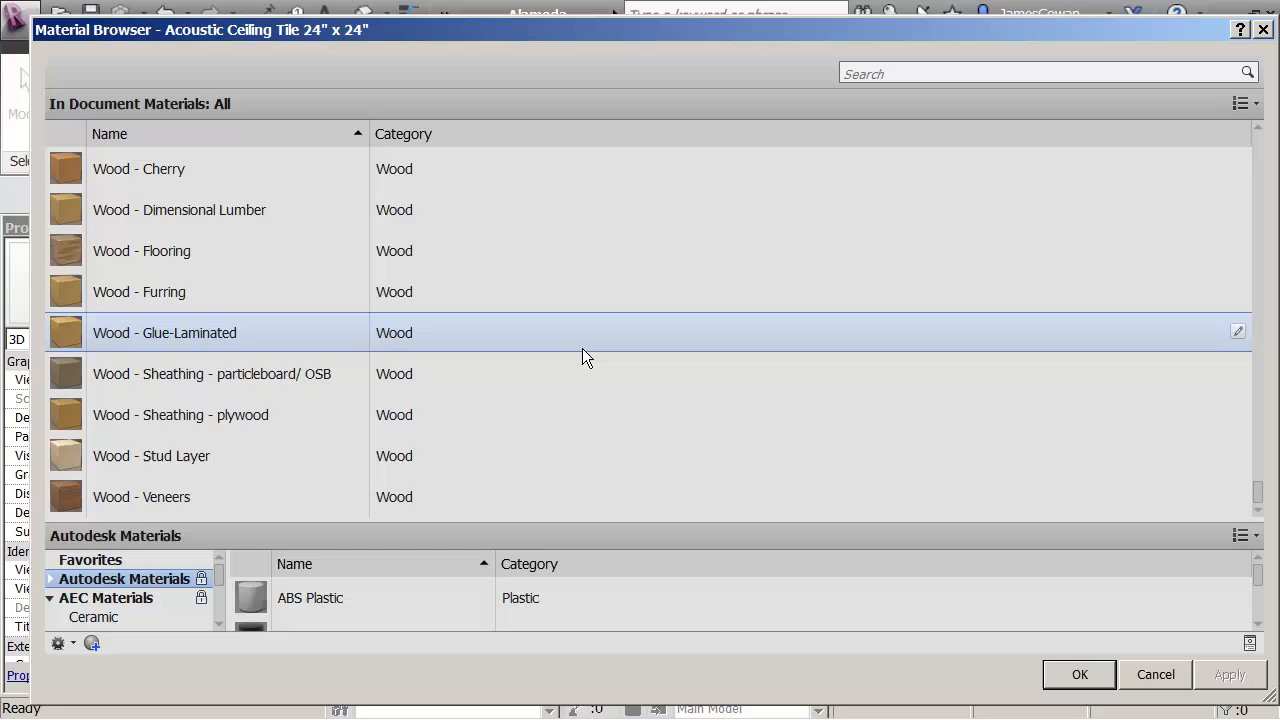
pyautogui.scroll(-3)
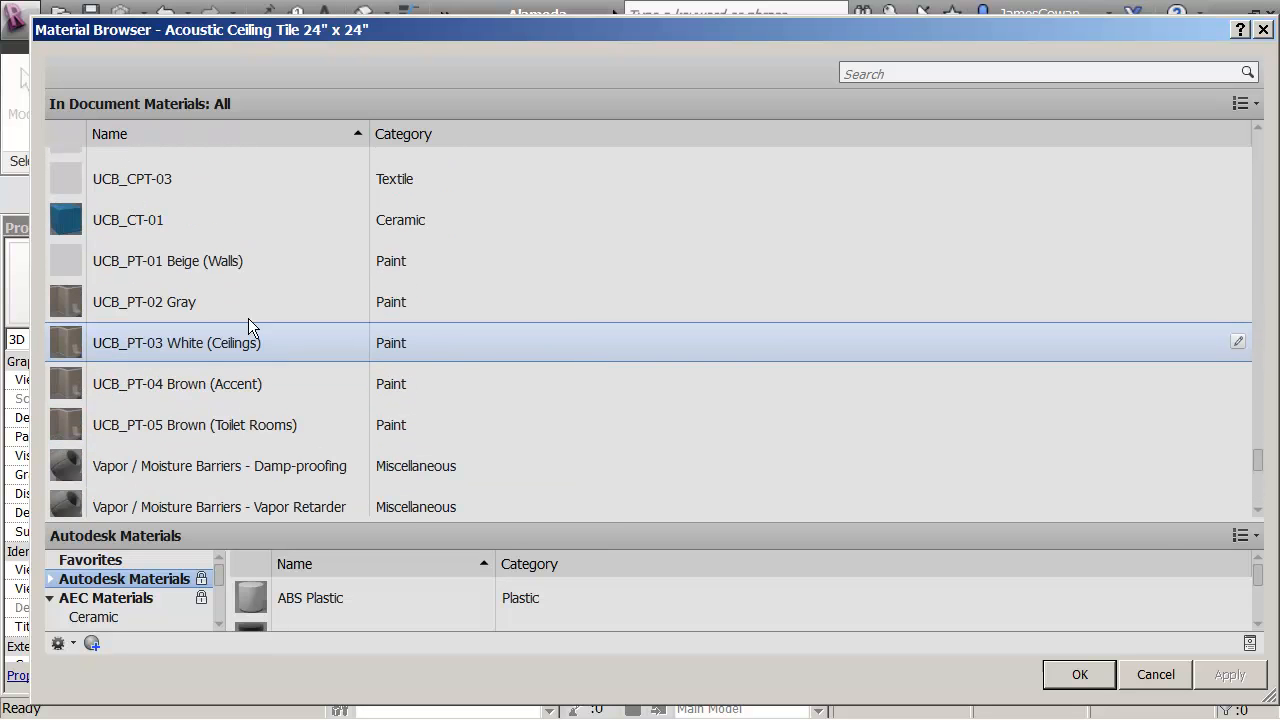
pyautogui.click(128, 220)
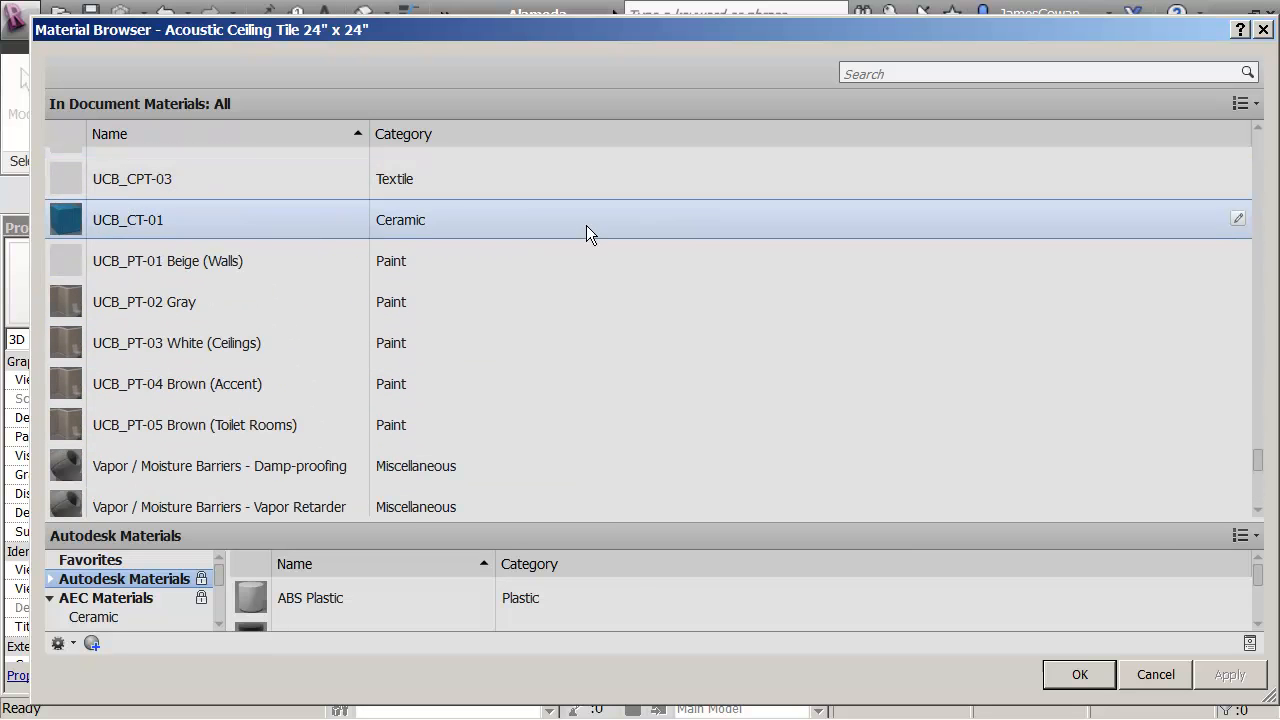
pyautogui.moveTo(332, 252)
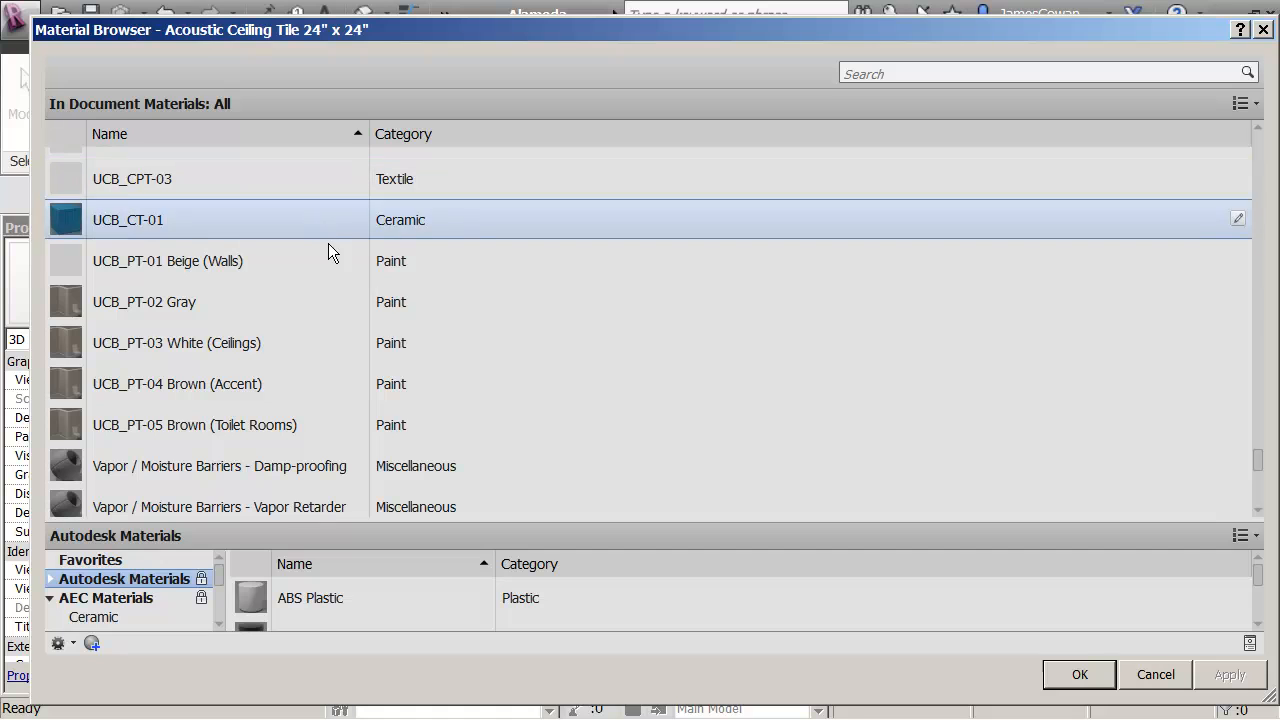
pyautogui.click(168, 260)
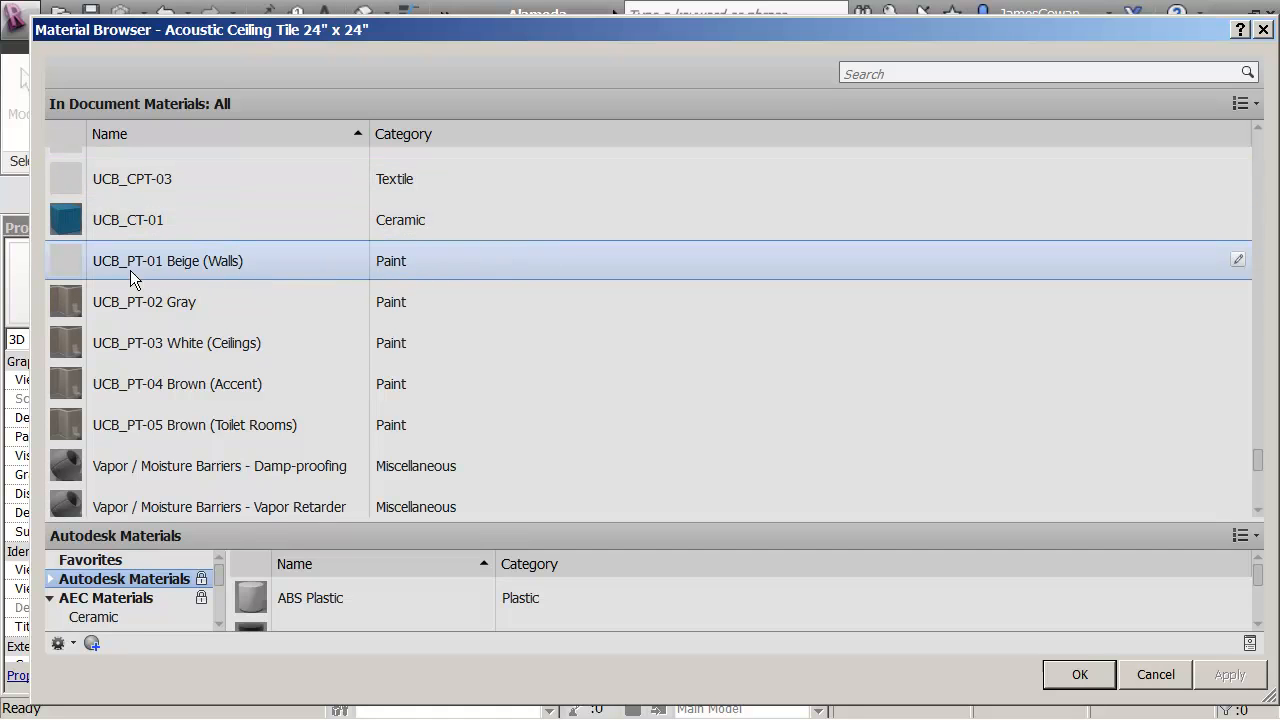
pyautogui.click(144, 300)
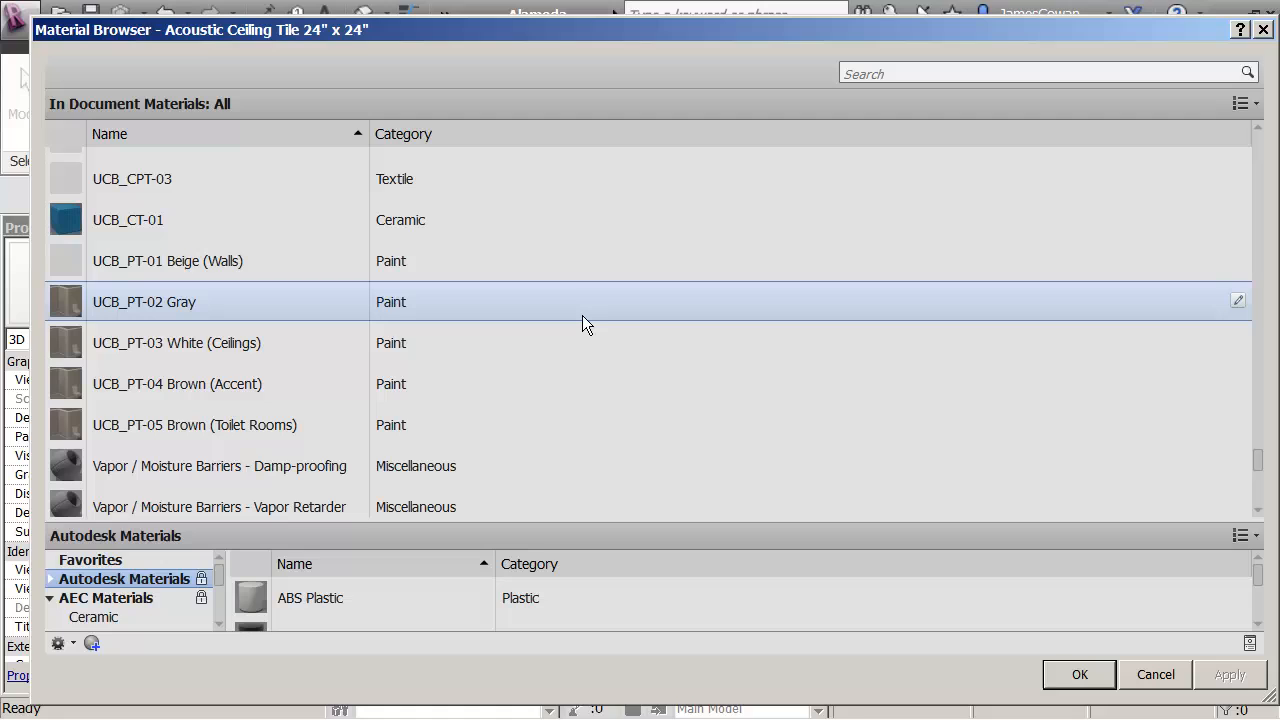
pyautogui.moveTo(588, 322)
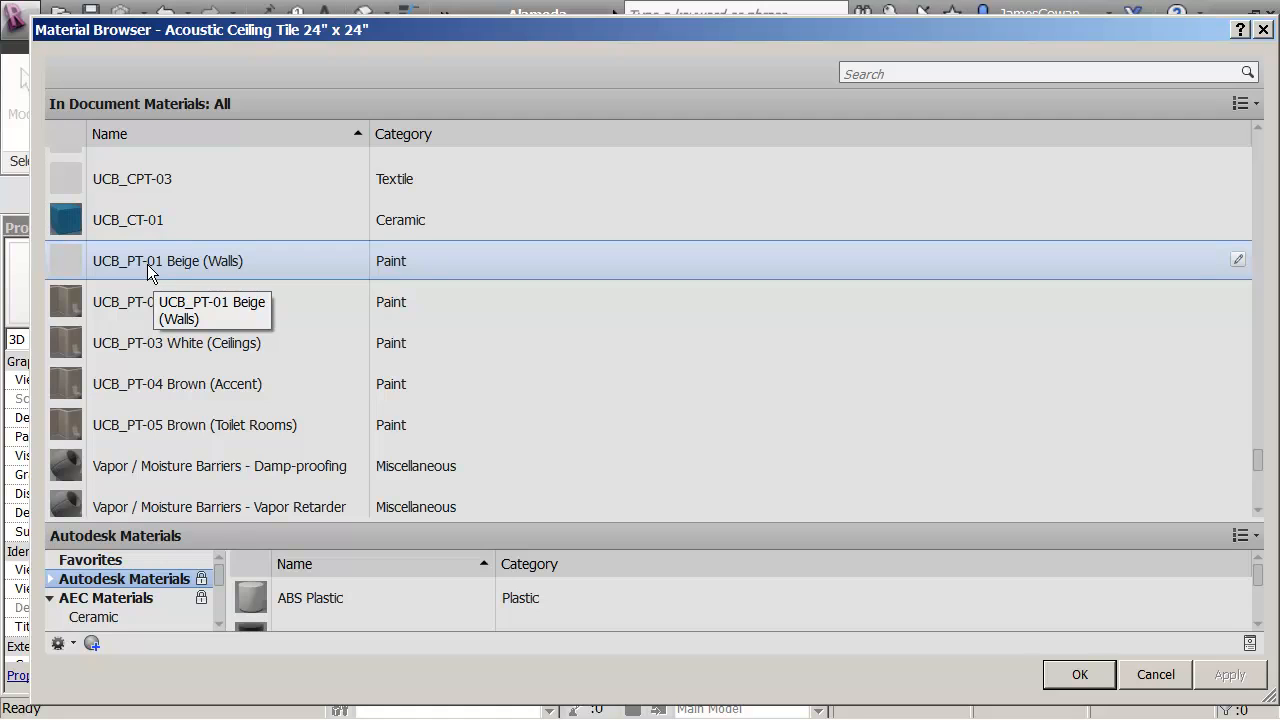
# Duplicate the UCB_PT-01 Beige (Walls) paint material.
pyautogui.rightClick(168, 260)
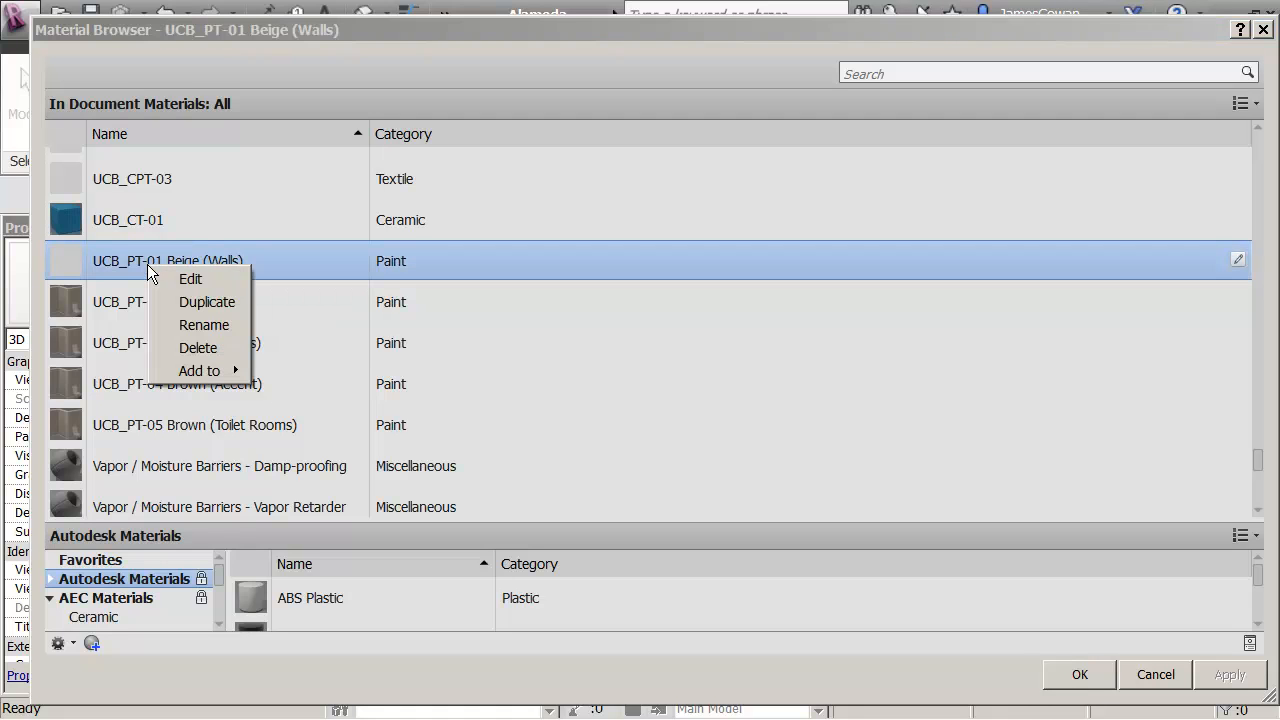
pyautogui.moveTo(208, 302)
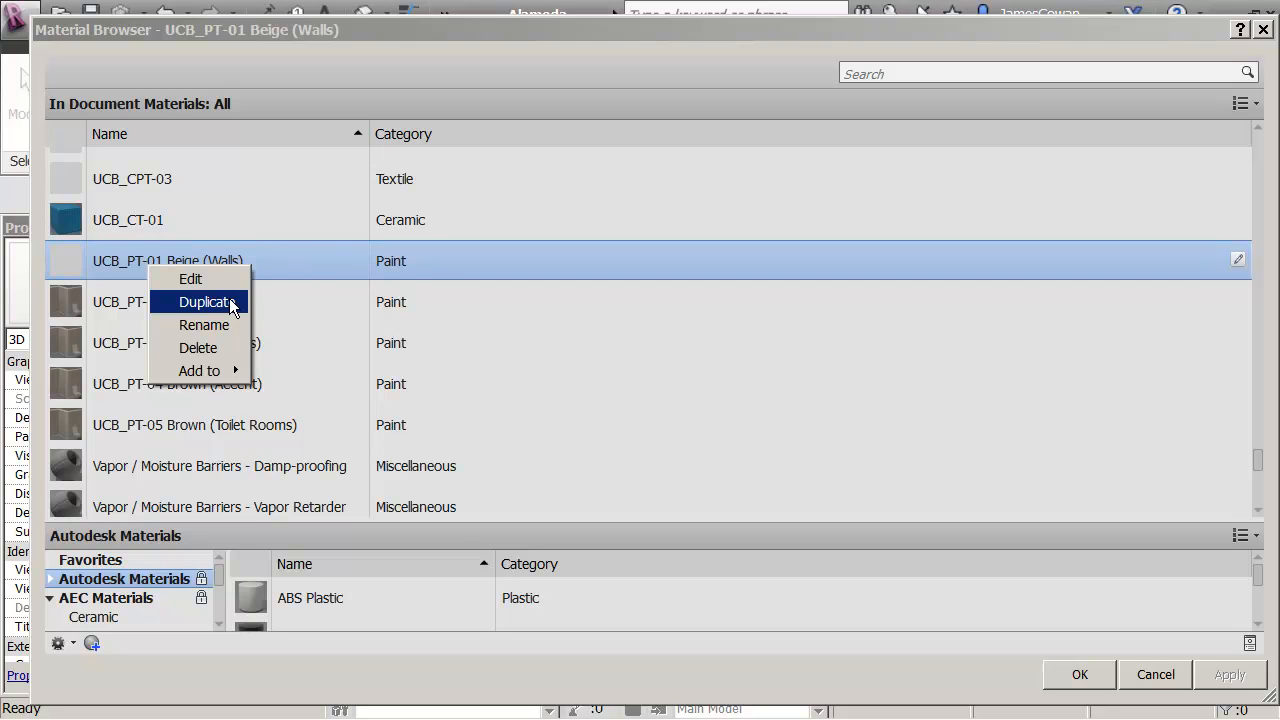
pyautogui.moveTo(168, 432)
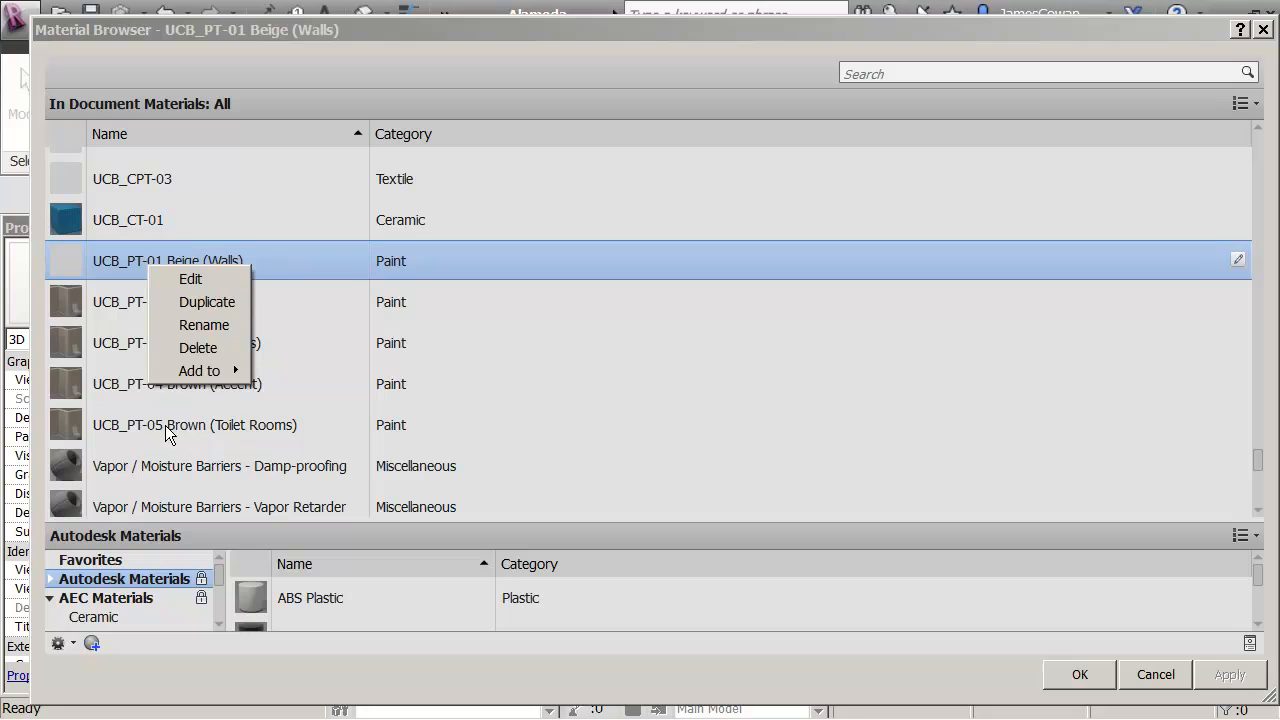
pyautogui.moveTo(164, 432)
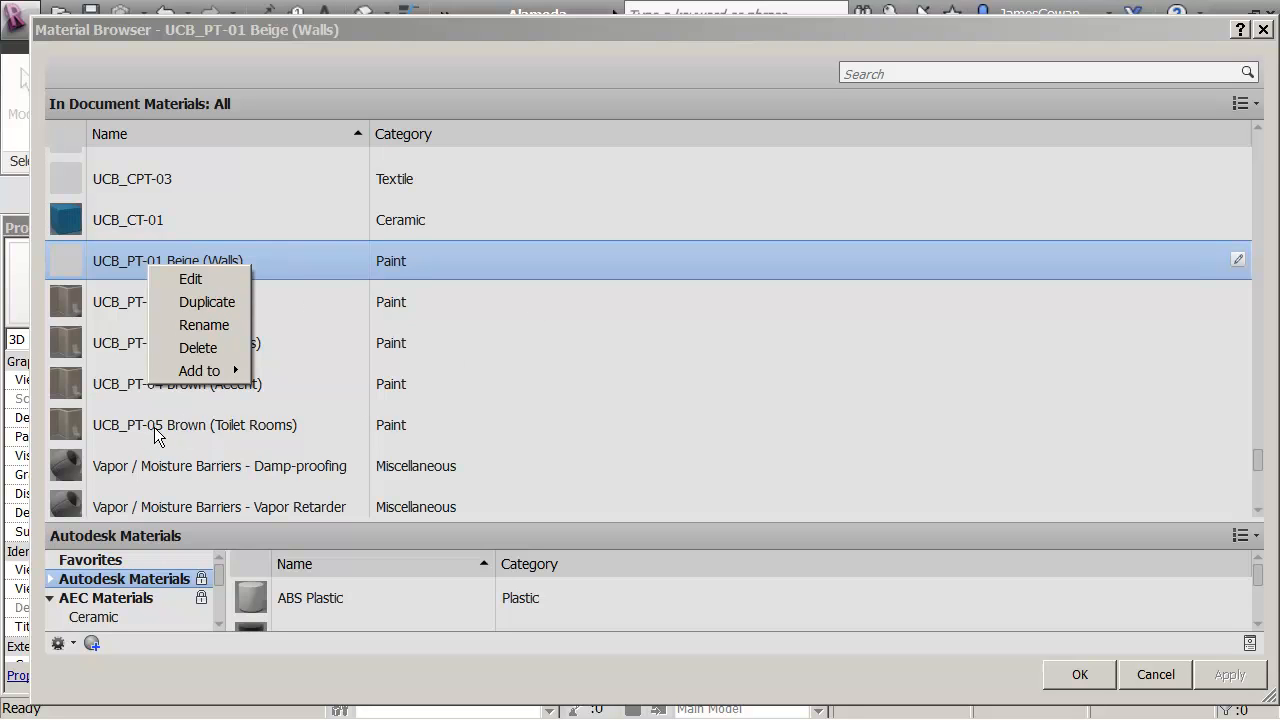
pyautogui.moveTo(208, 302)
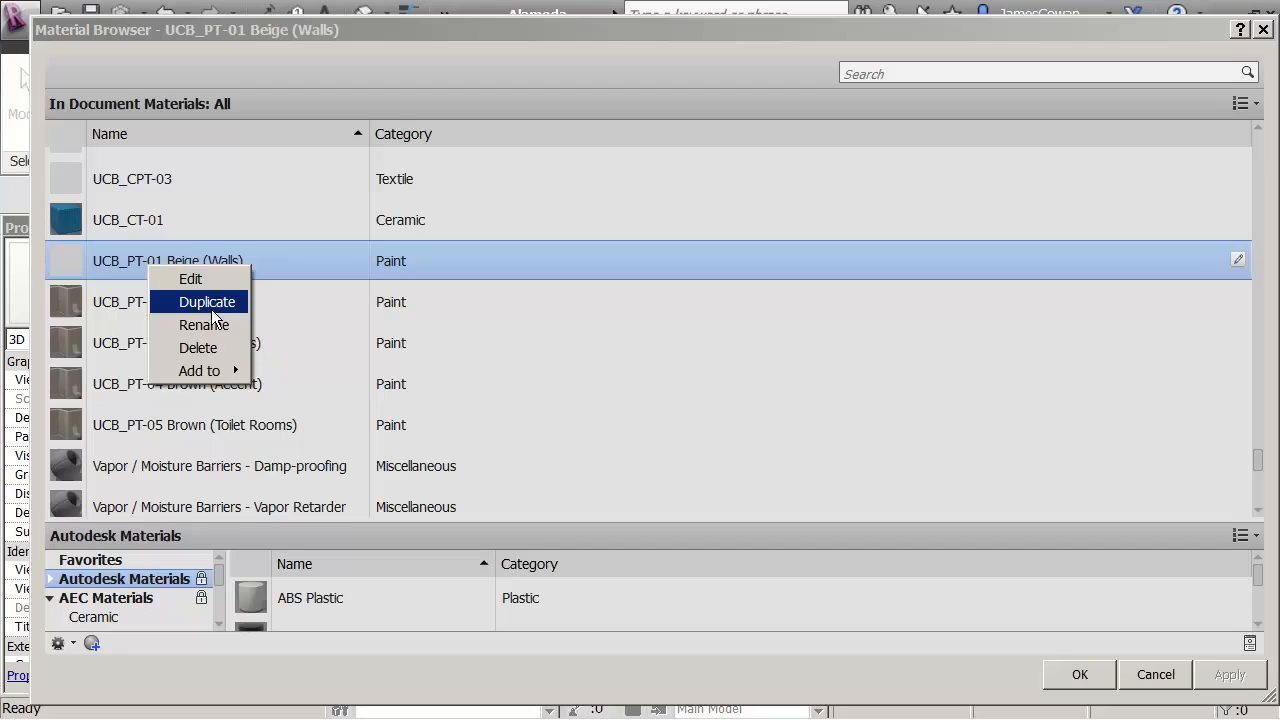
pyautogui.click(208, 300)
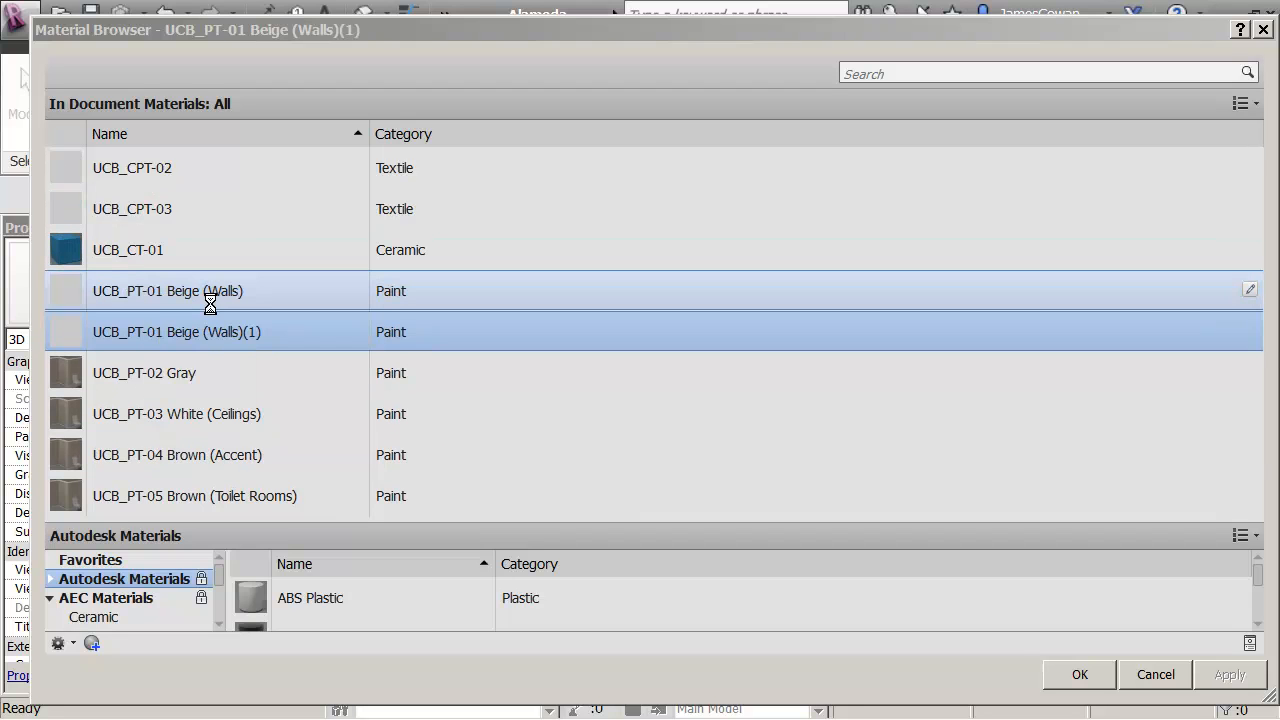
# Rename the copy to UCB_PT-06 Blue (Walls), replacing the word Beige with Blue.
pyautogui.rightClick(176, 332)
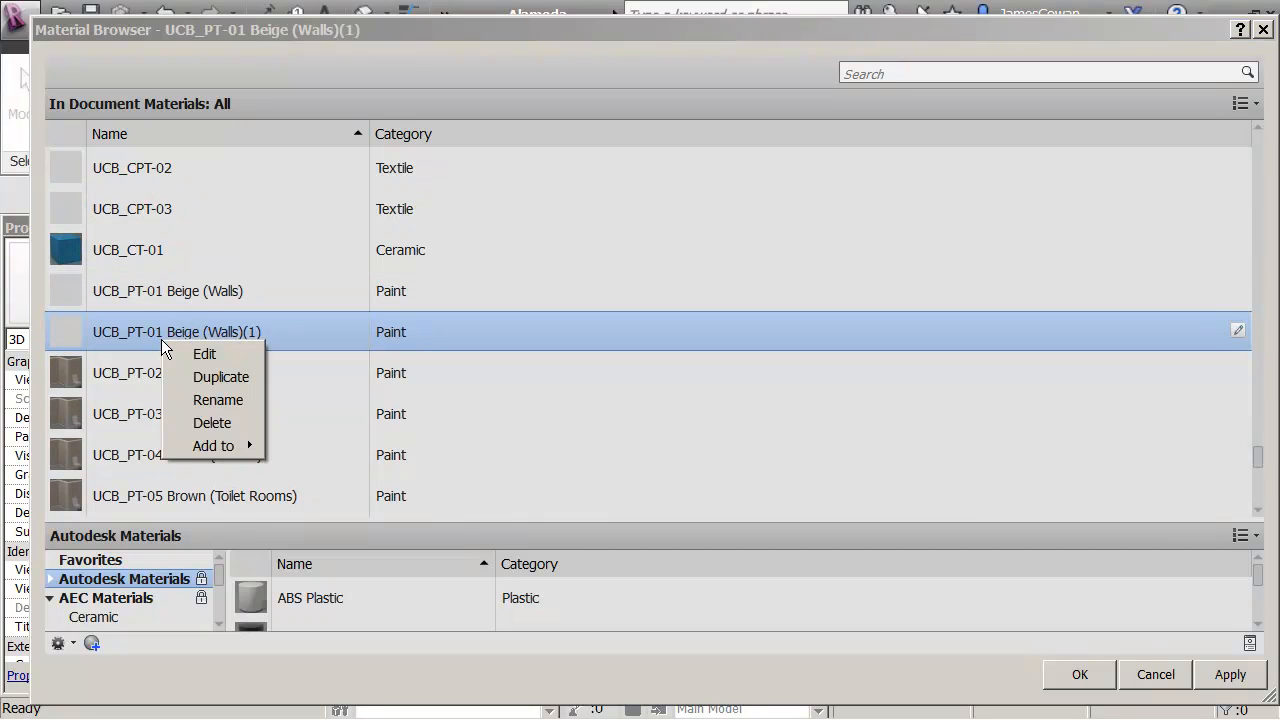
pyautogui.click(216, 400)
pyautogui.write('6')
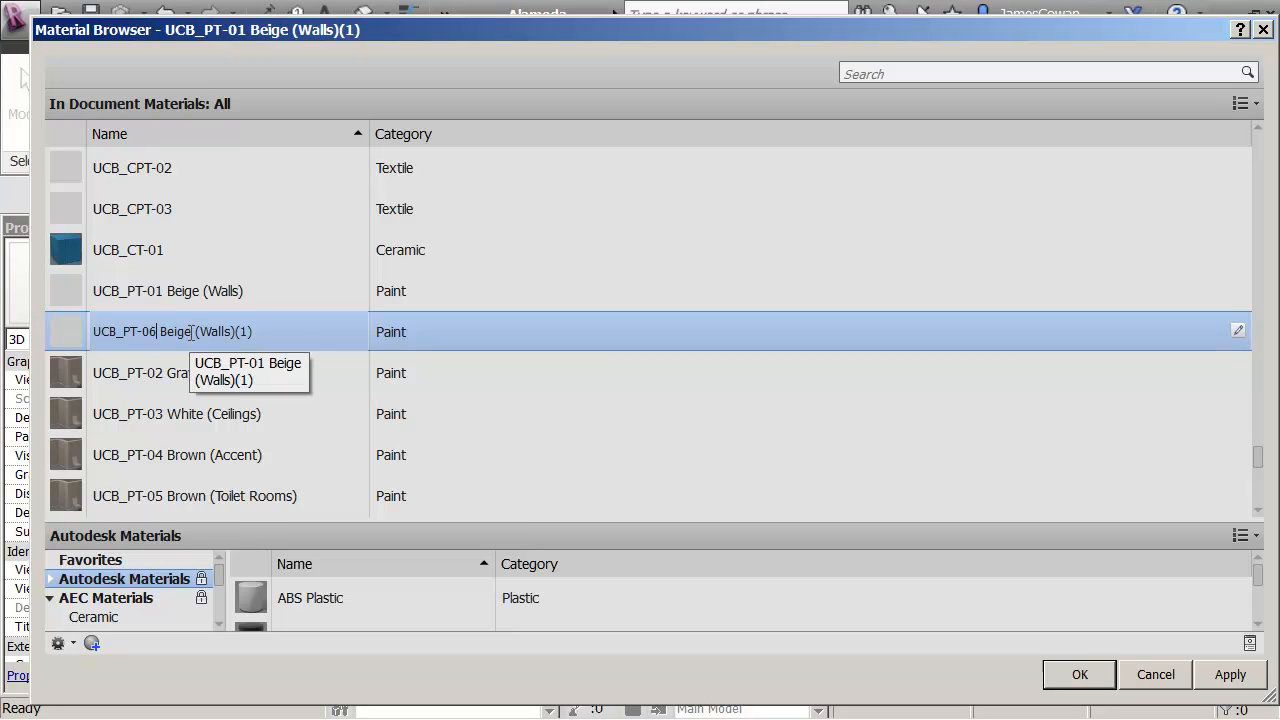
pyautogui.doubleClick(176, 332)
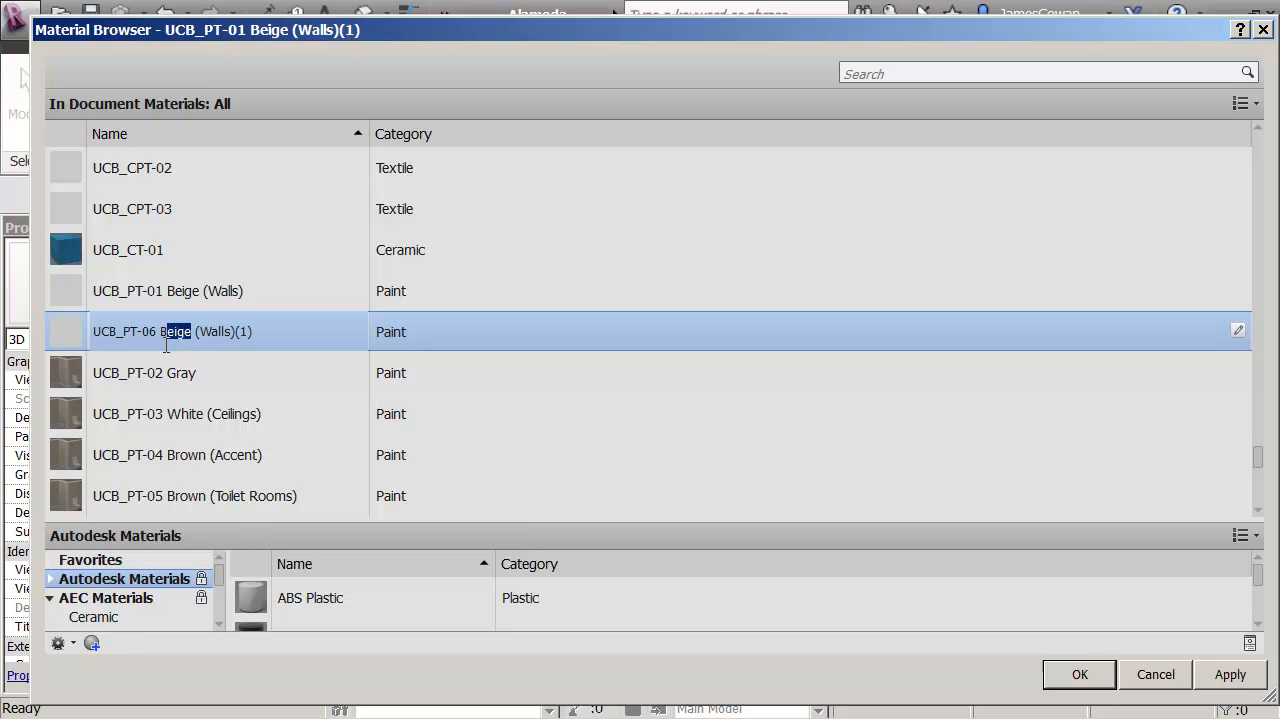
pyautogui.write('Blue')
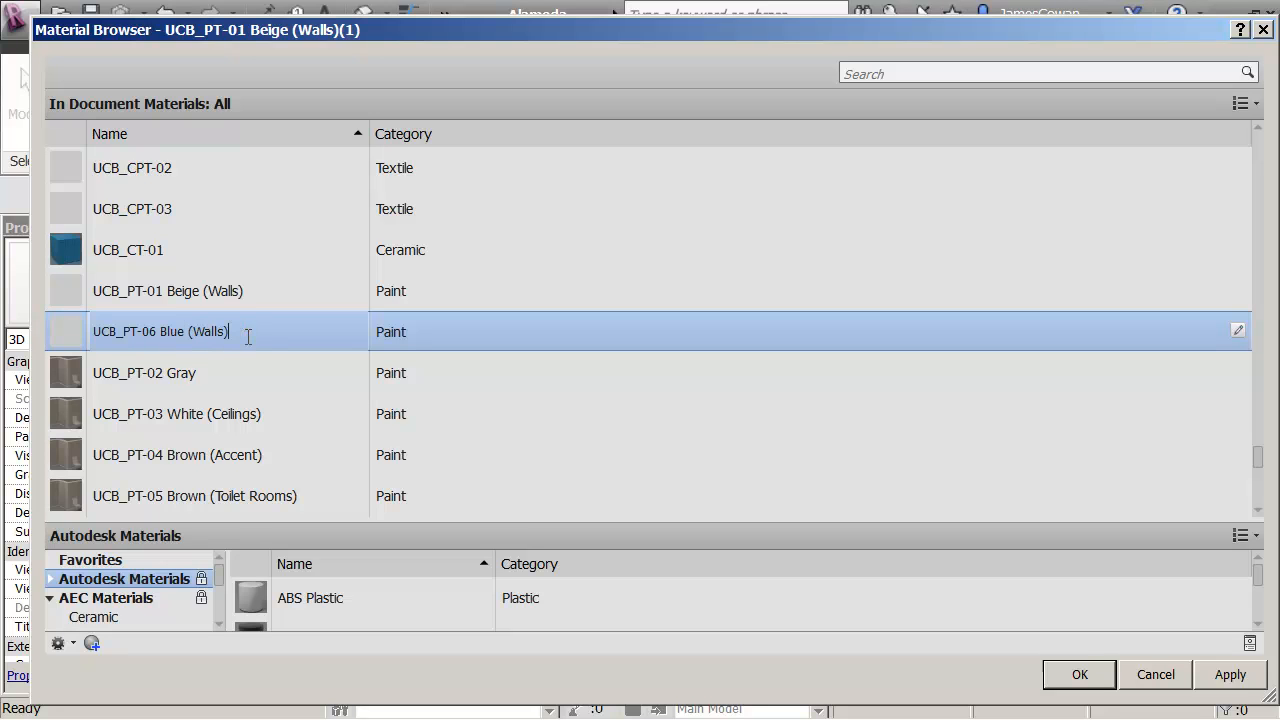
pyautogui.moveTo(62, 332)
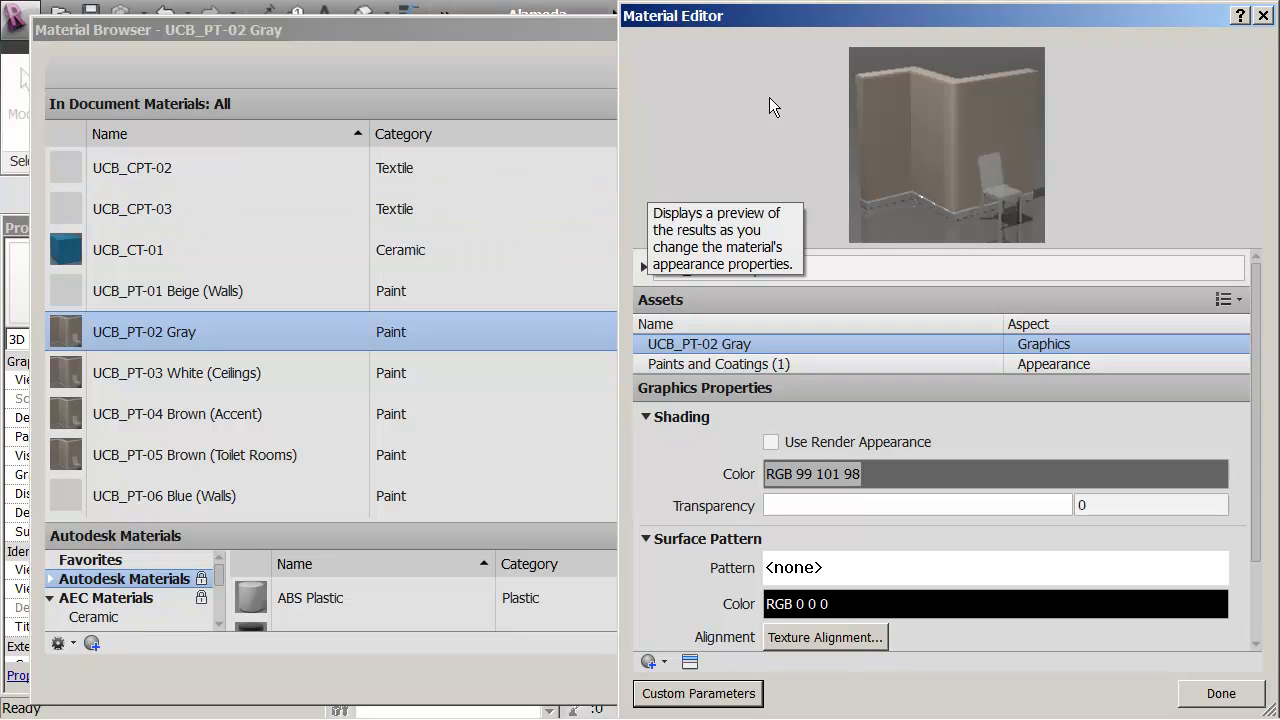
pyautogui.moveTo(644, 288)
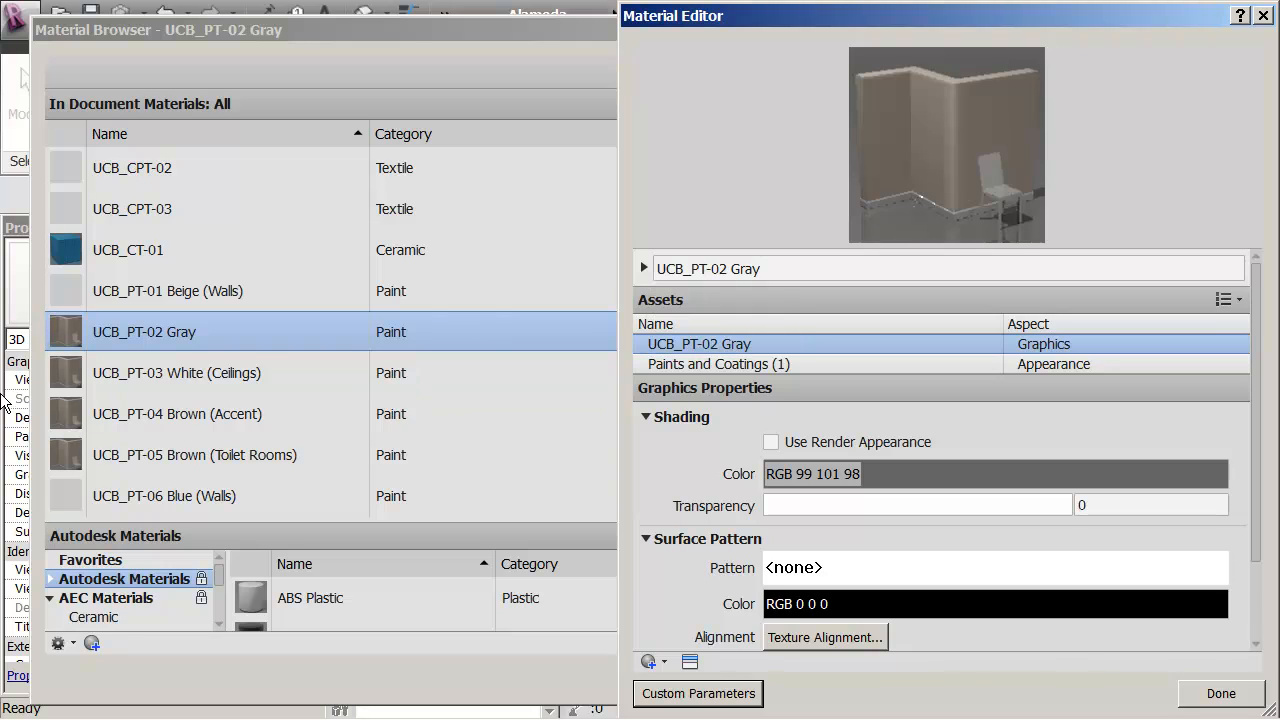
pyautogui.moveTo(220, 332)
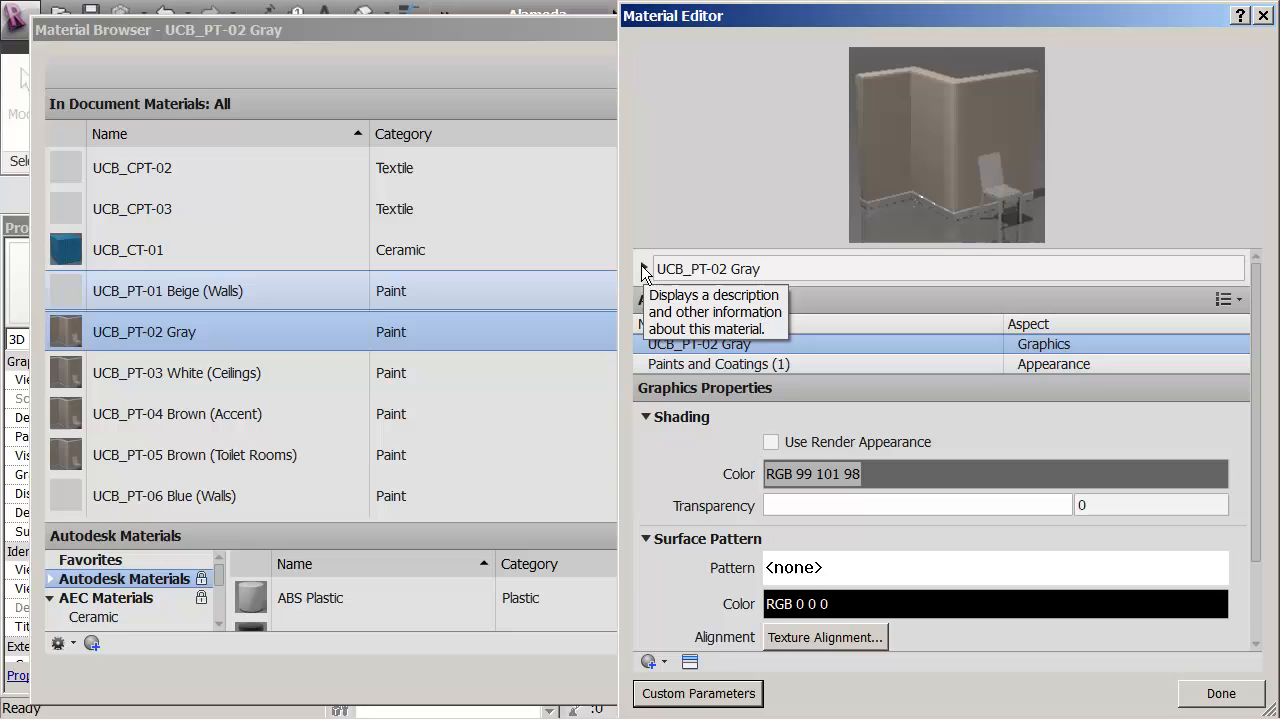
pyautogui.moveTo(684, 290)
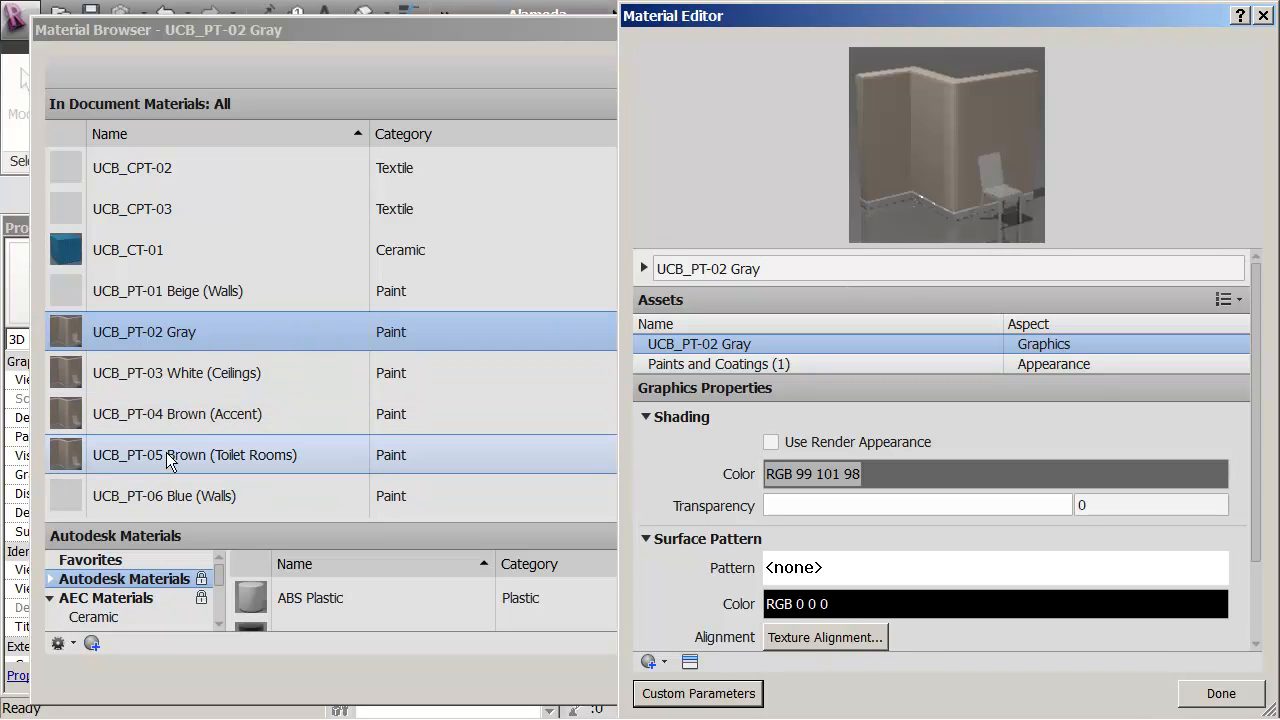
# Select UCB_PT-06 Blue (Walls) in the Material Browser to edit it.
pyautogui.click(164, 496)
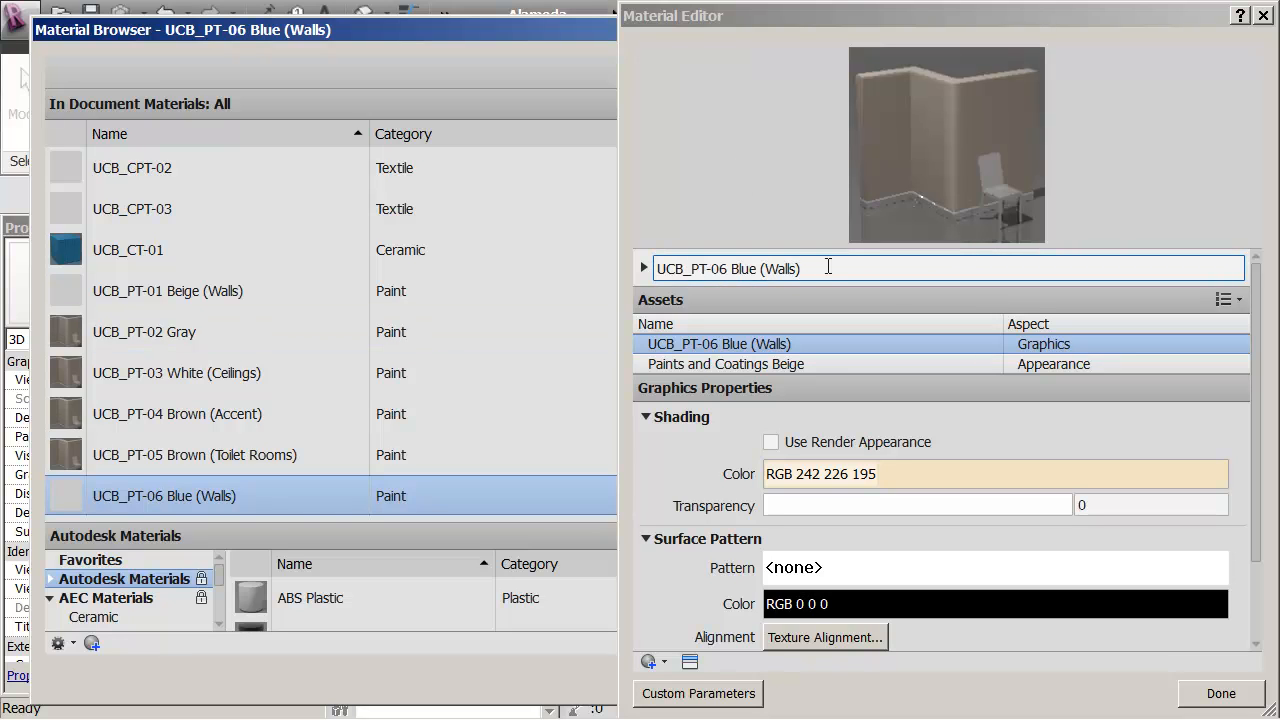
pyautogui.moveTo(644, 270)
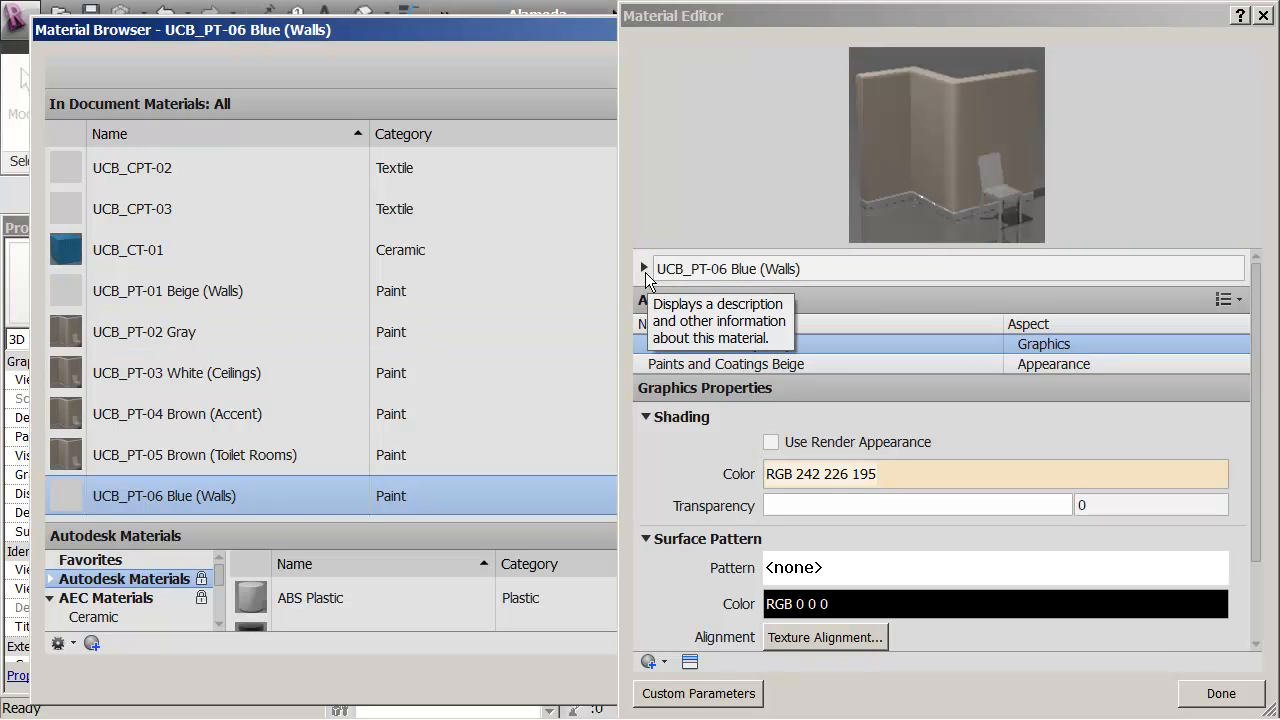
# Expand the material's Identity information and start editing its Description field.
pyautogui.click(644, 268)
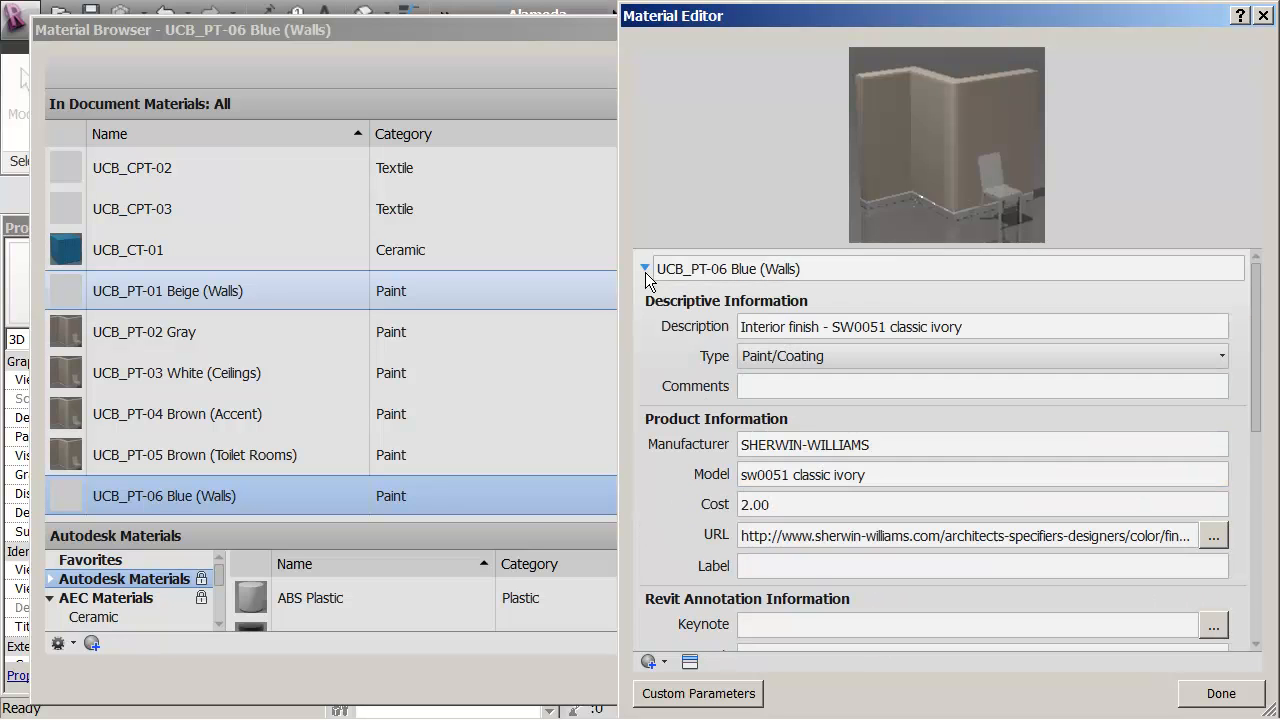
pyautogui.click(644, 268)
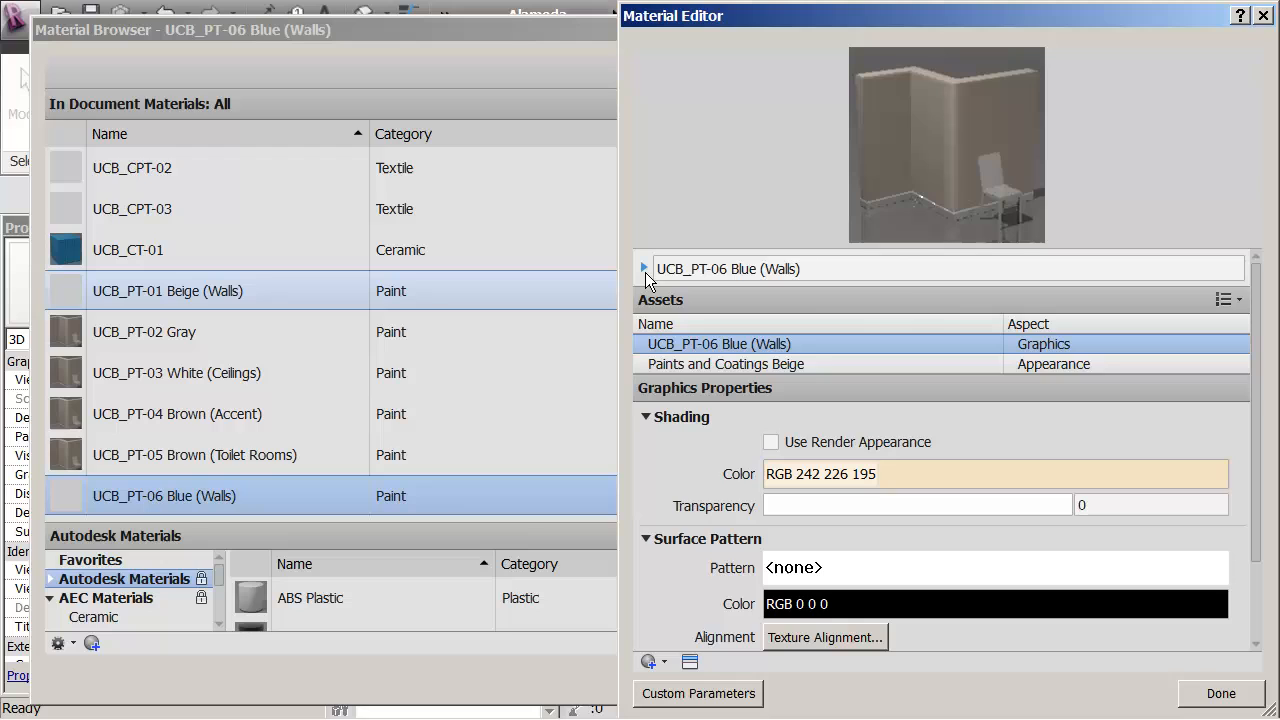
pyautogui.click(644, 268)
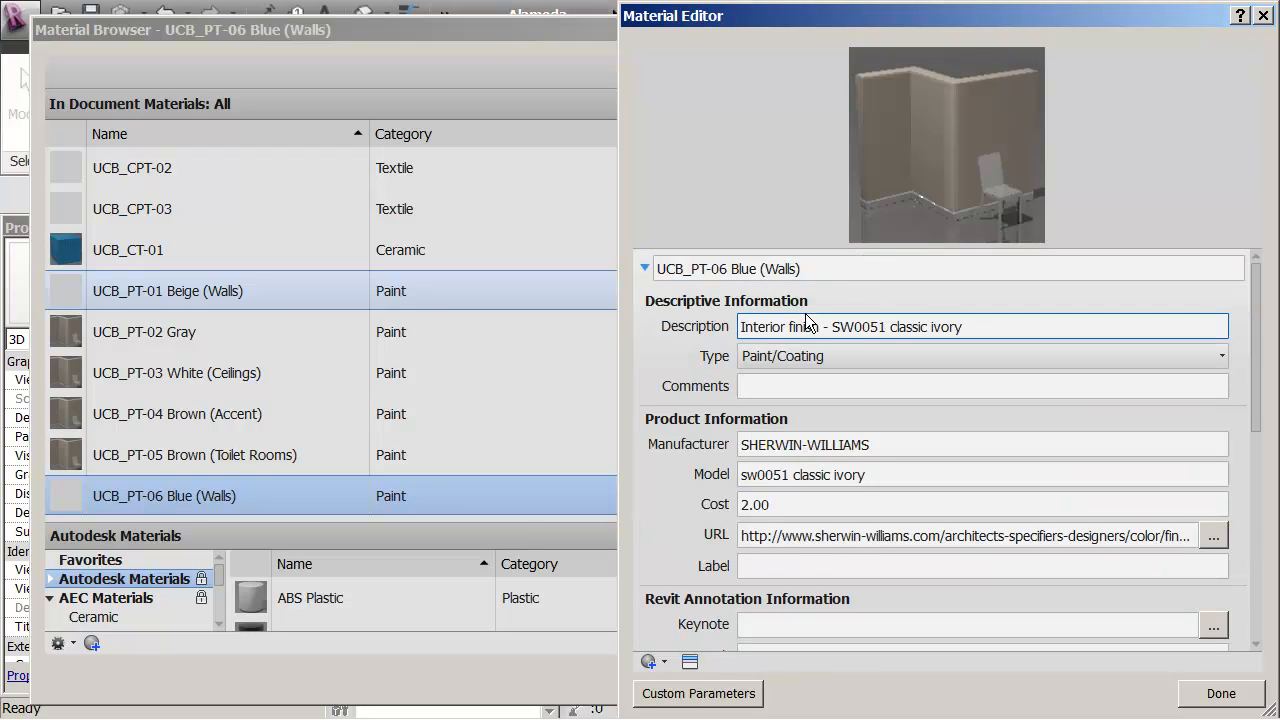
pyautogui.click(940, 268)
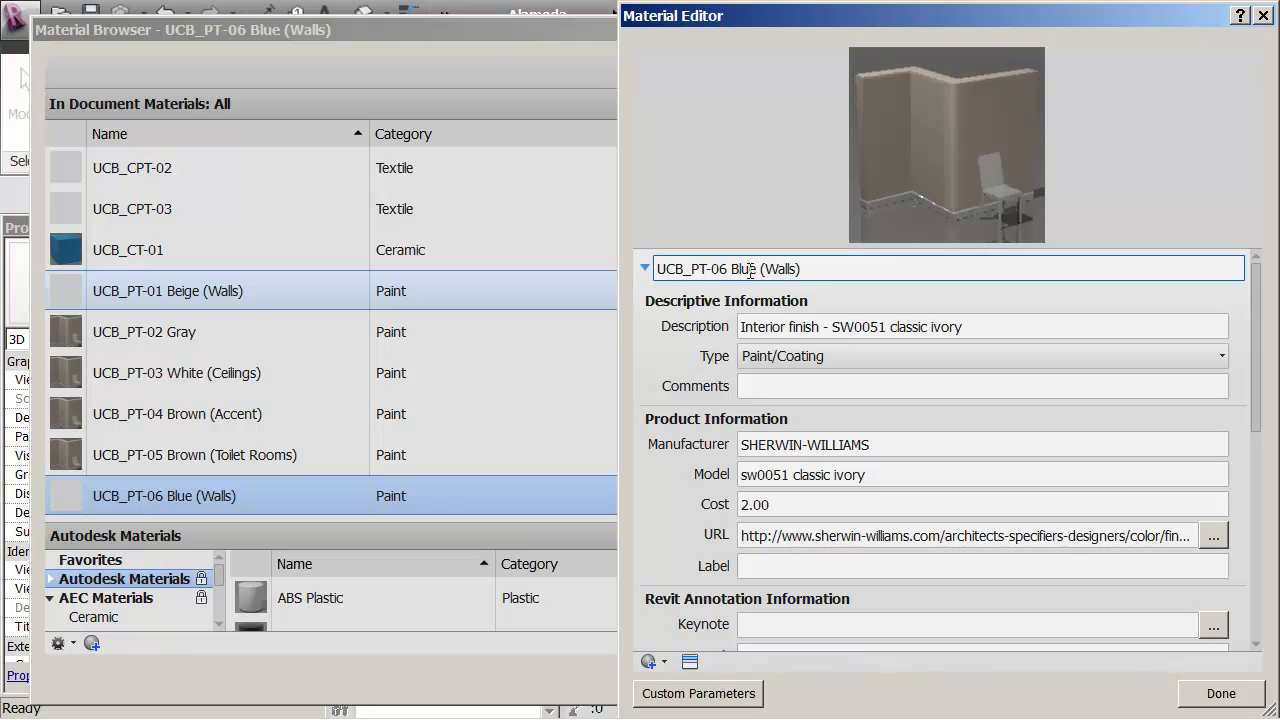
pyautogui.click(980, 326)
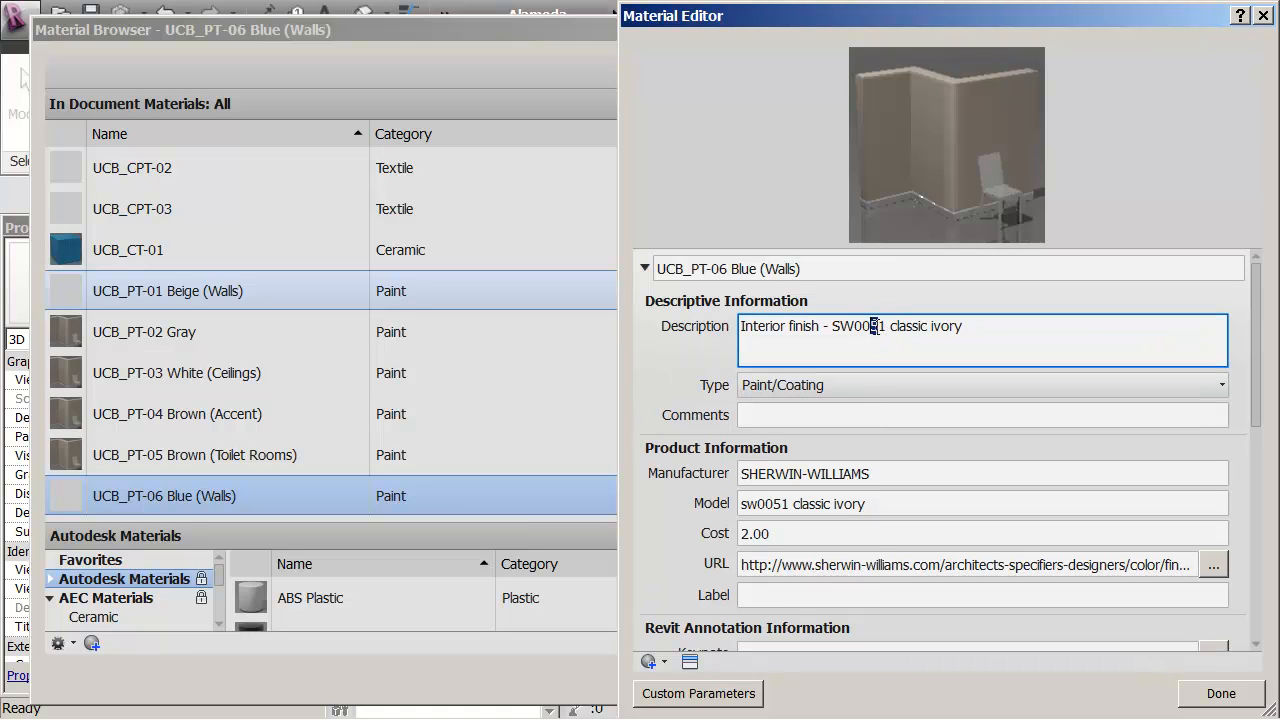
# Replace the old colour code and name with 'SW6799 soar blue' in the description.
pyautogui.doubleClick(860, 326)
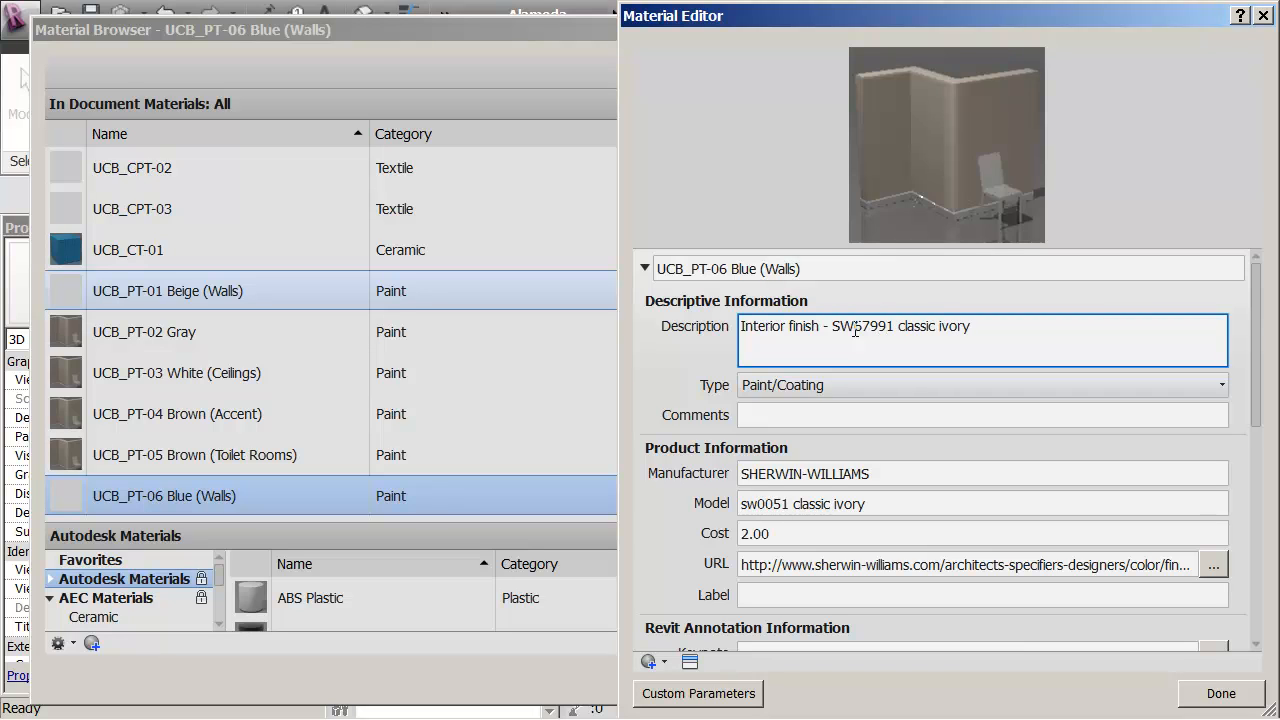
pyautogui.write('SW6799')
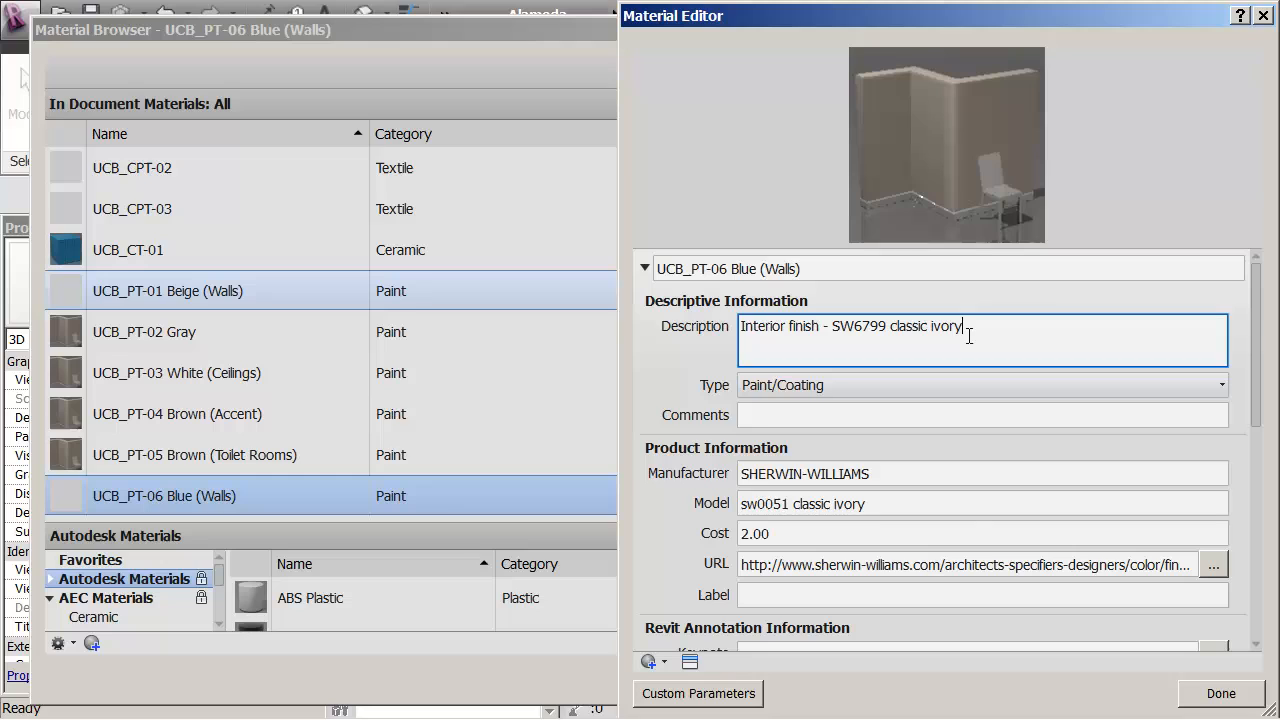
pyautogui.press('BackSpace')
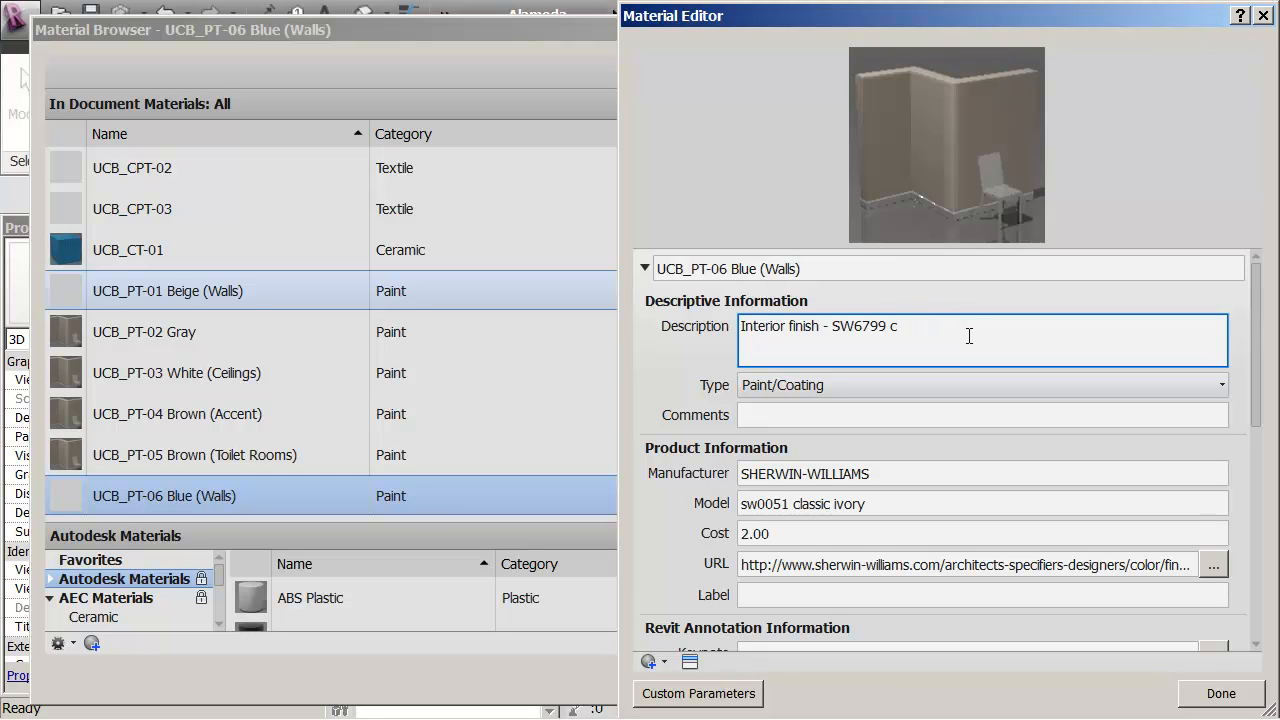
pyautogui.write('soar bl')
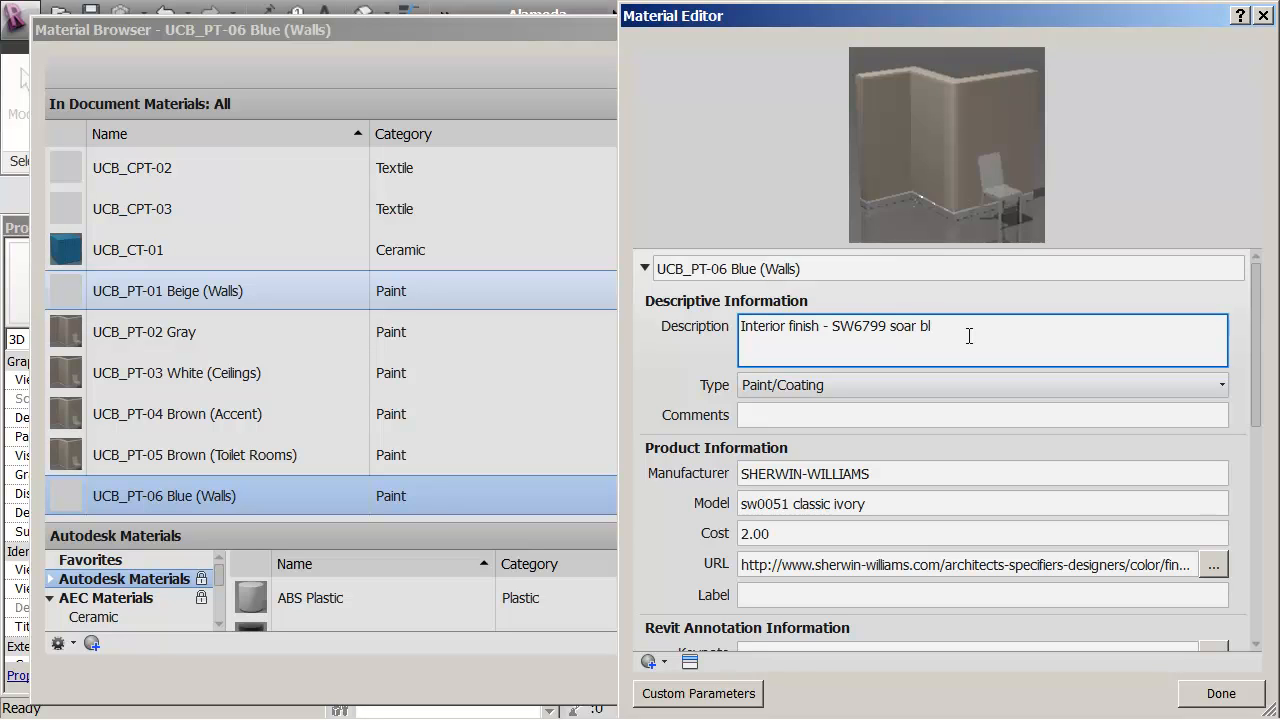
pyautogui.write('ue')
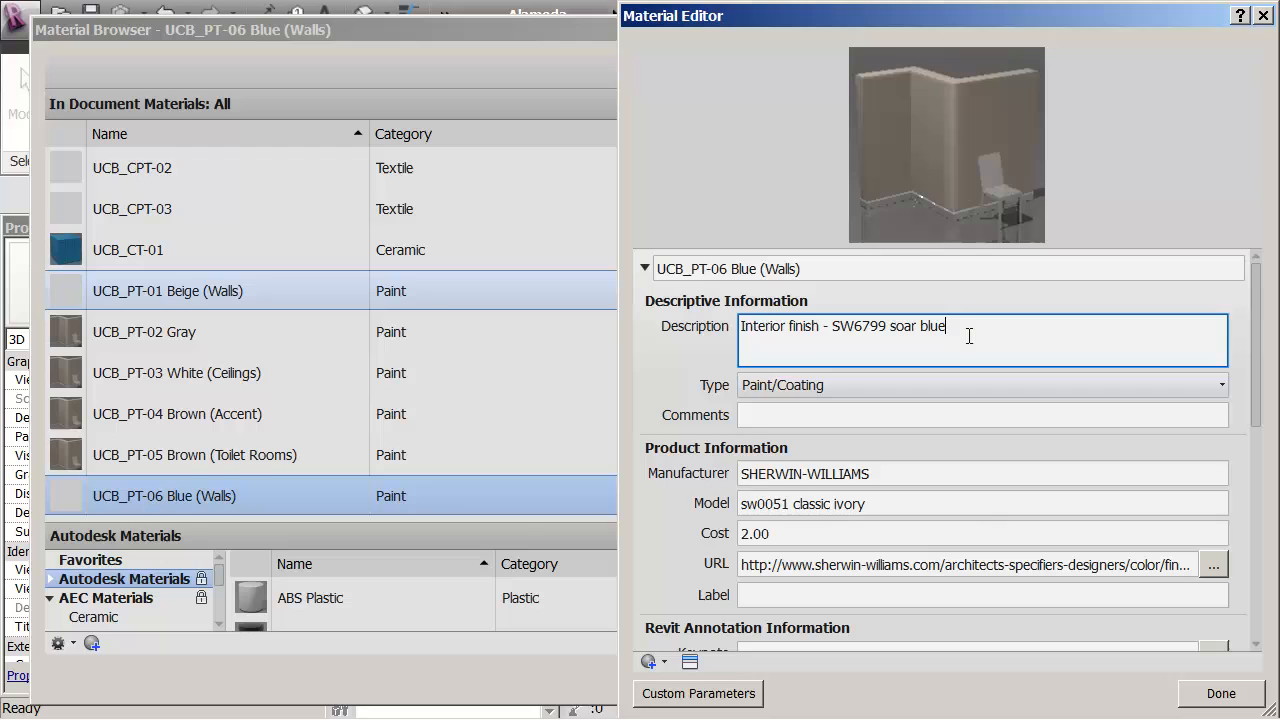
pyautogui.moveTo(844, 378)
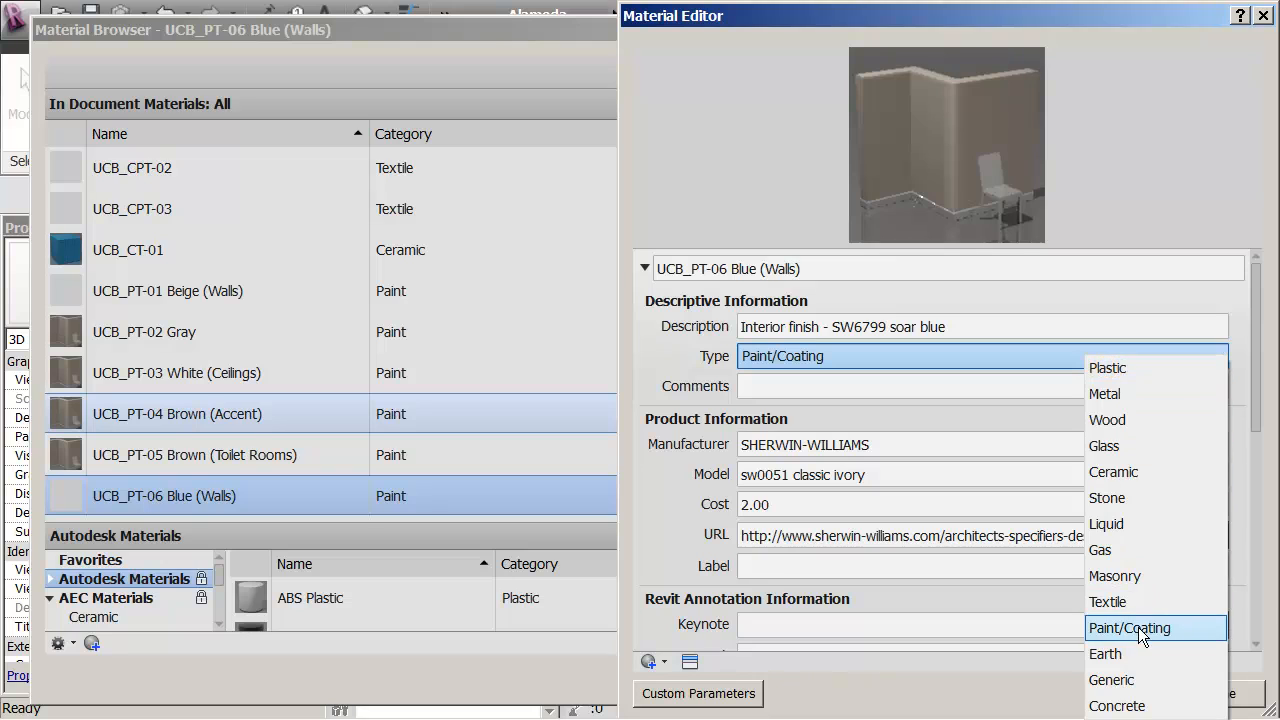
# Keep the type as paint and amend the description to 'Interior finish paint - SW6799 soar blue'.
pyautogui.click(1128, 628)
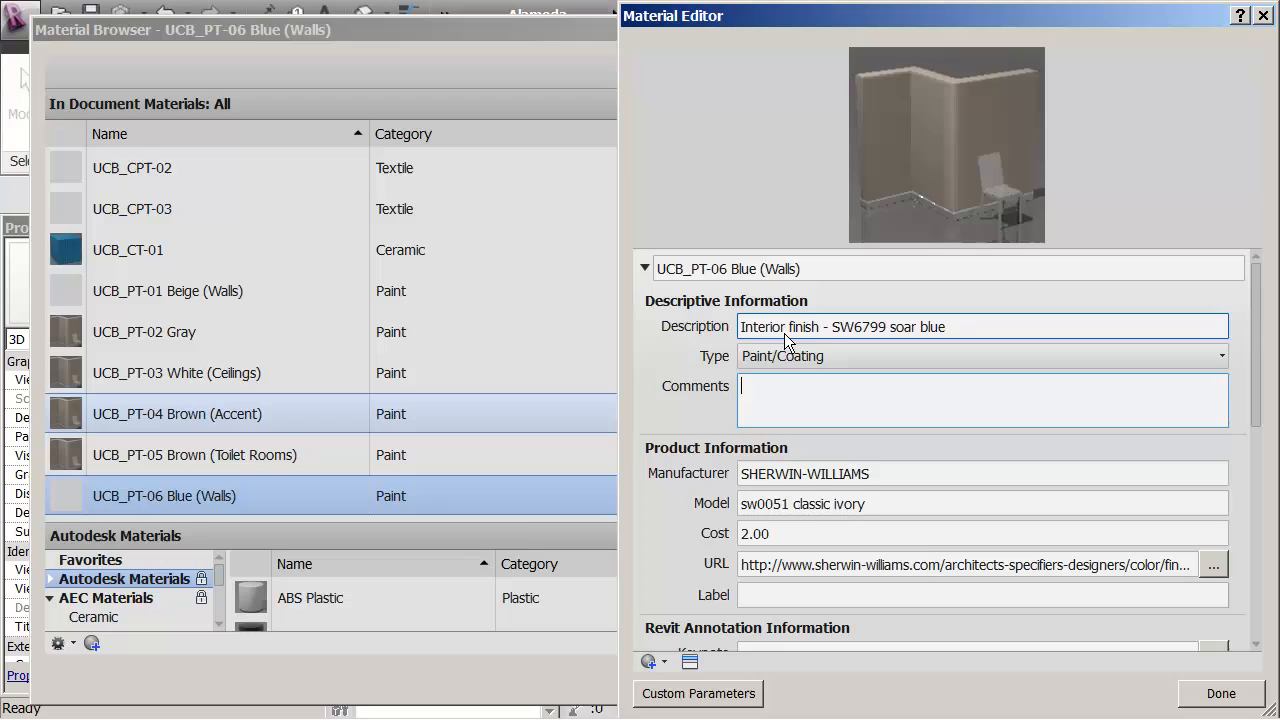
pyautogui.click(980, 326)
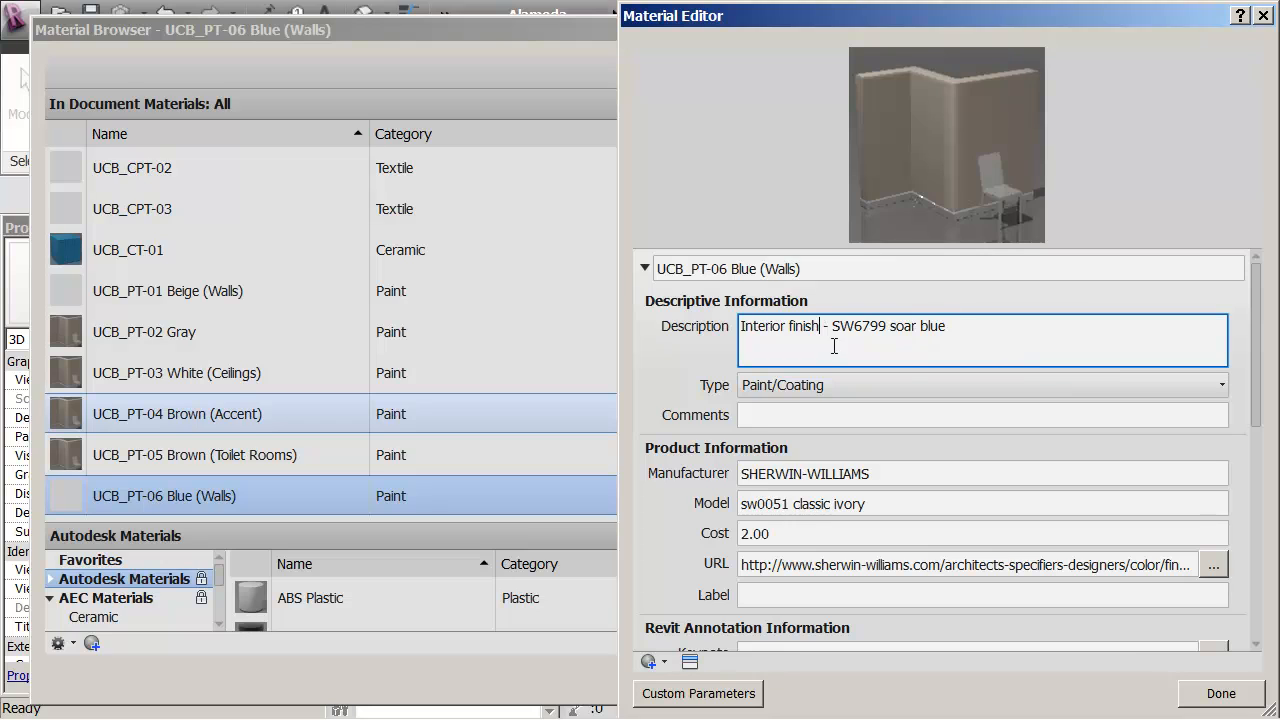
pyautogui.write('paint')
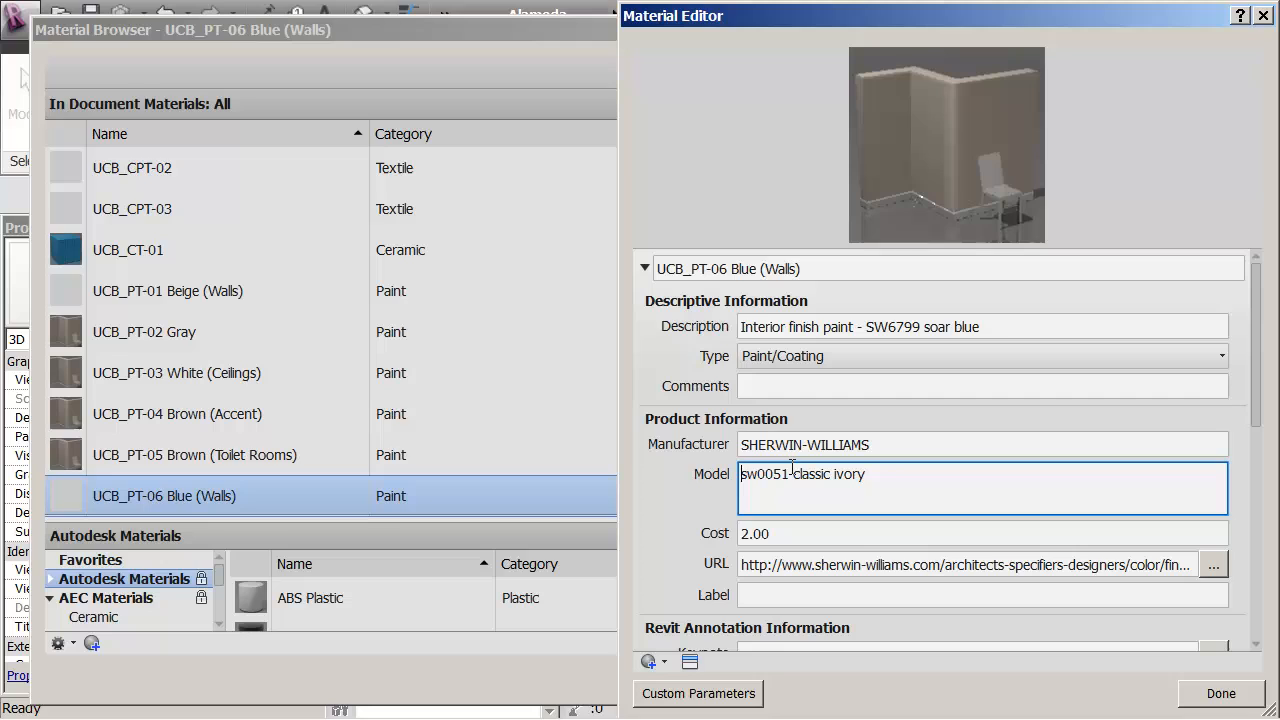
# Replace the material's model number with sw6799.
pyautogui.doubleClick(824, 472)
pyautogui.write('sw00')
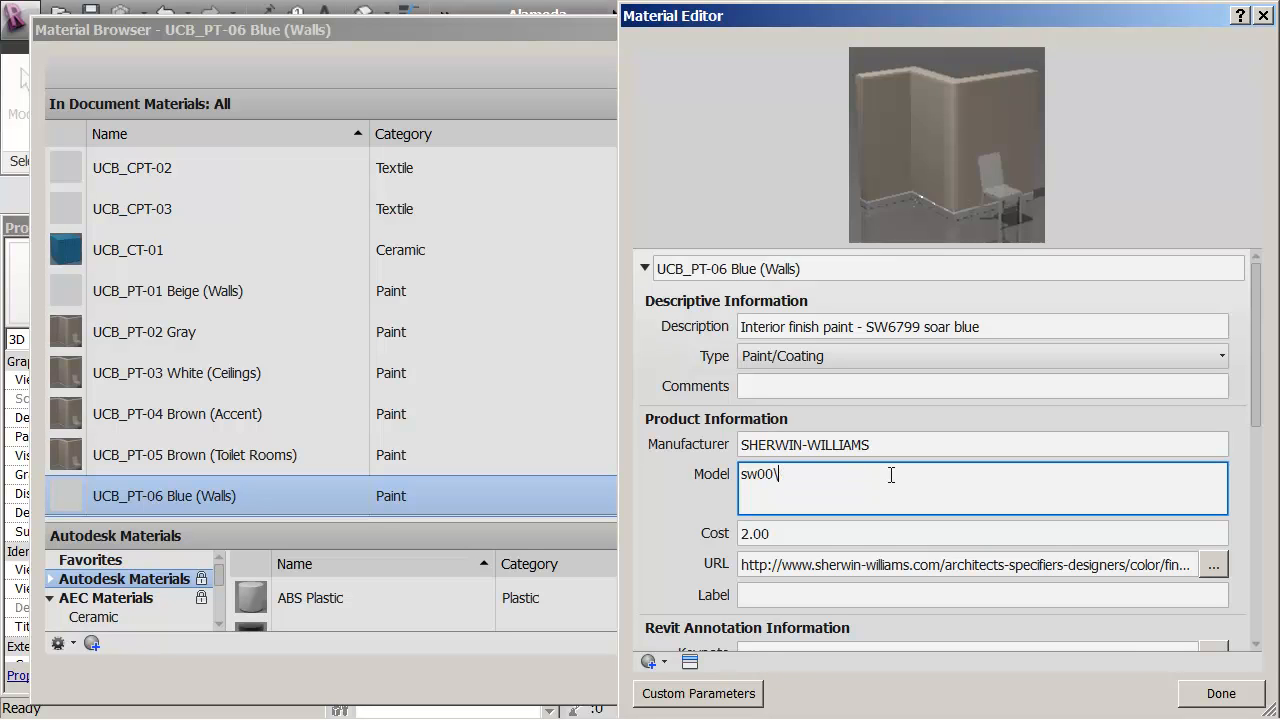
pyautogui.press('Backspace')
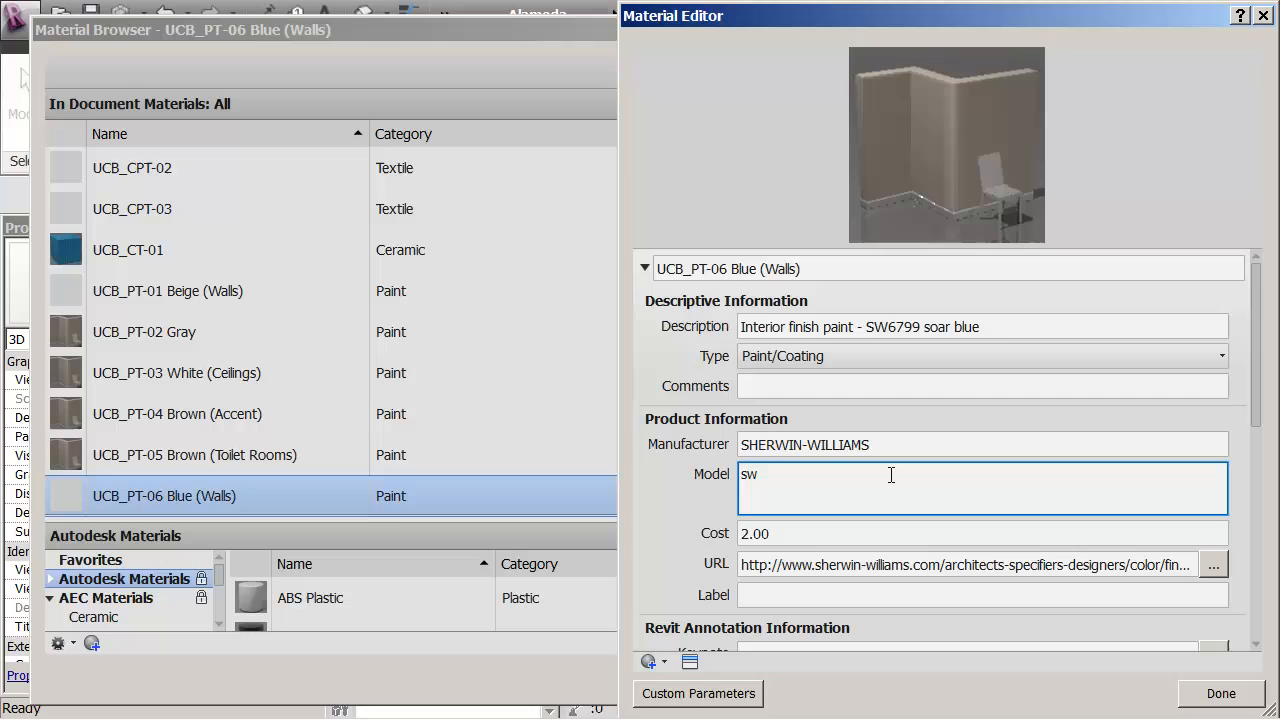
pyautogui.write('679')
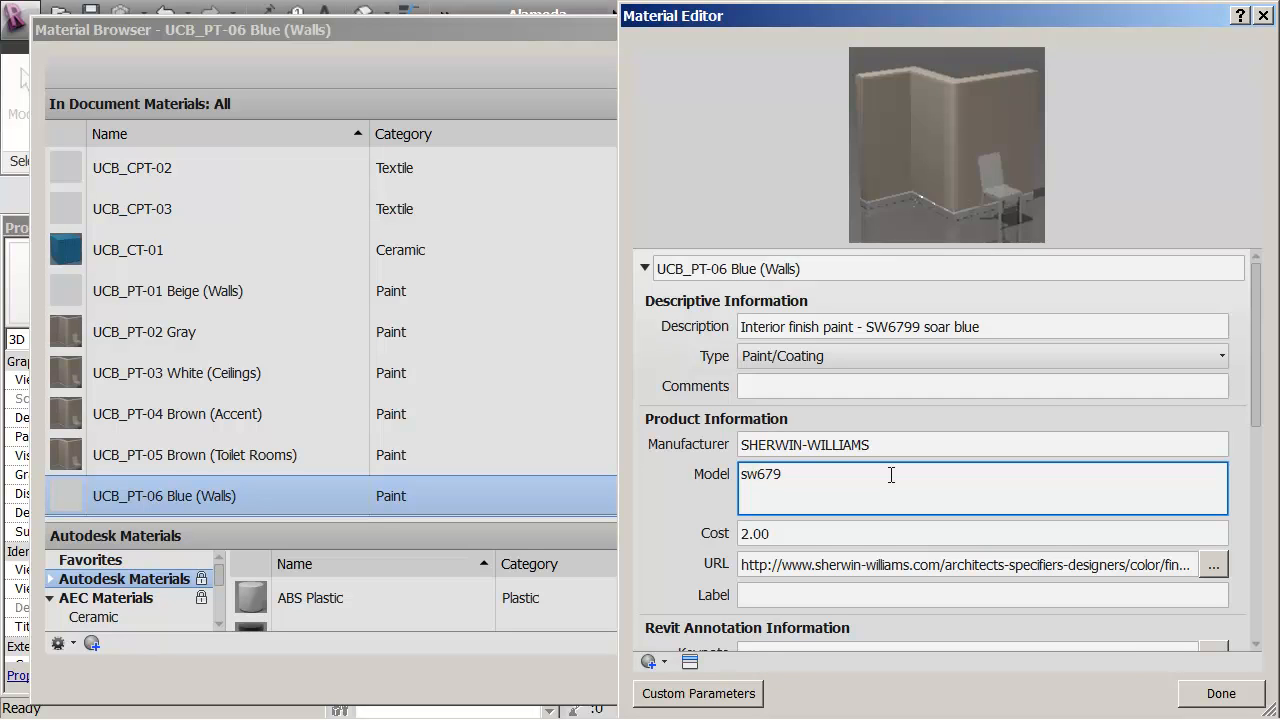
pyautogui.write('9')
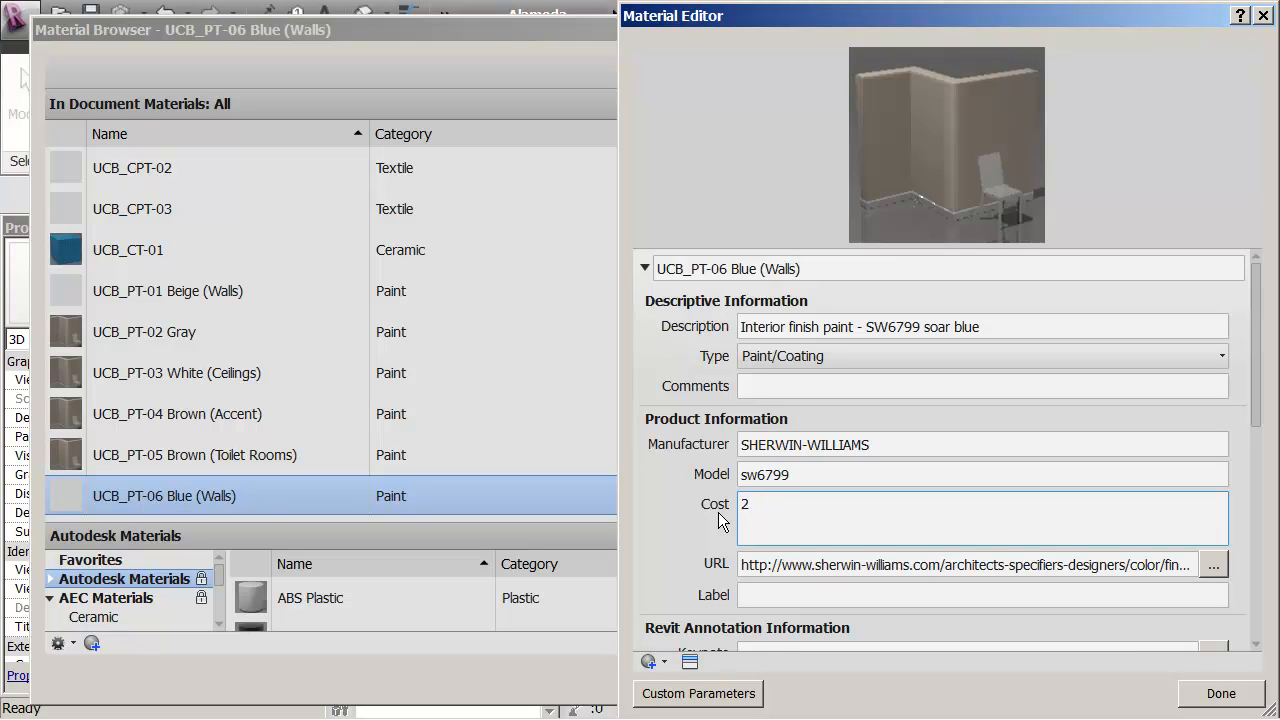
# Set the material's cost to 0.50.
pyautogui.write('0')
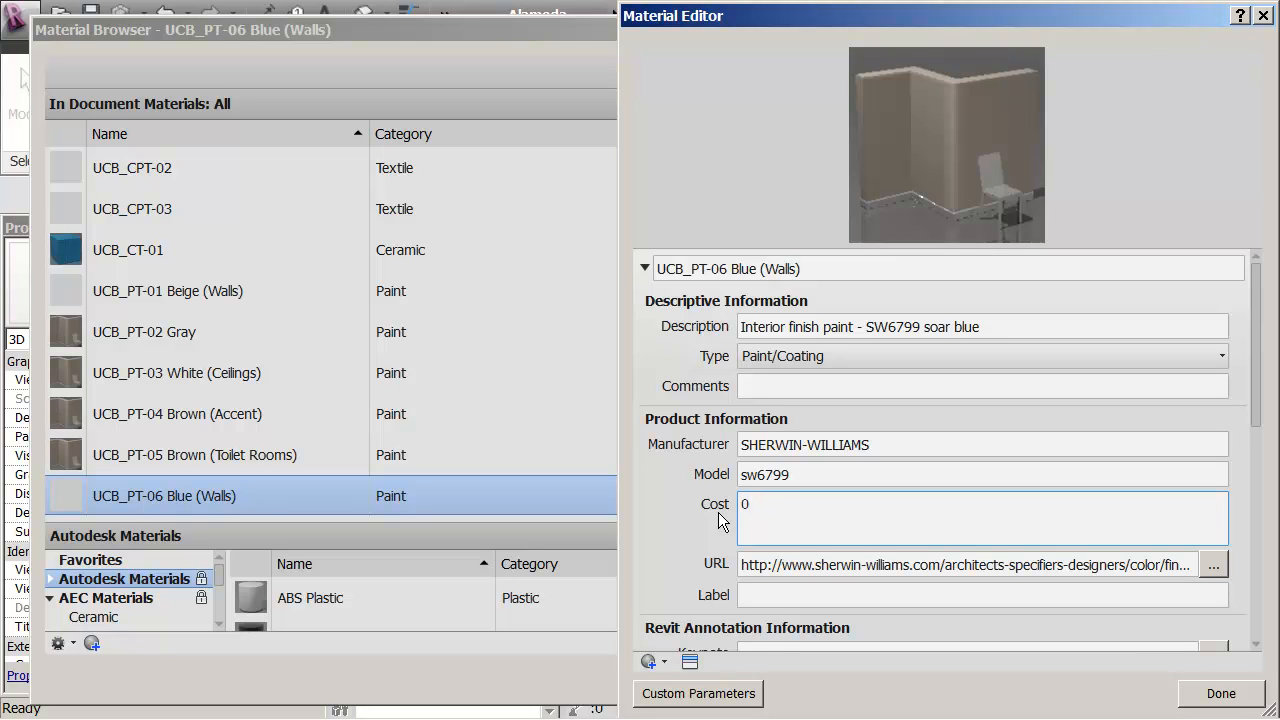
pyautogui.write('.50')
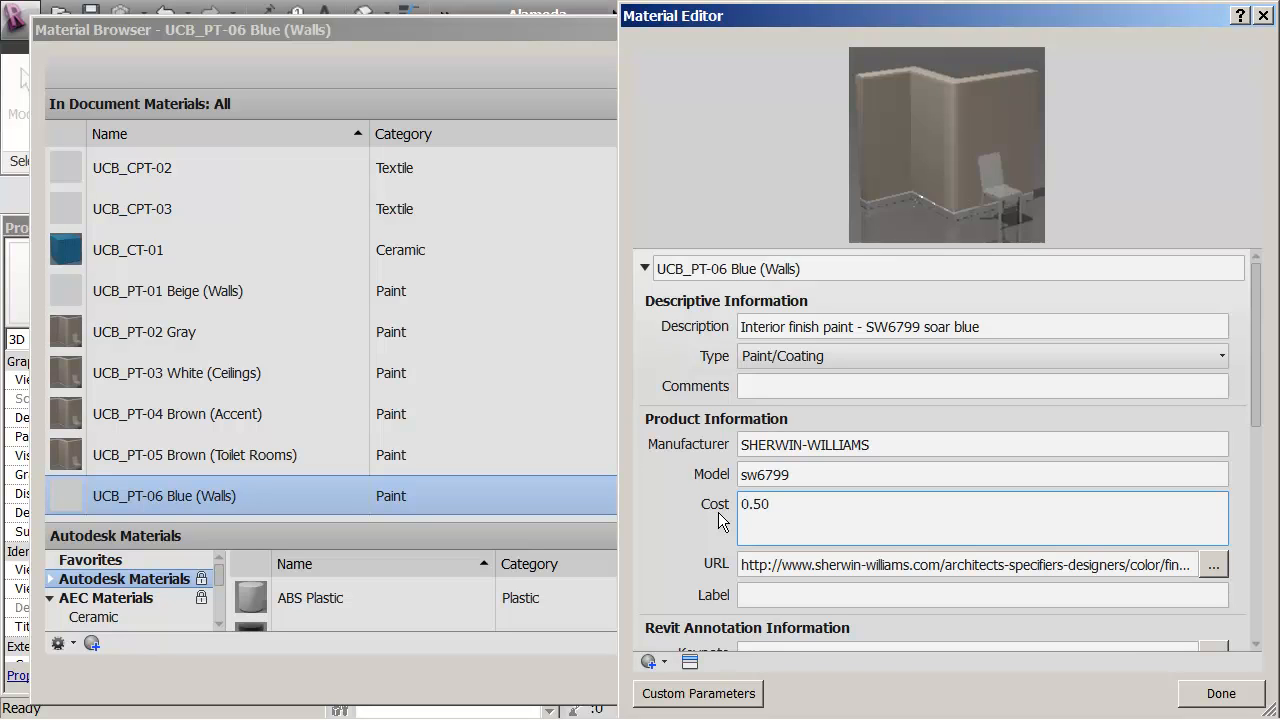
pyautogui.click(856, 512)
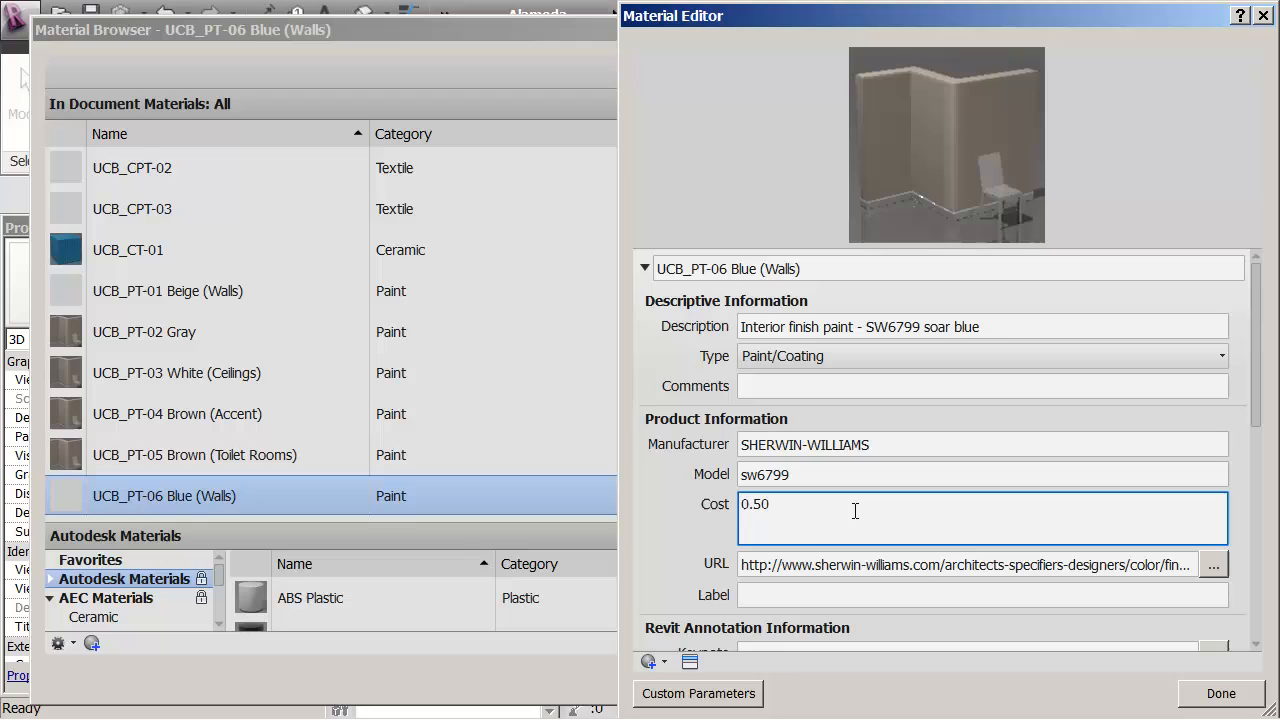
pyautogui.click(856, 512)
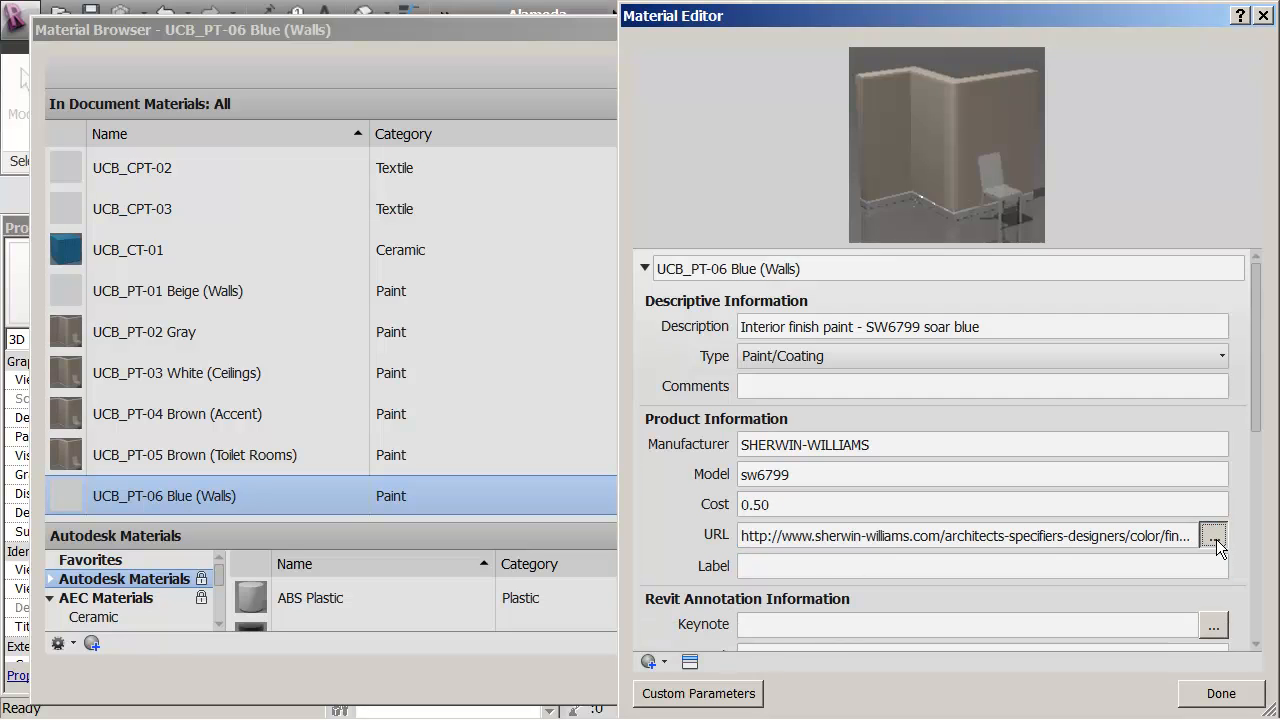
# From the material's URL link, search sw6799 on the Sherwin-Williams site and view its Color Details.
pyautogui.click(1212, 536)
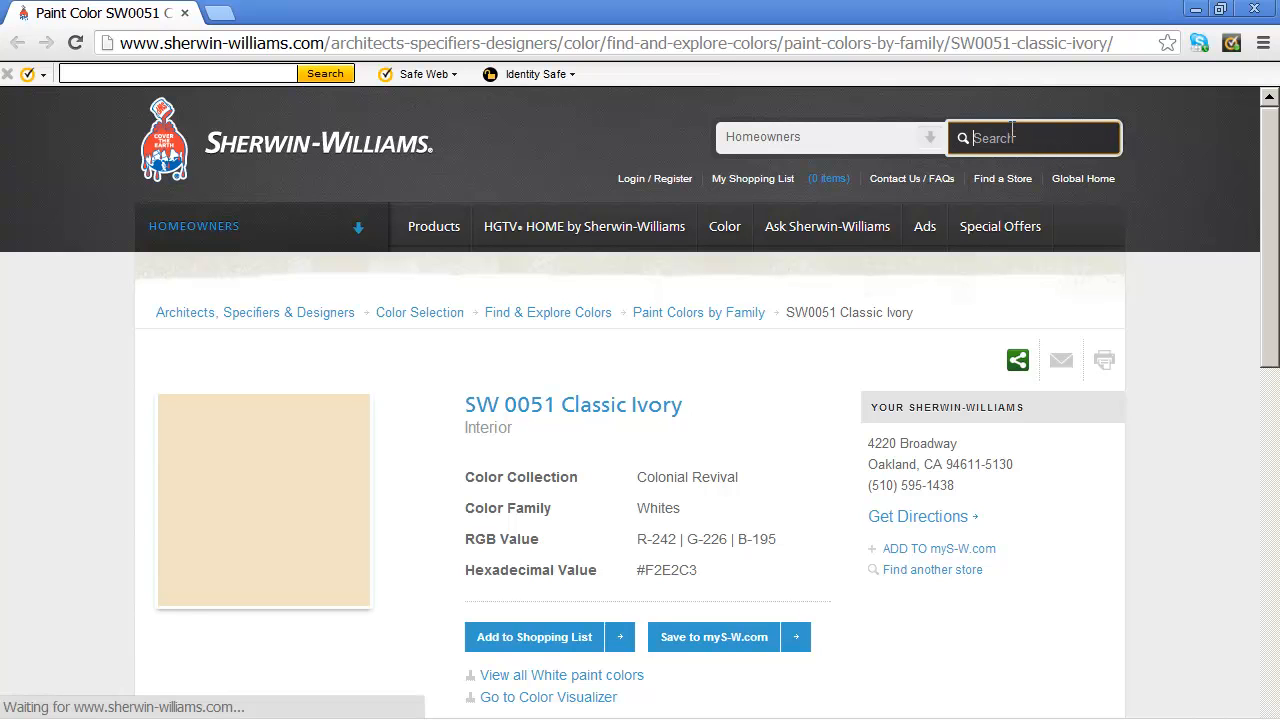
pyautogui.write('sw6799')
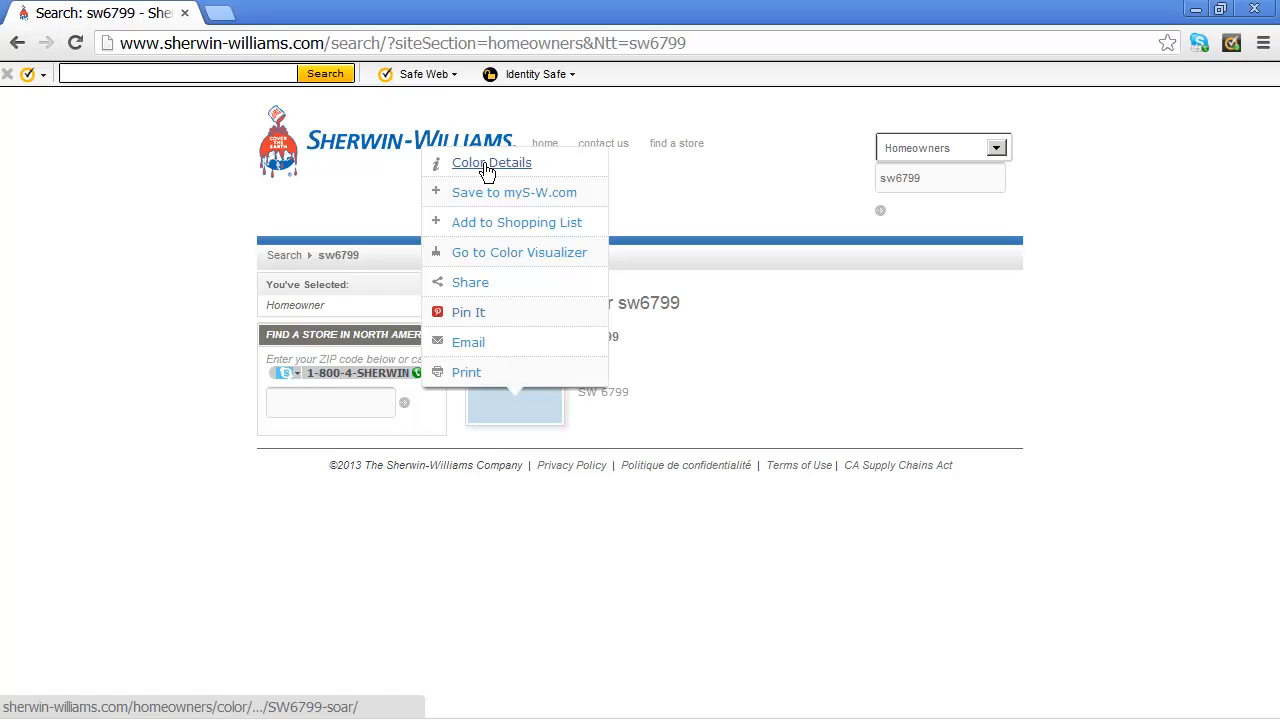
pyautogui.click(492, 164)
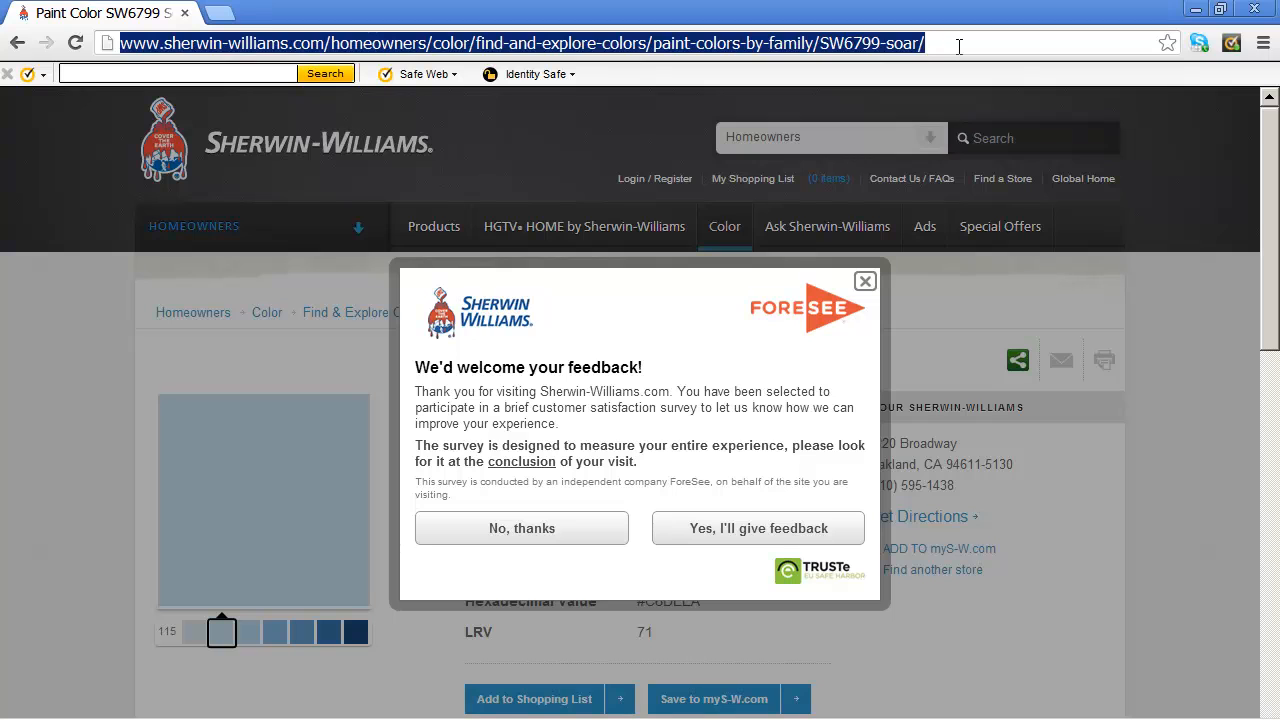
pyautogui.moveTo(1006, 136)
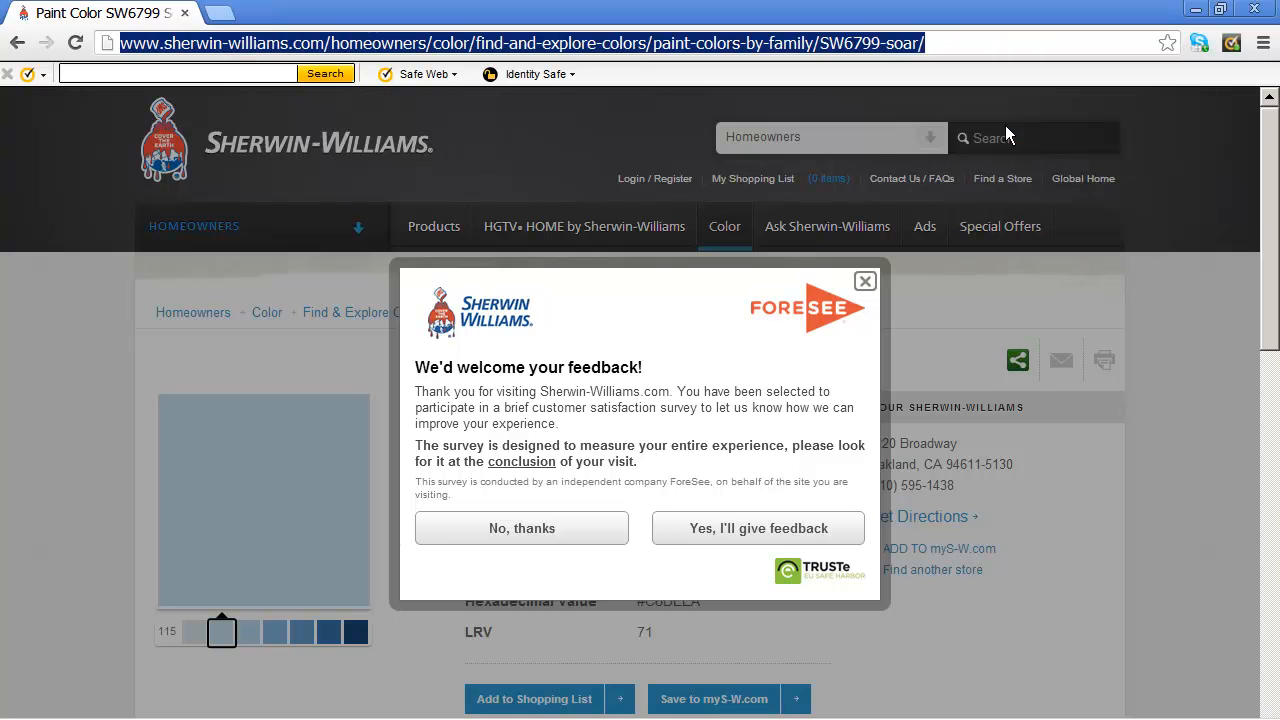
# Dismiss the survey and copy the SW 6799 Soar page address from the address bar.
pyautogui.click(864, 280)
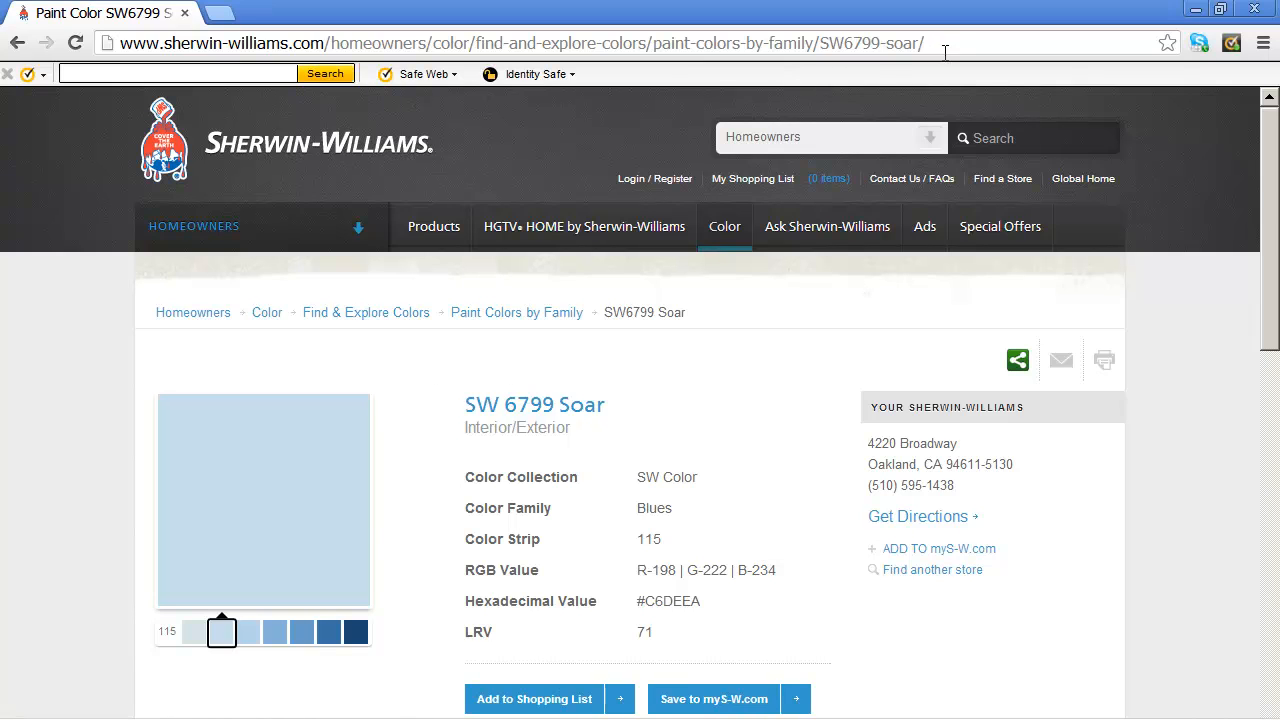
pyautogui.rightClick(940, 44)
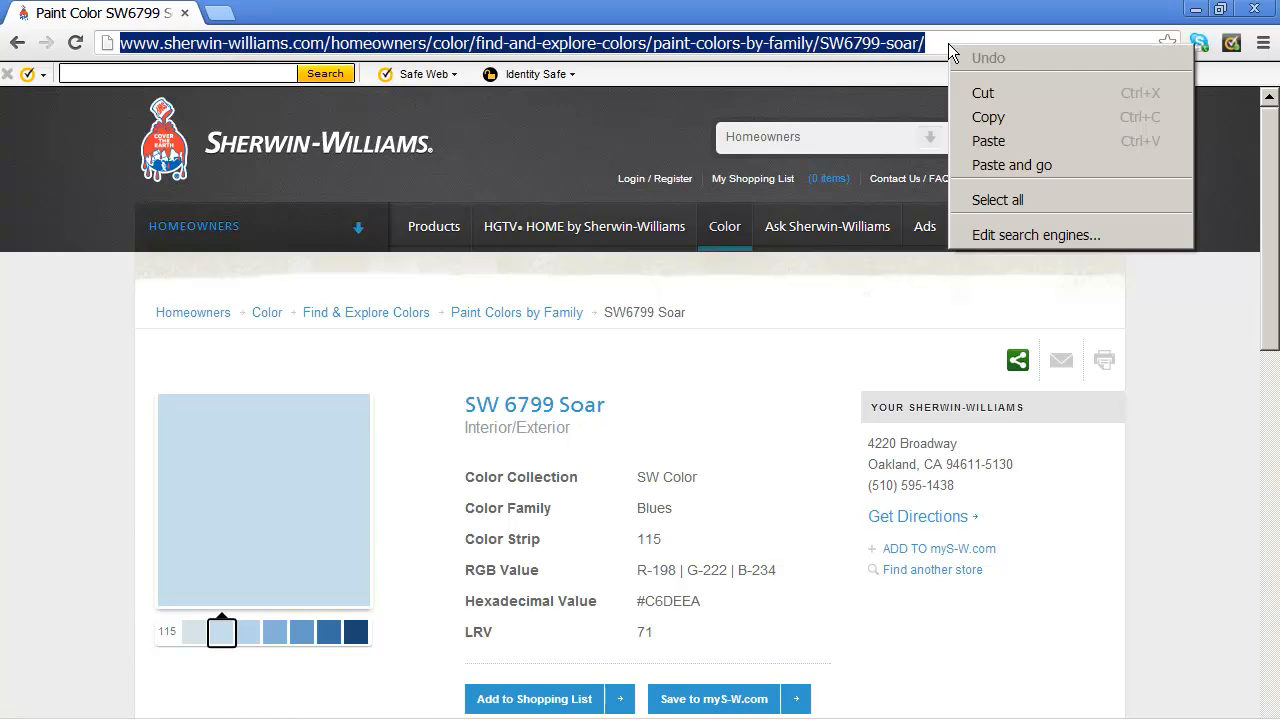
pyautogui.click(1052, 100)
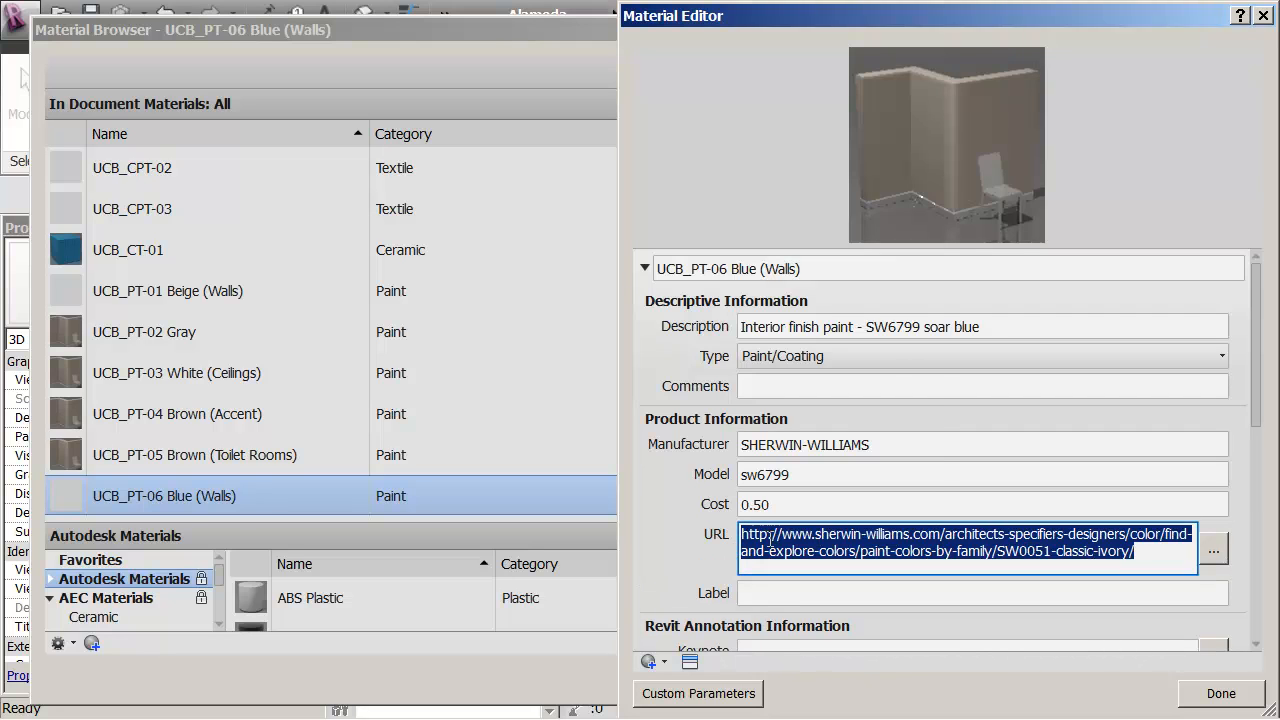
# Commit the SW6799 Soar page address as the material URL and collapse the identity details to reveal the assets.
pyautogui.click(980, 474)
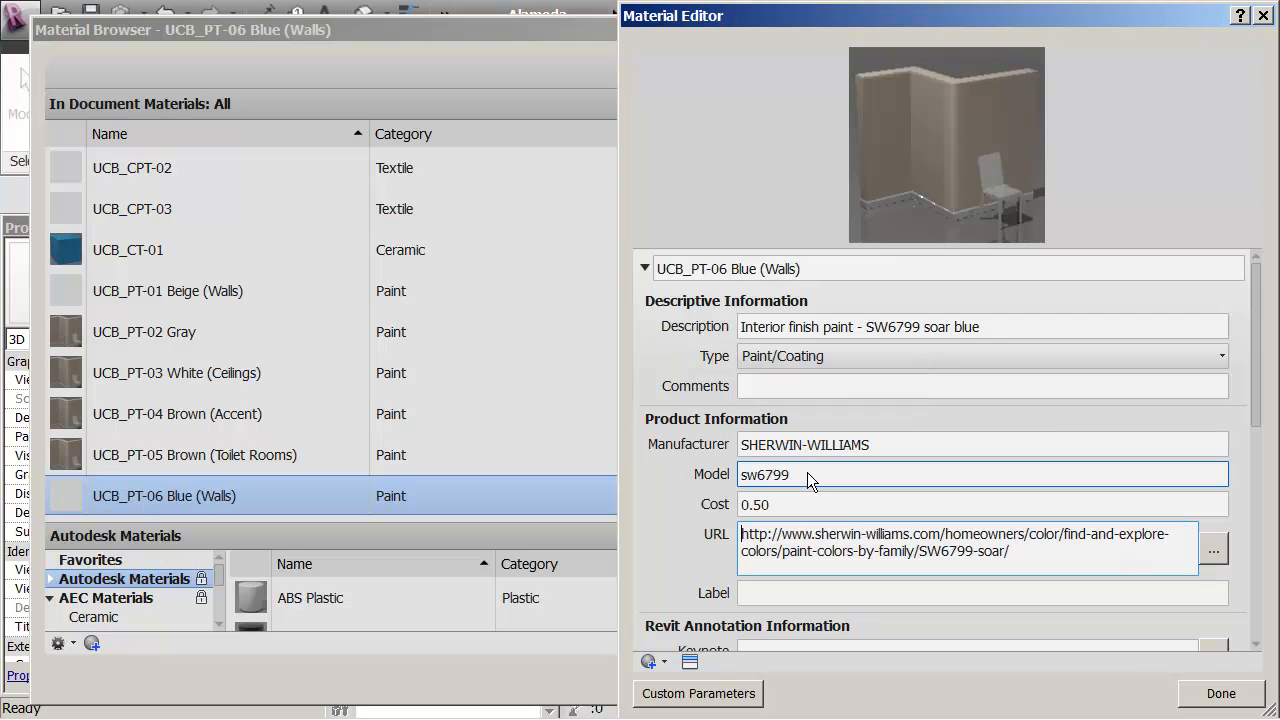
pyautogui.click(900, 444)
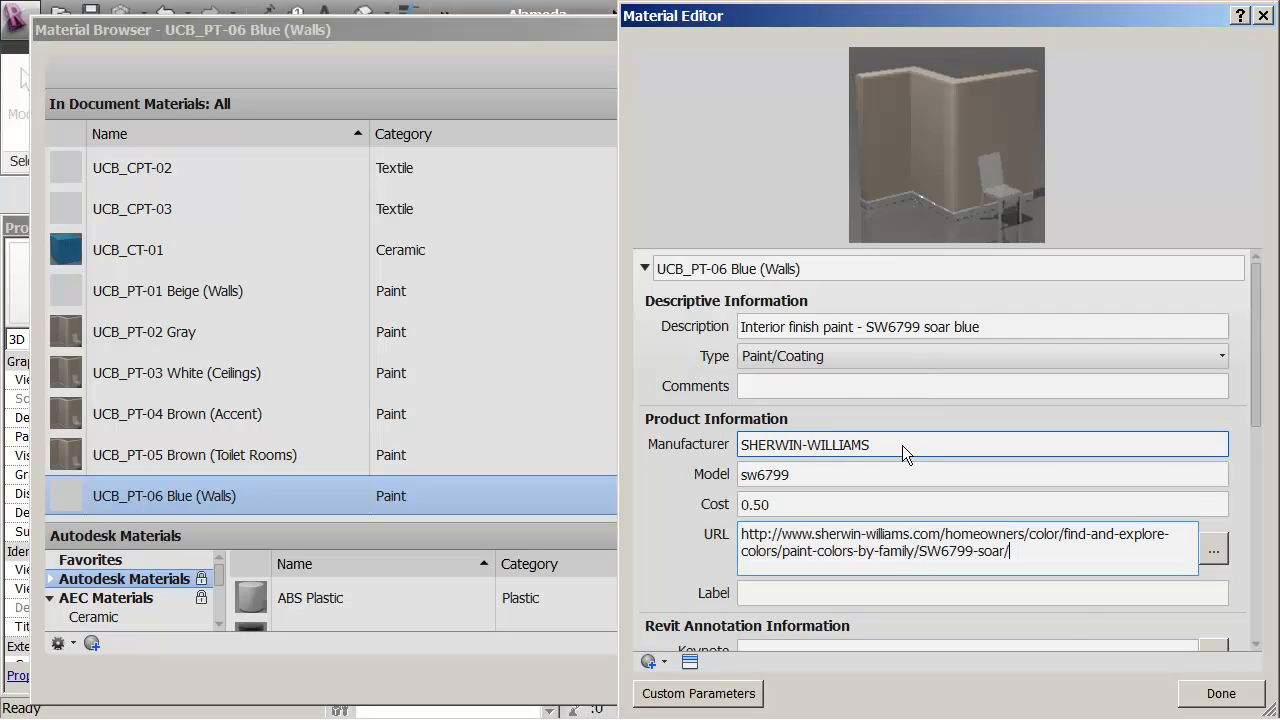
pyautogui.scroll(-3)
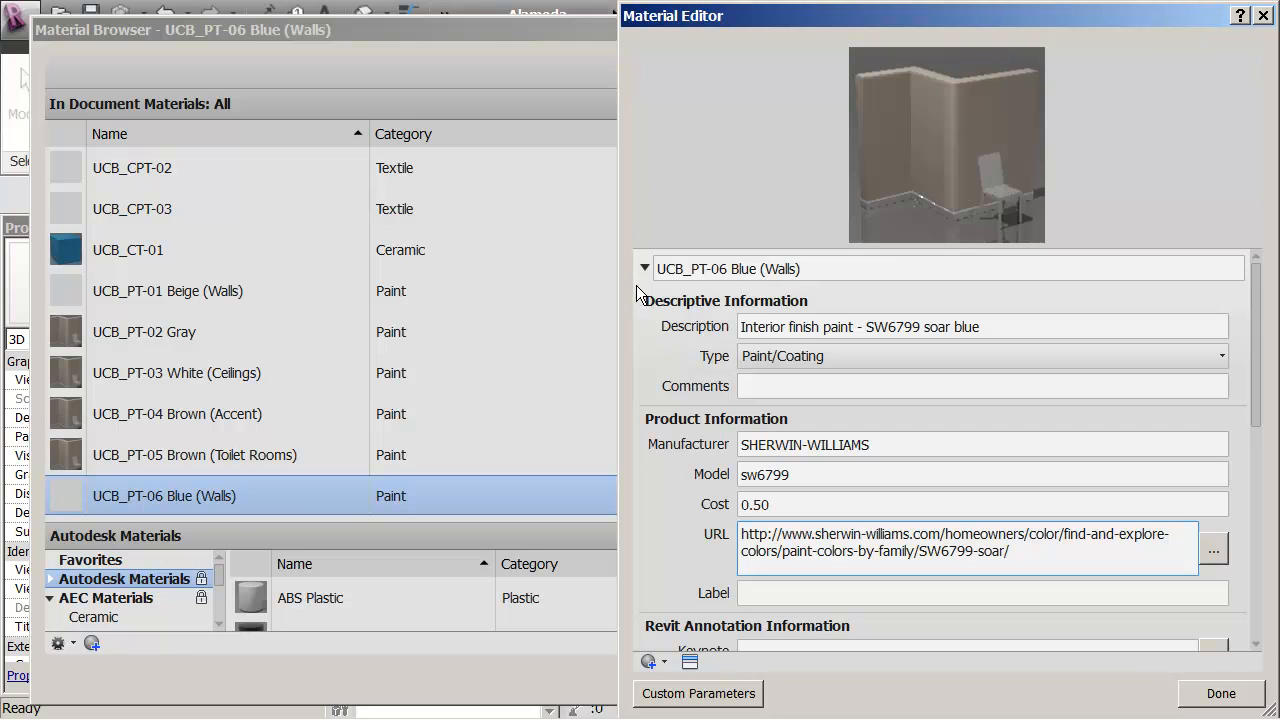
pyautogui.click(644, 268)
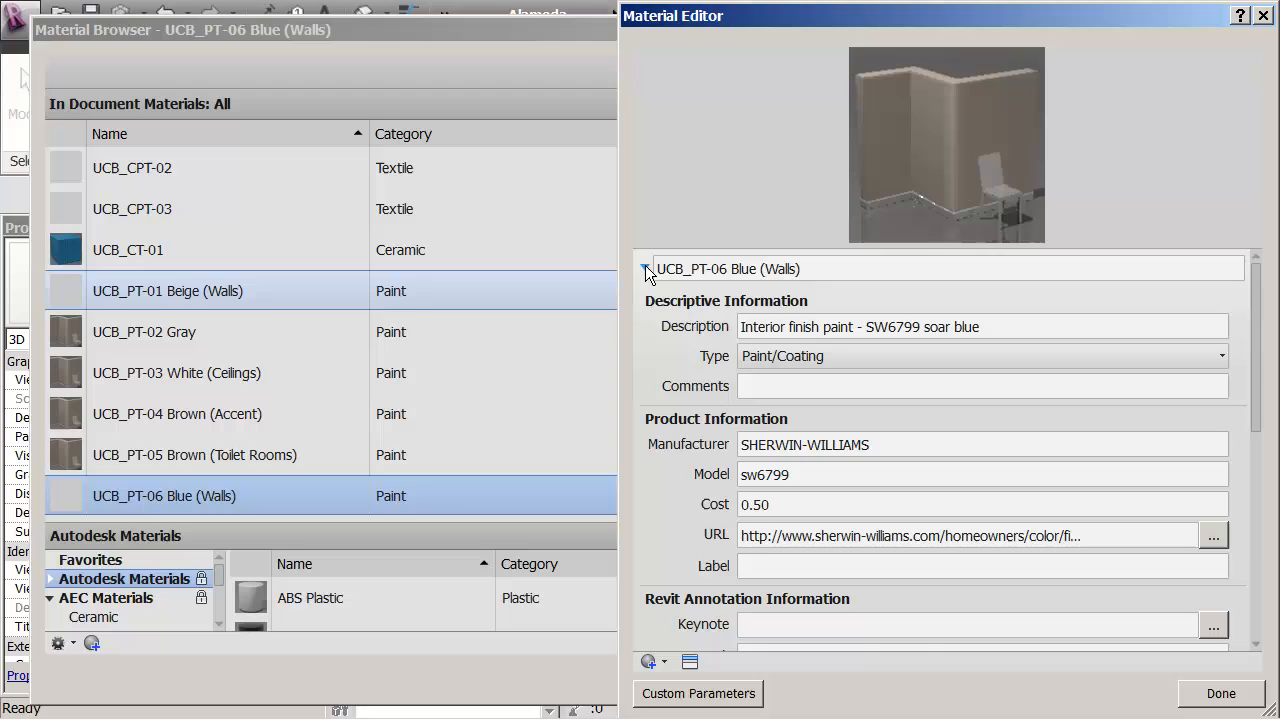
pyautogui.click(644, 270)
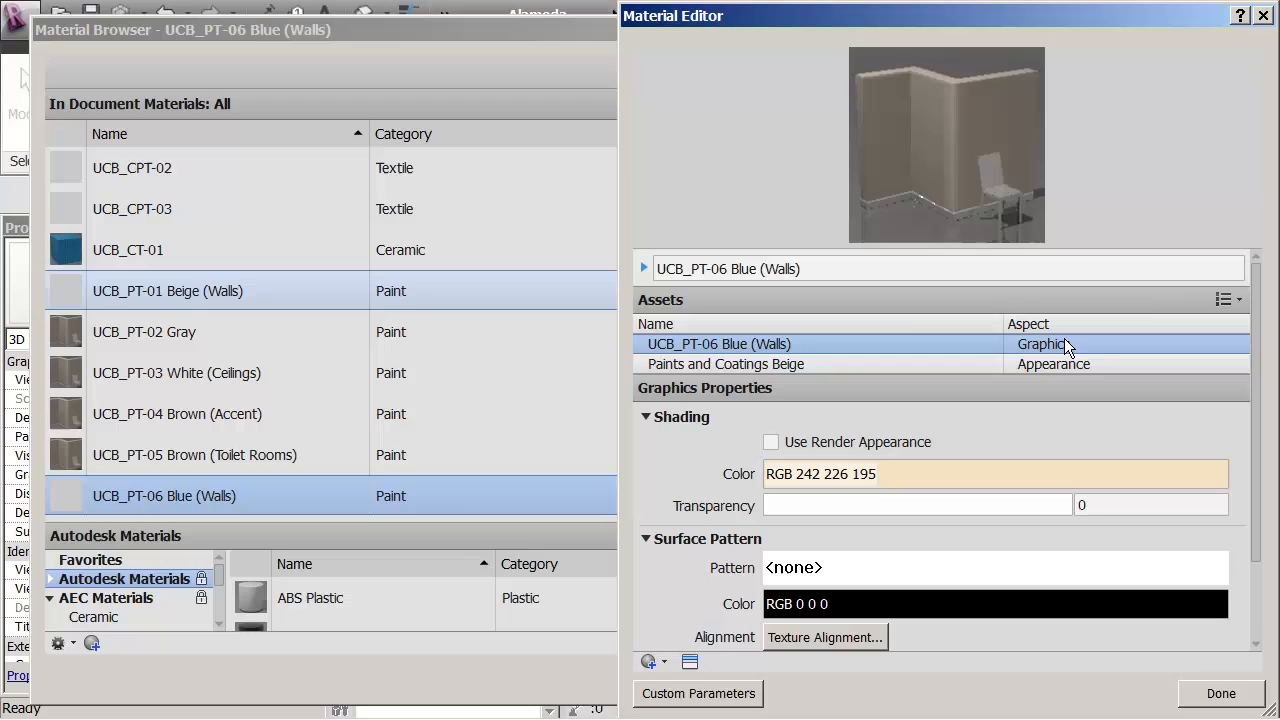
pyautogui.moveTo(1052, 364)
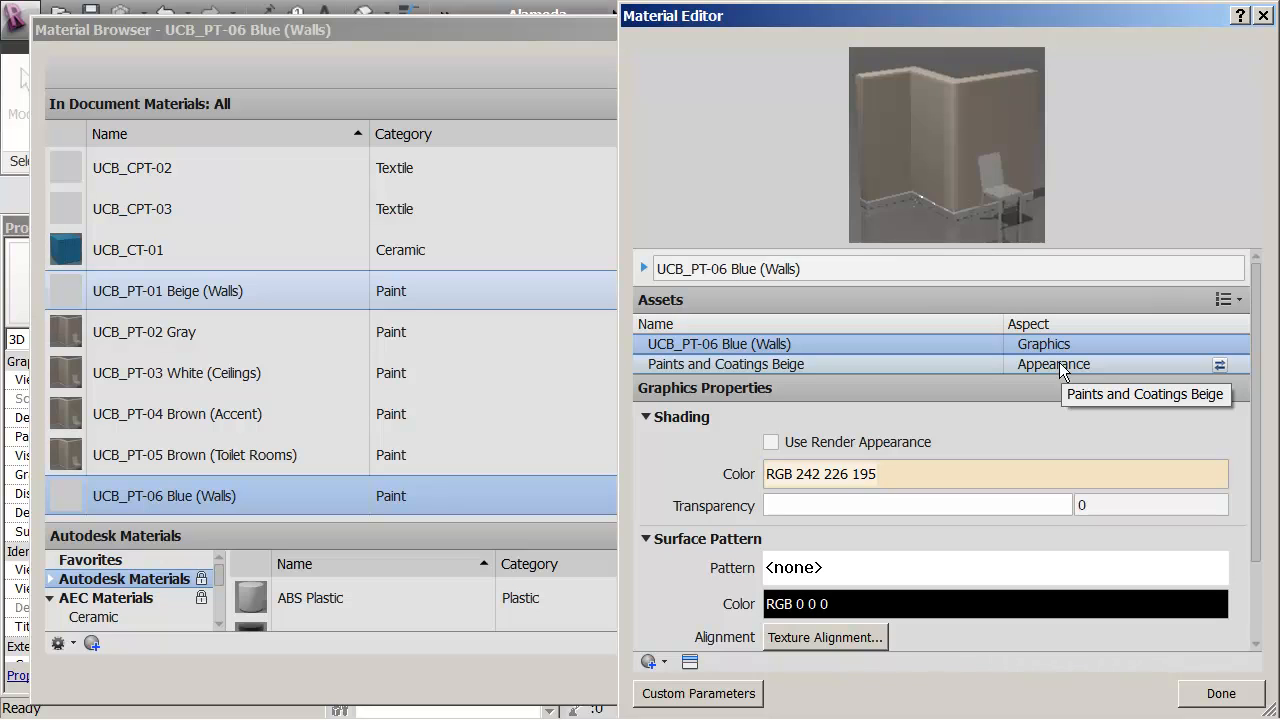
pyautogui.moveTo(1060, 372)
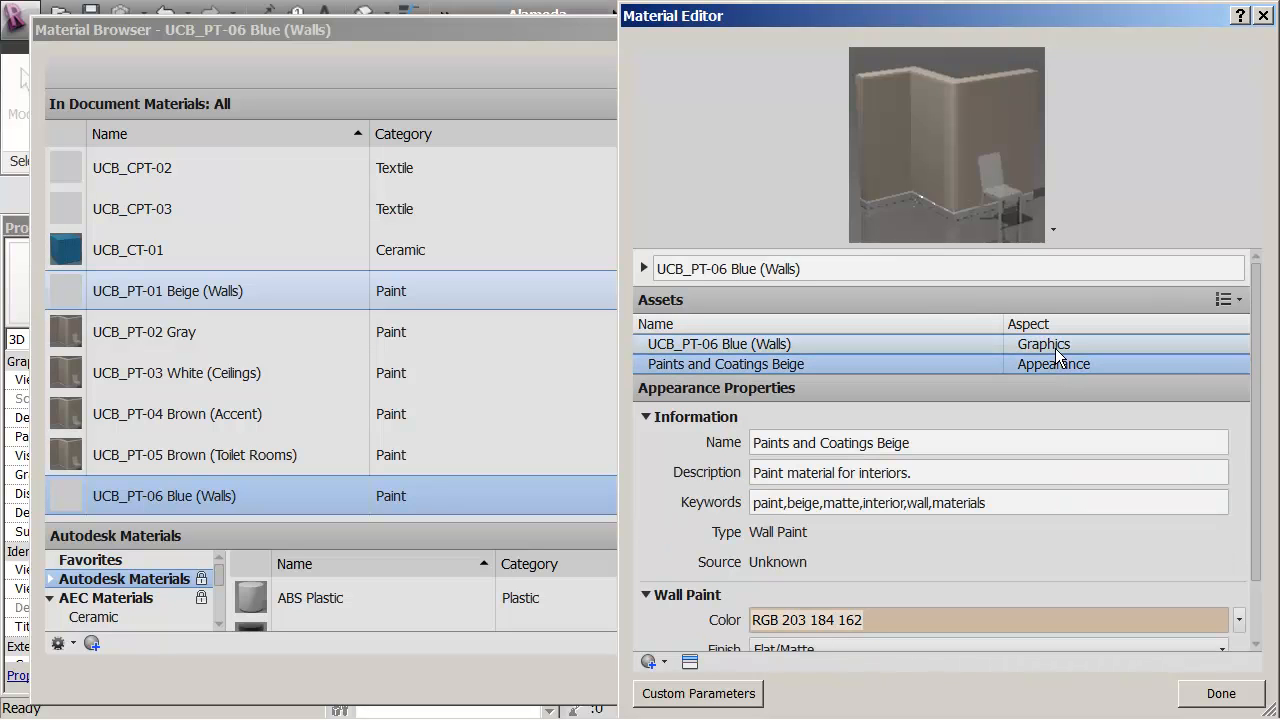
# Switch back to the Graphics settings showing shading colour RGB 242 226 195.
pyautogui.click(716, 344)
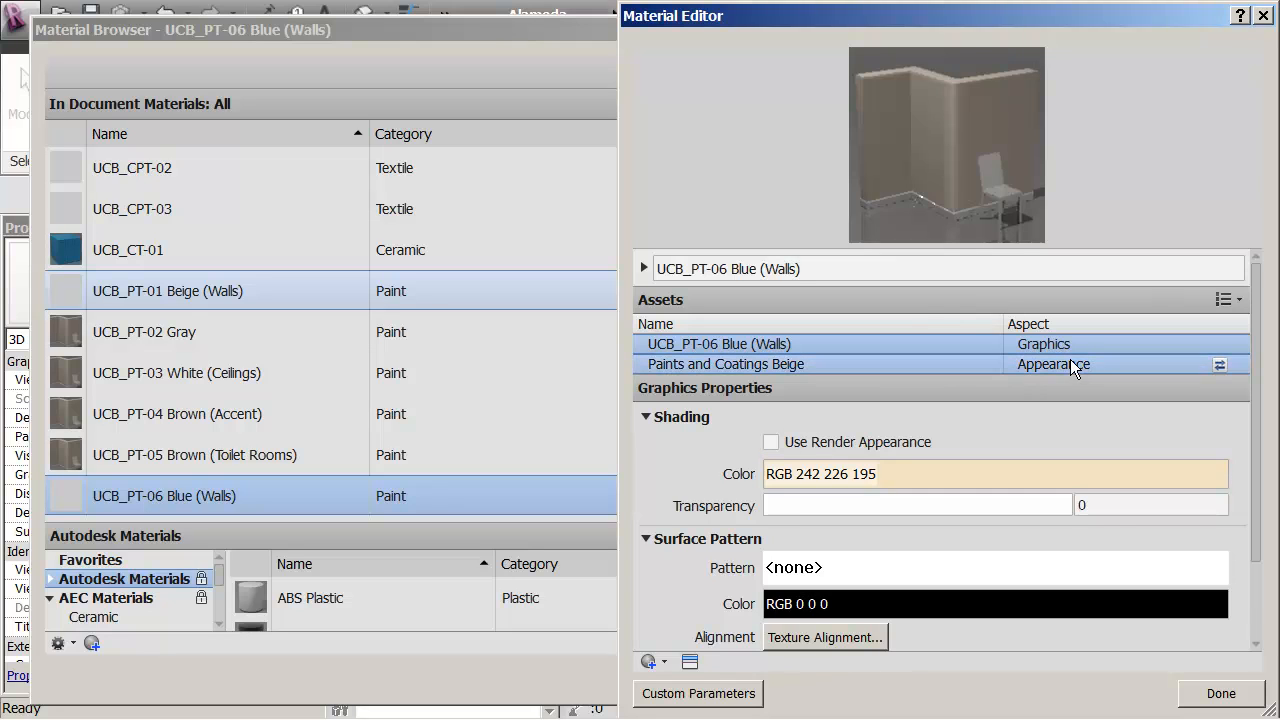
# Show the Paints and Coatings appearance asset and replace 'beige' with 'blue' in its keywords.
pyautogui.click(724, 364)
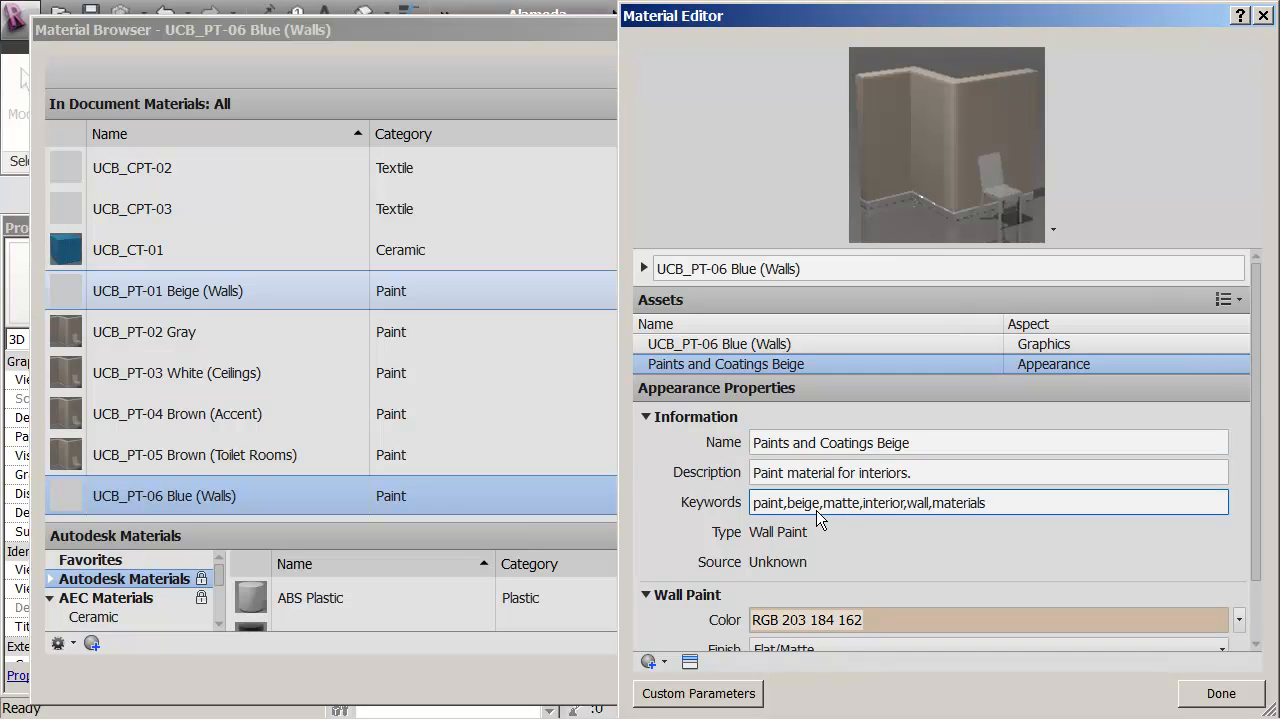
pyautogui.click(988, 502)
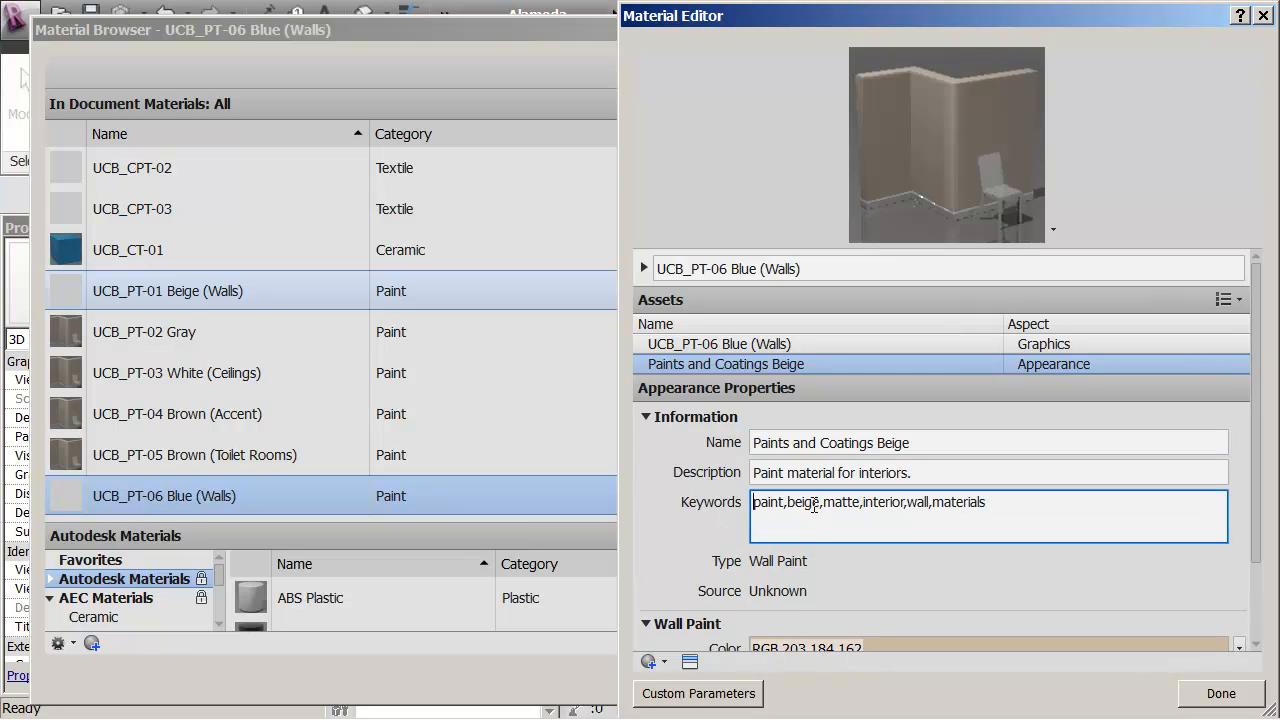
pyautogui.doubleClick(806, 502)
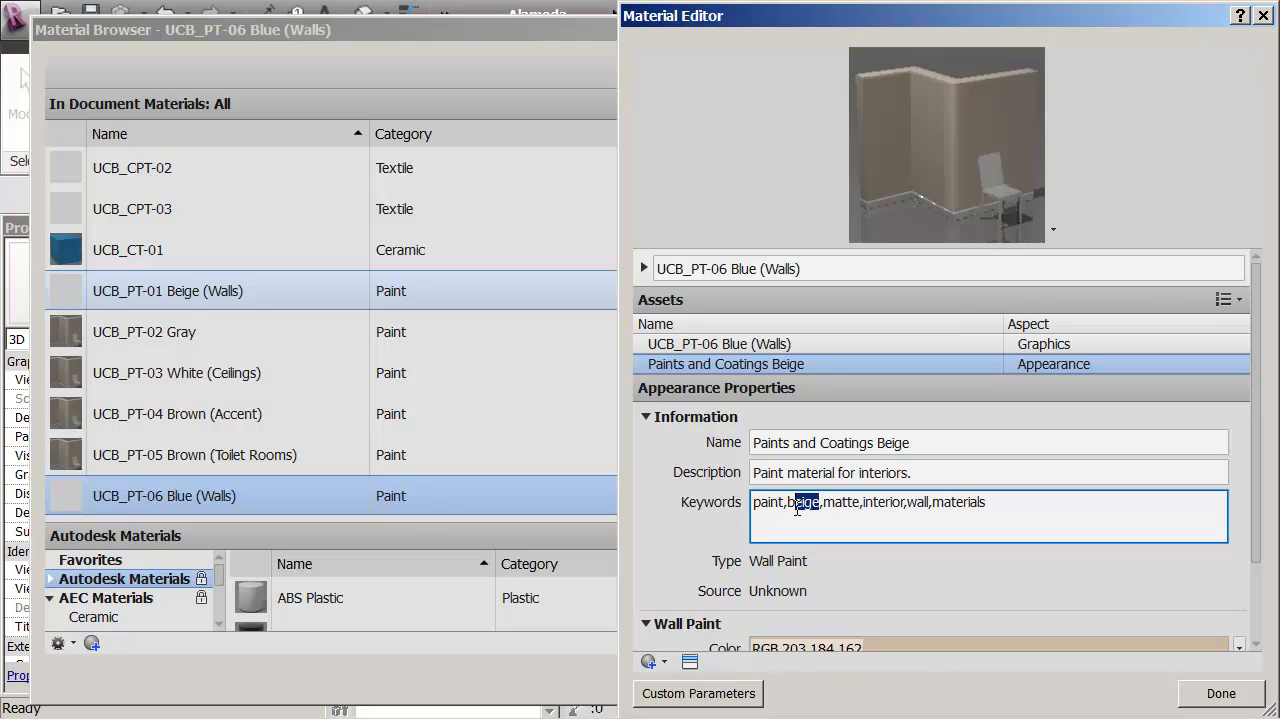
pyautogui.write('blu')
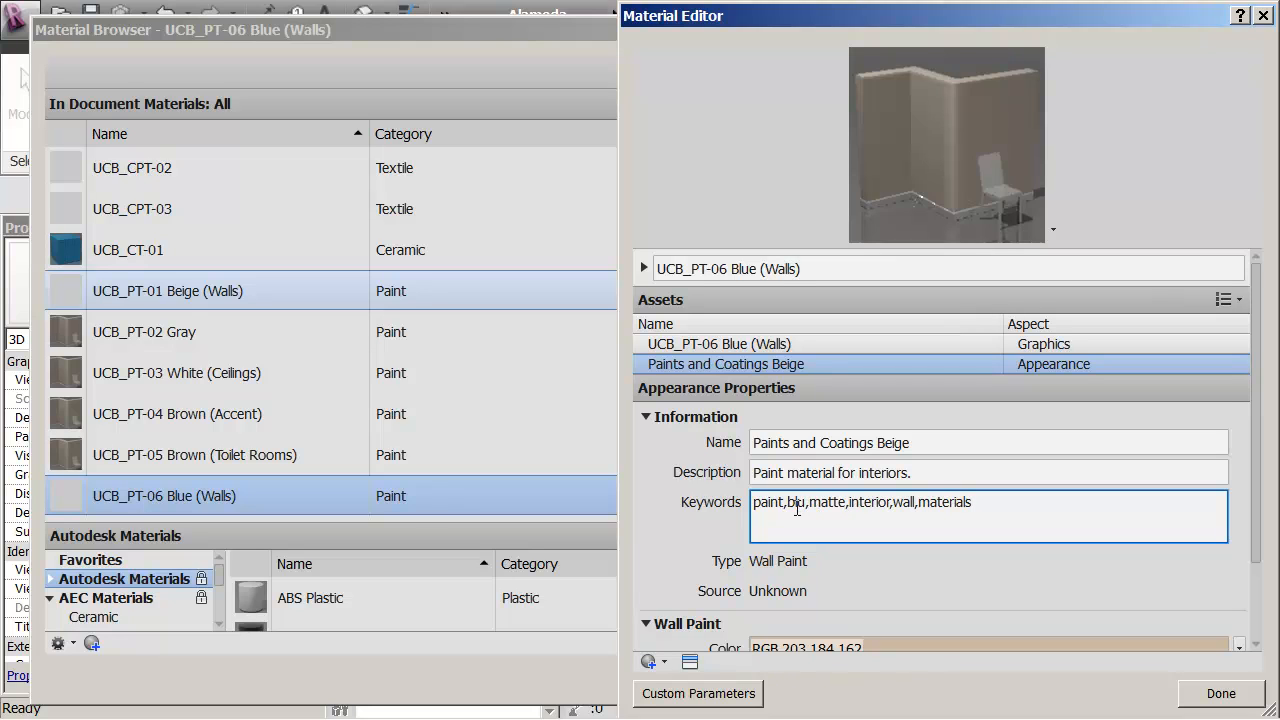
pyautogui.write('e')
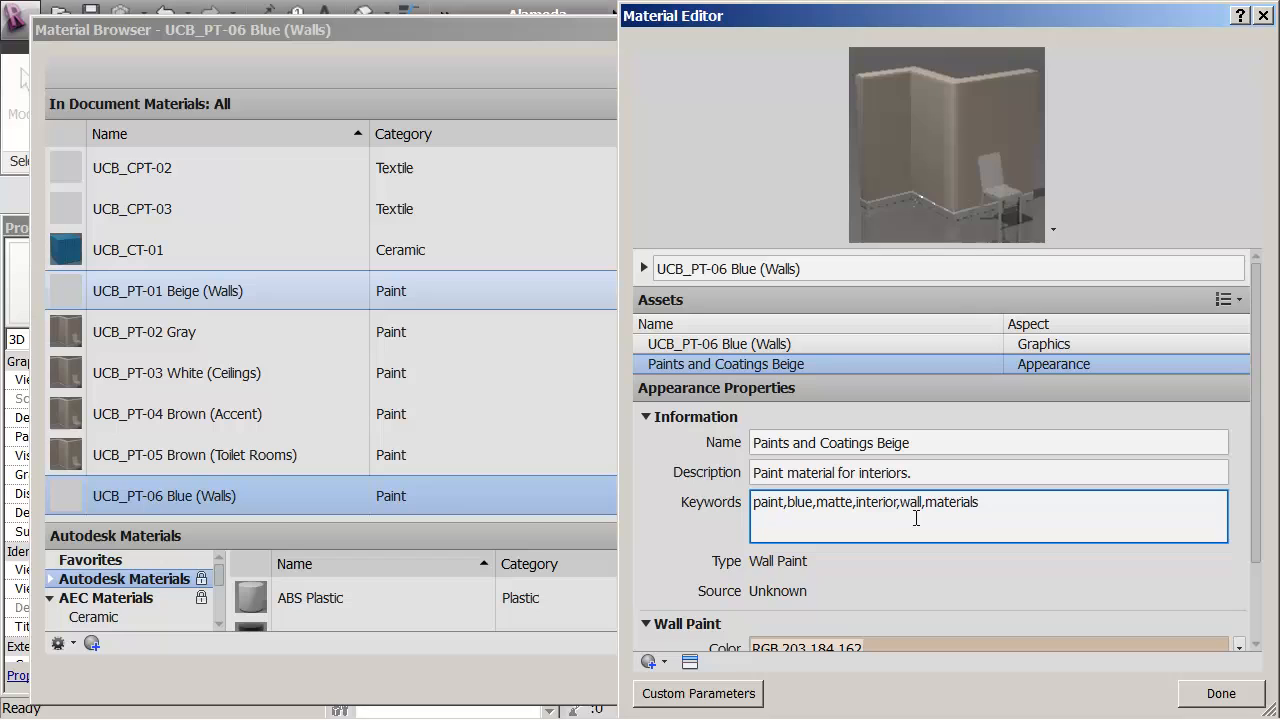
pyautogui.click(900, 472)
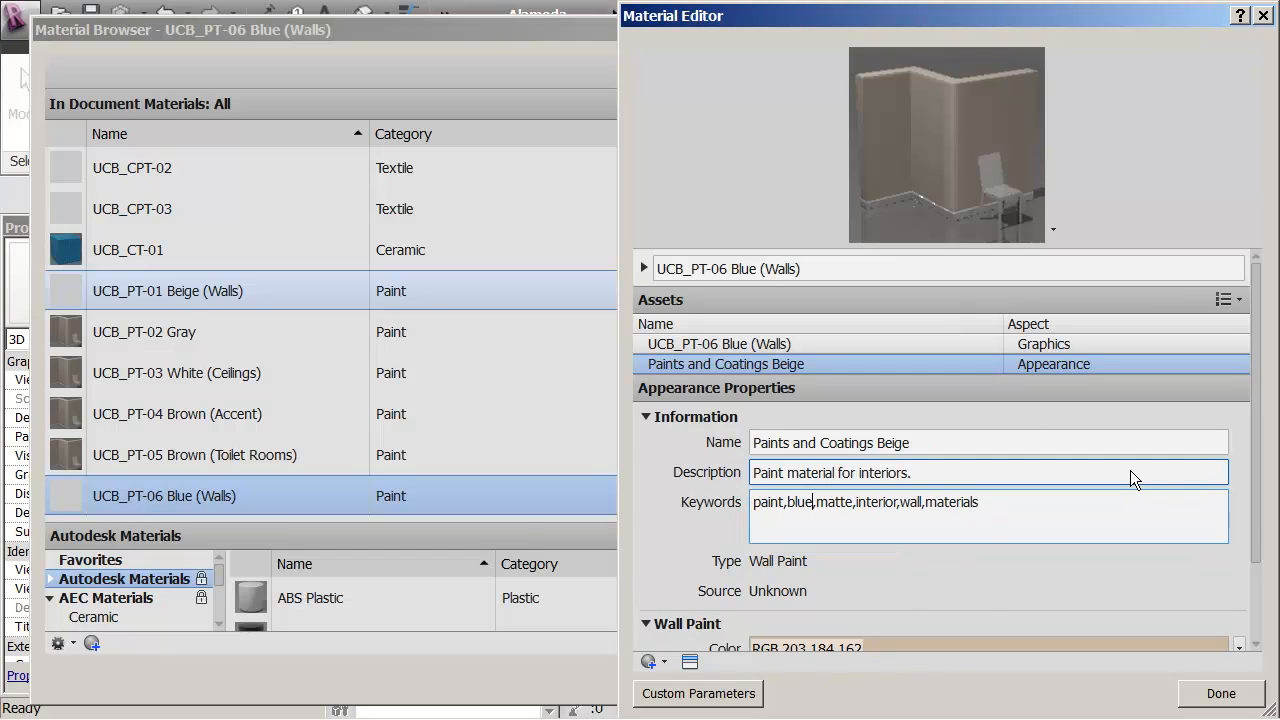
# Bring up the wall paint colour picker, still at RGB 198-184-162 with Flat/Matte finish.
pyautogui.scroll(-3)
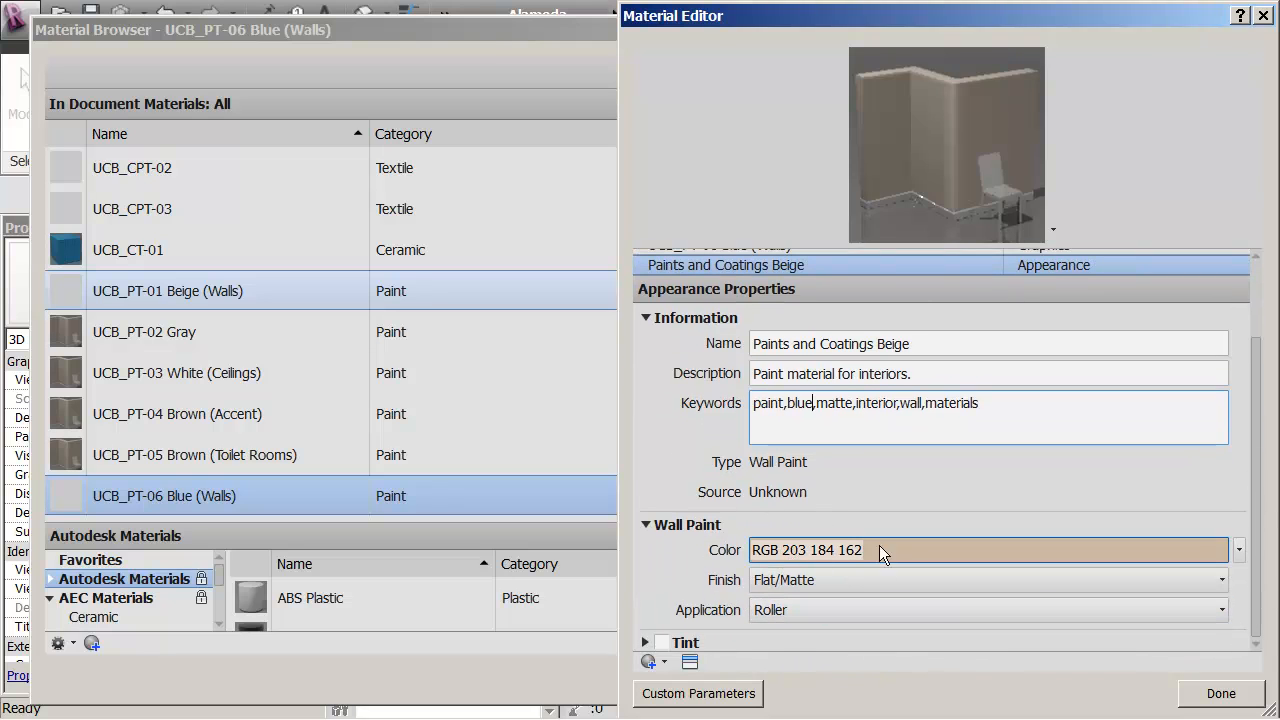
pyautogui.click(984, 580)
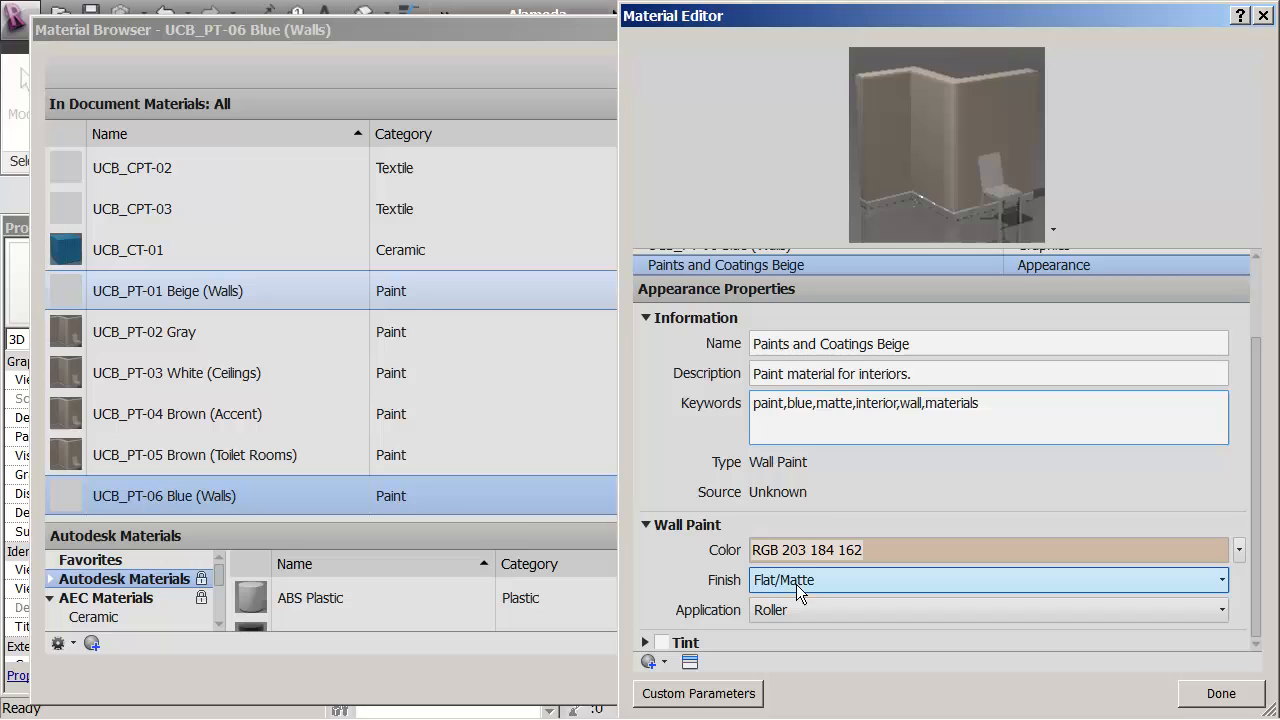
pyautogui.click(1238, 580)
pyautogui.write('198')
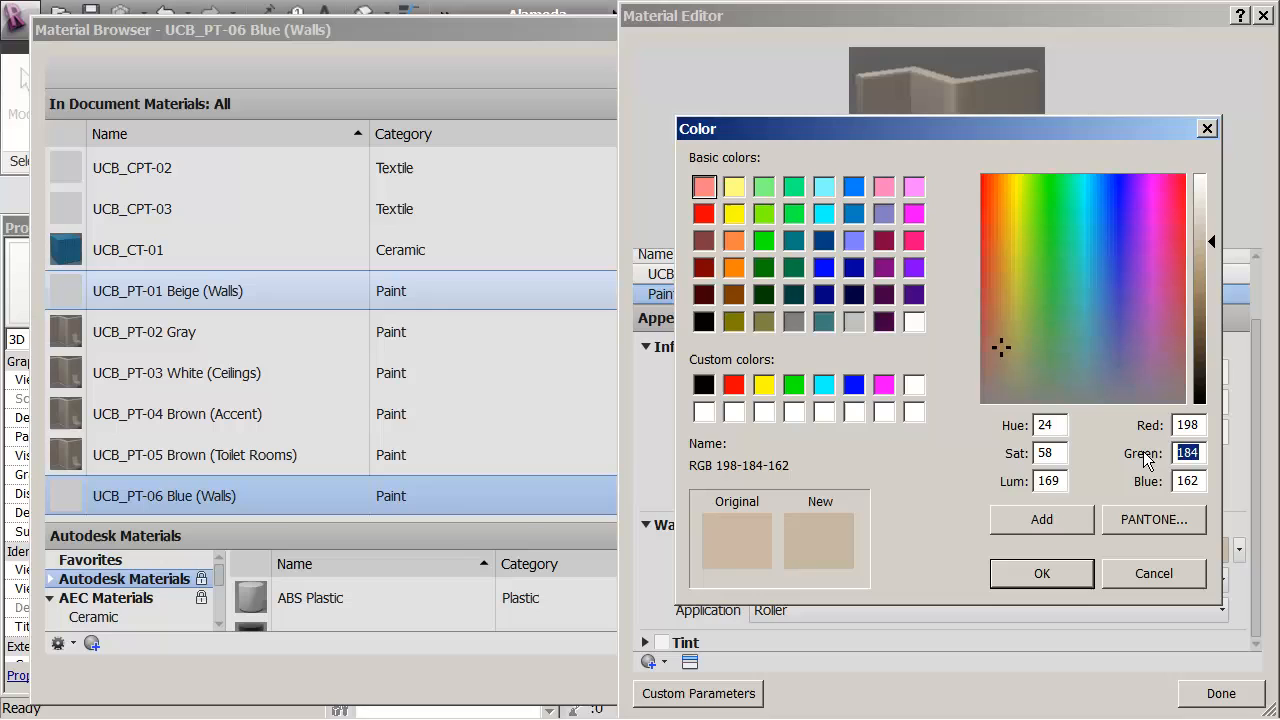
# Set the wall paint colour to light blue RGB 198 222 234 and confirm.
pyautogui.click(1028, 292)
pyautogui.write('222')
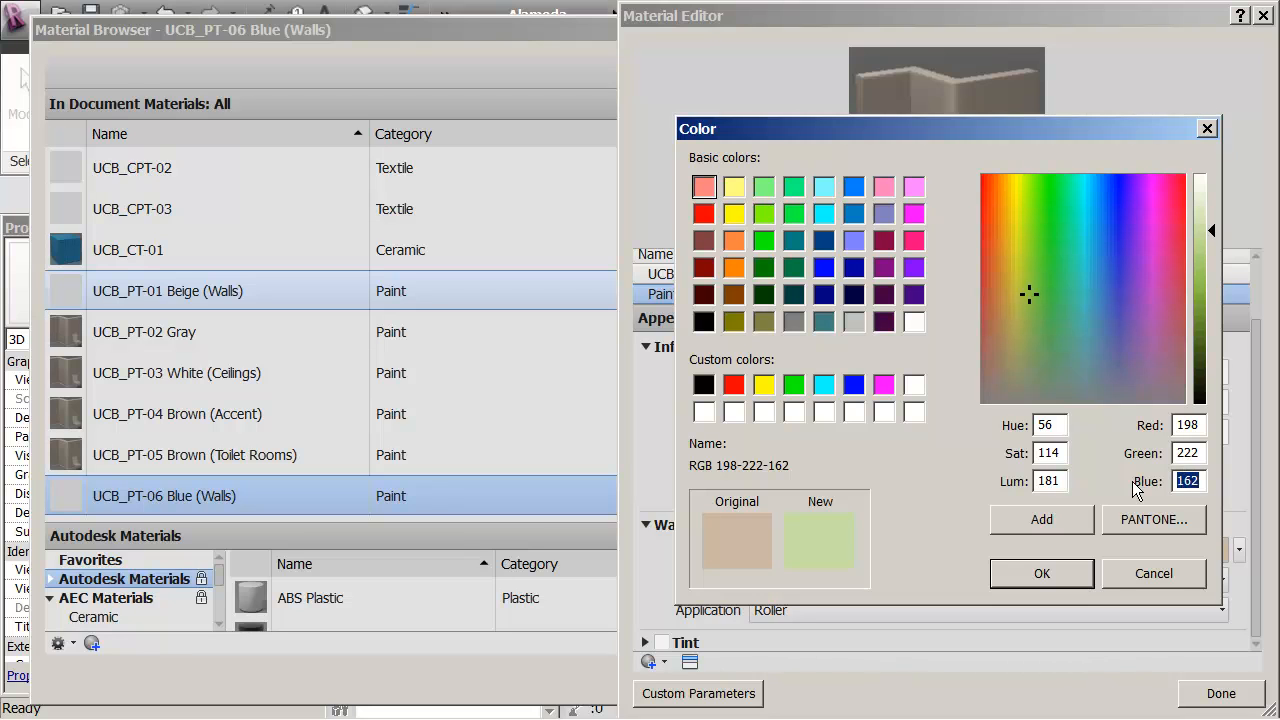
pyautogui.click(1020, 216)
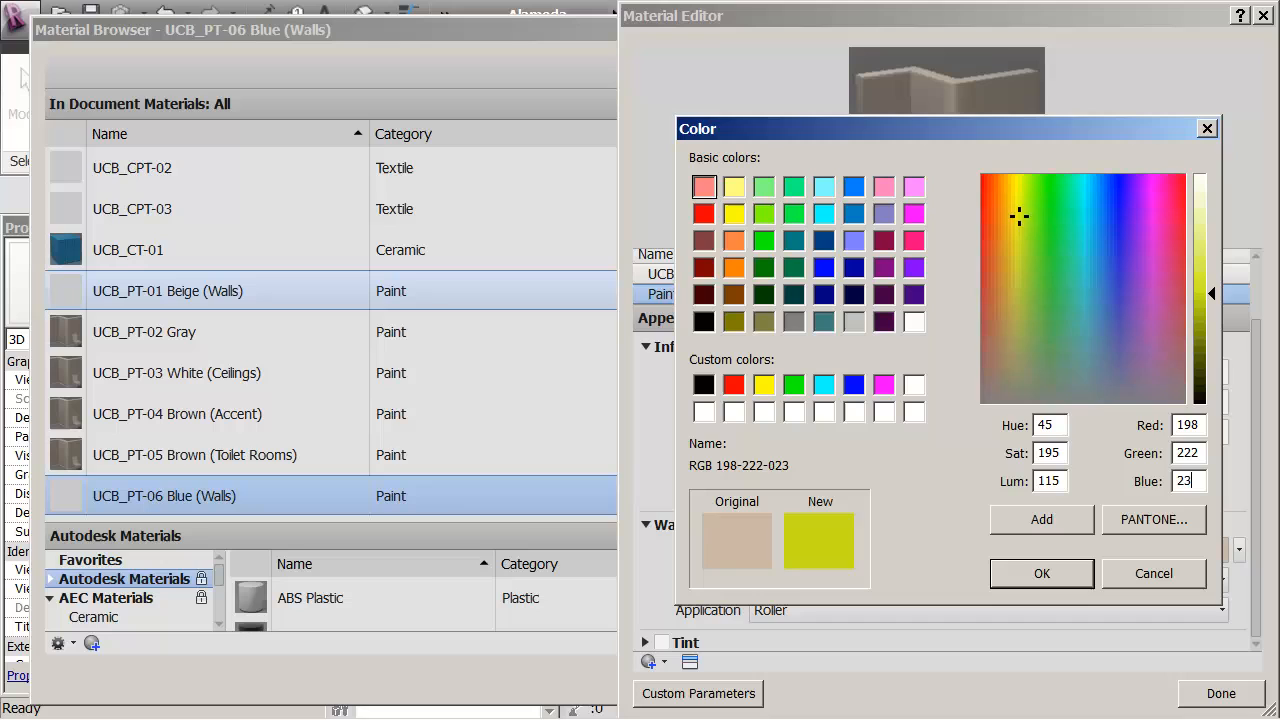
pyautogui.click(1096, 296)
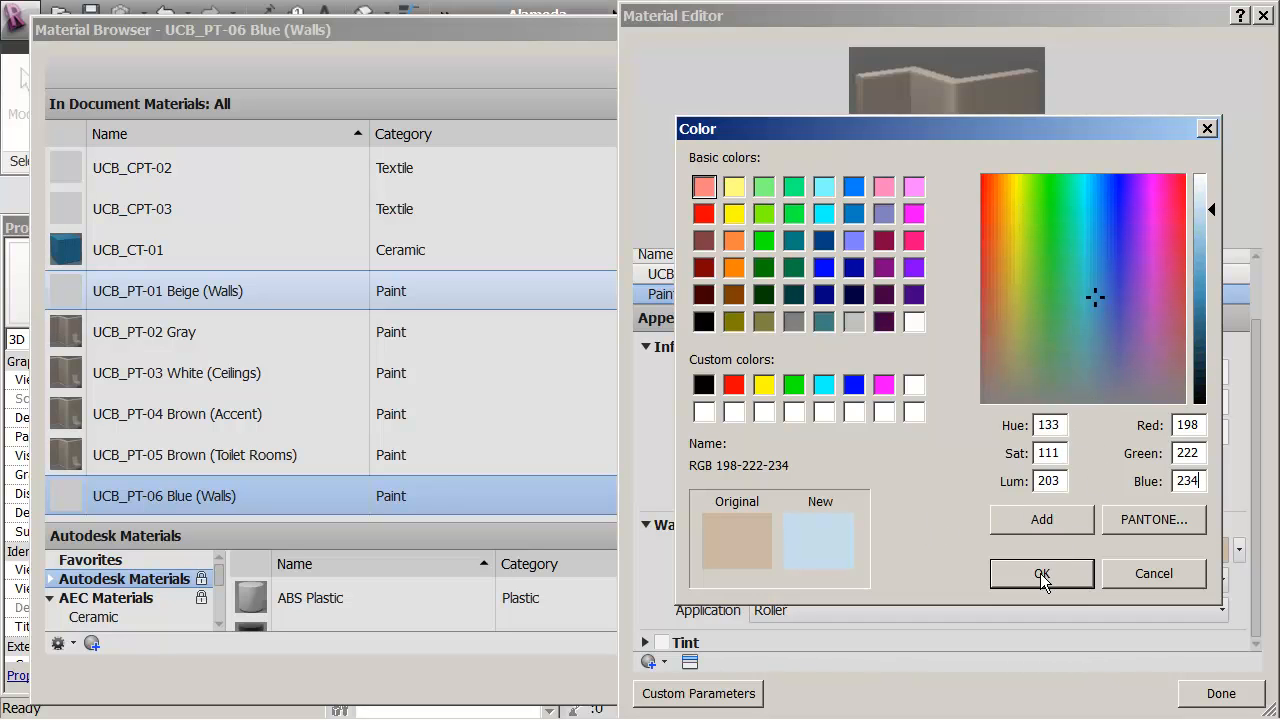
pyautogui.click(1040, 572)
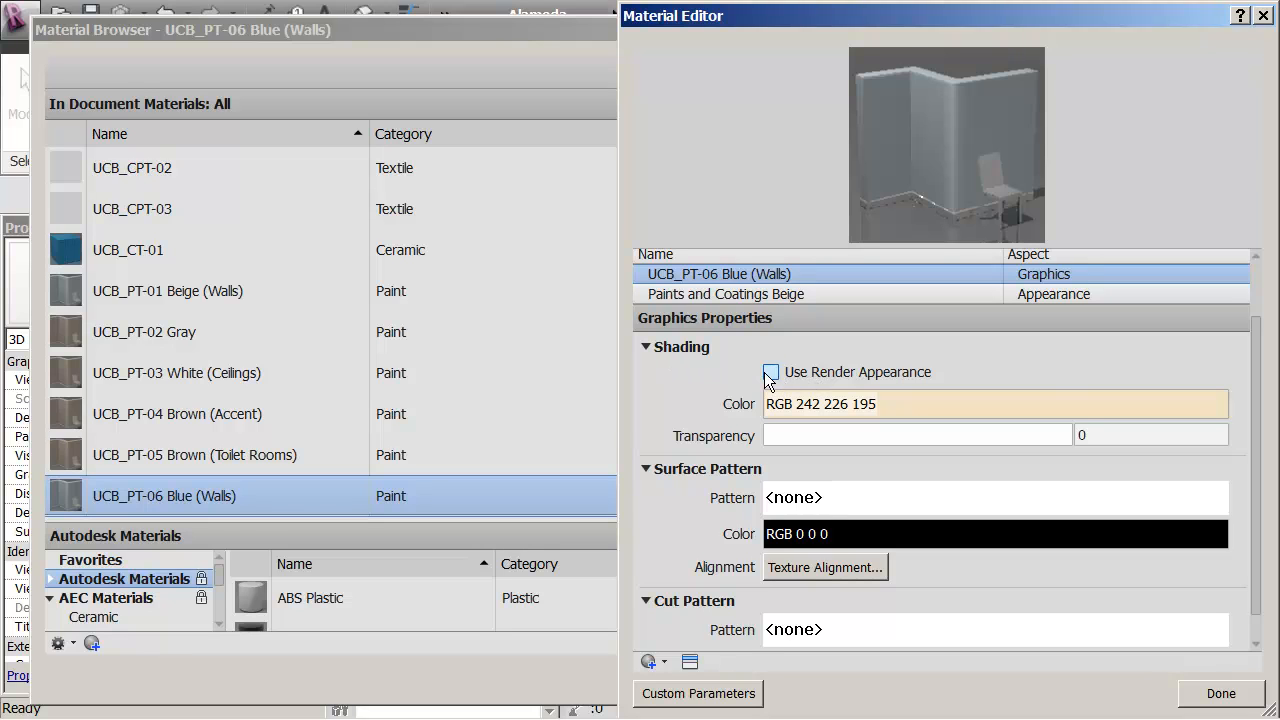
# Enable Use Render Appearance so shading shows RGB 198 222 234, then finish editing the material.
pyautogui.click(772, 372)
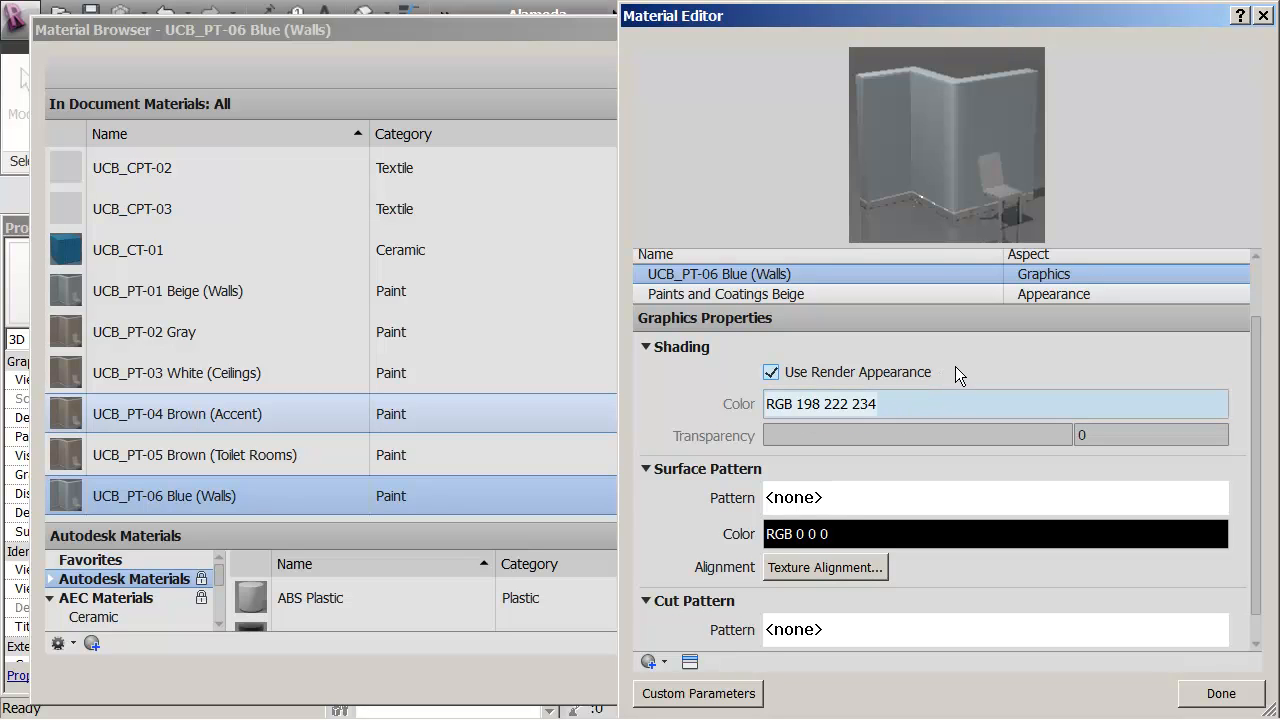
pyautogui.moveTo(1030, 486)
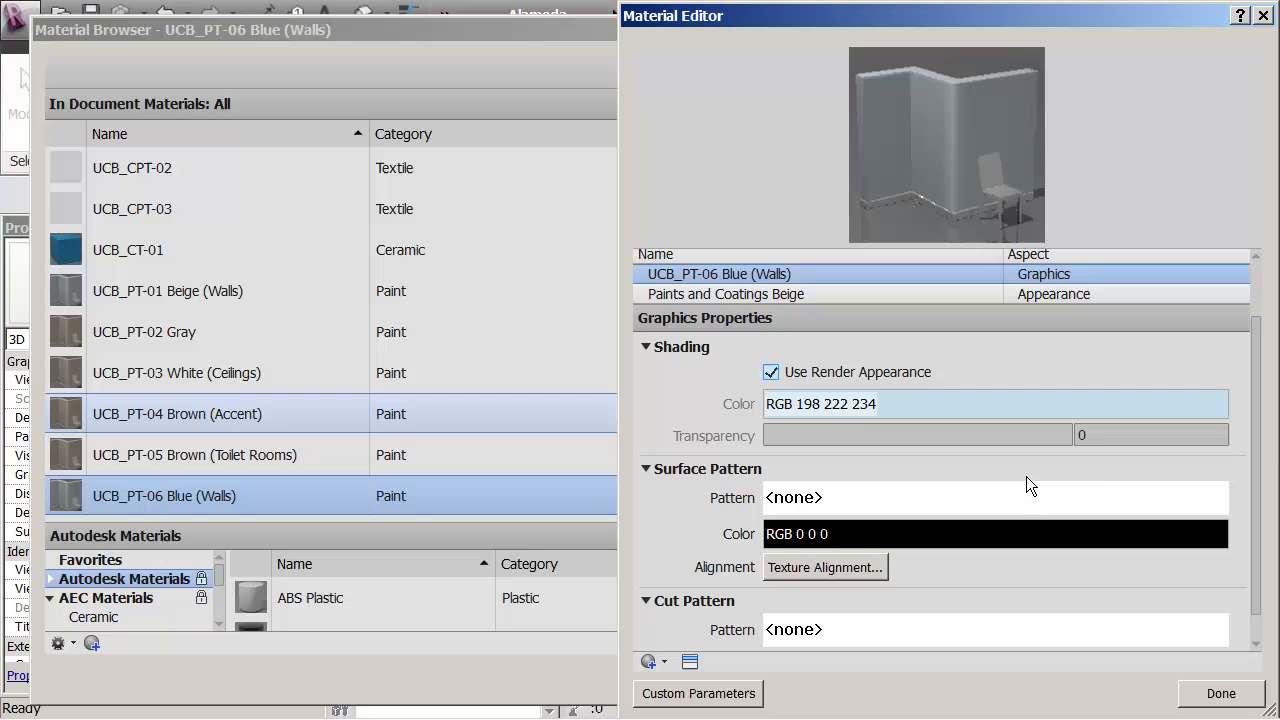
pyautogui.scroll(-3)
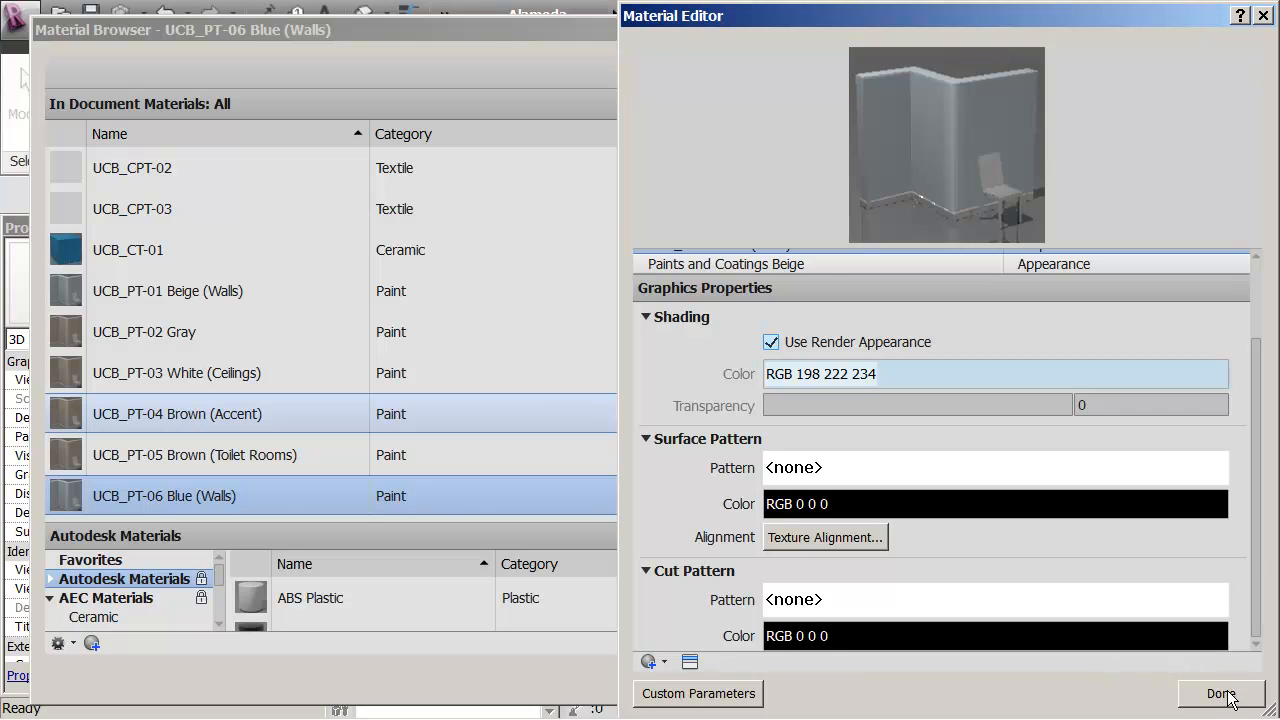
pyautogui.click(1220, 692)
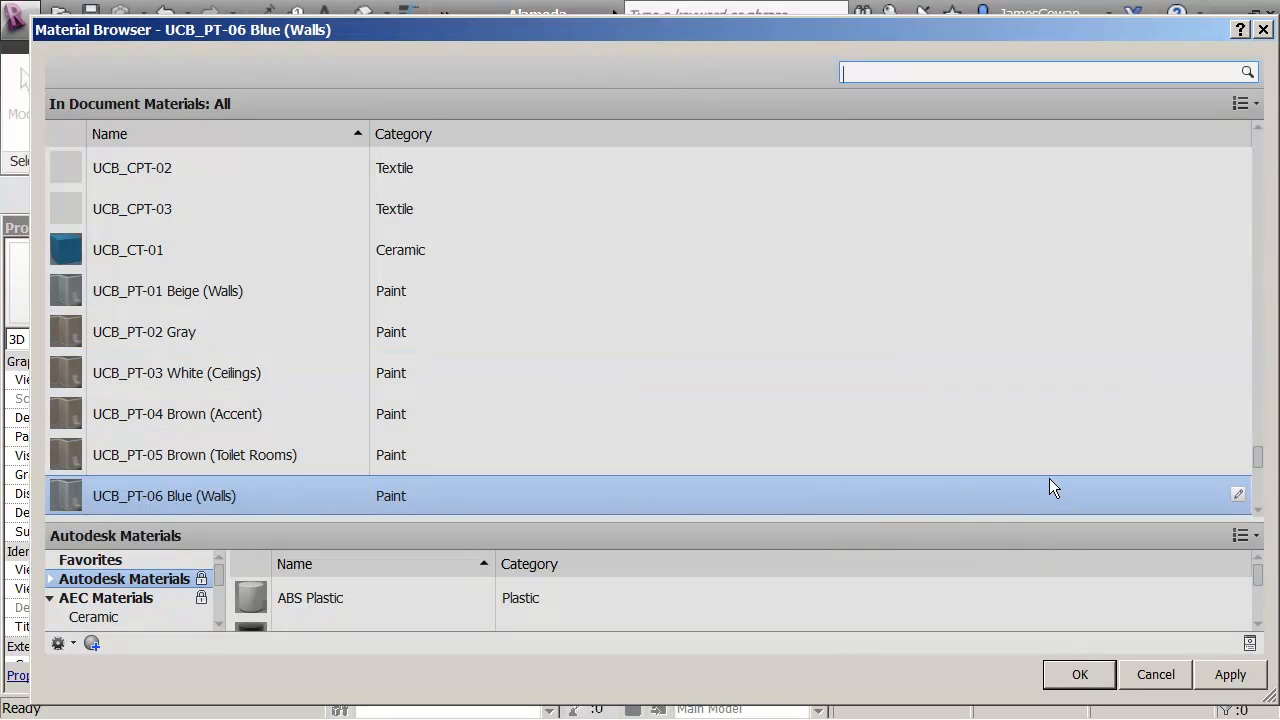
# Accept the material changes with OK and reopen the Material Browser listing UCB_PT-06 Blue (Walls).
pyautogui.scroll(-3)
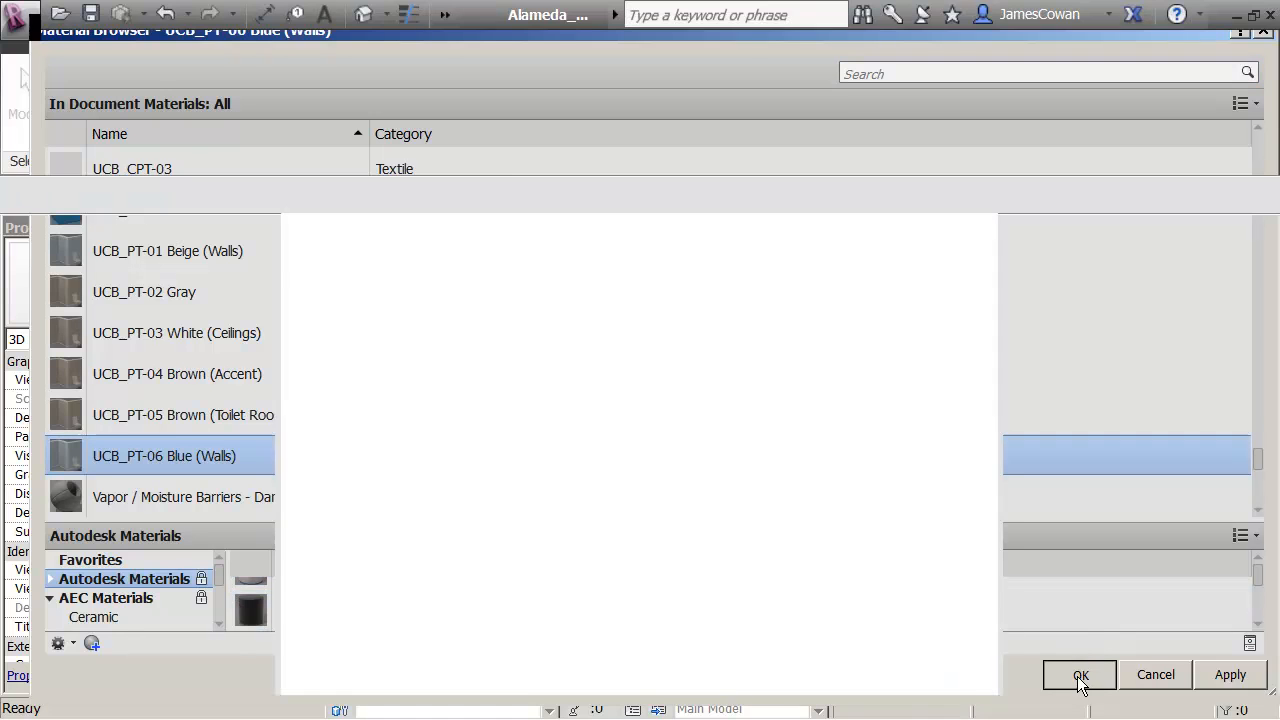
pyautogui.click(1080, 674)
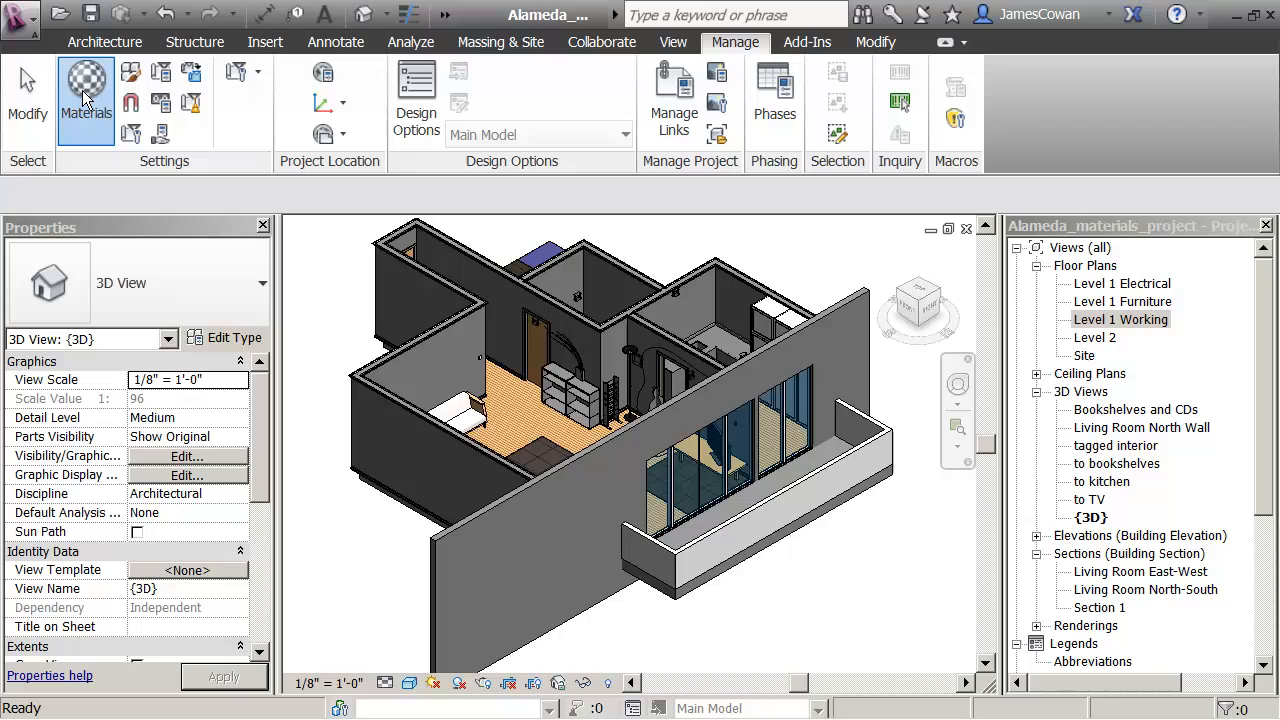
pyautogui.click(86, 96)
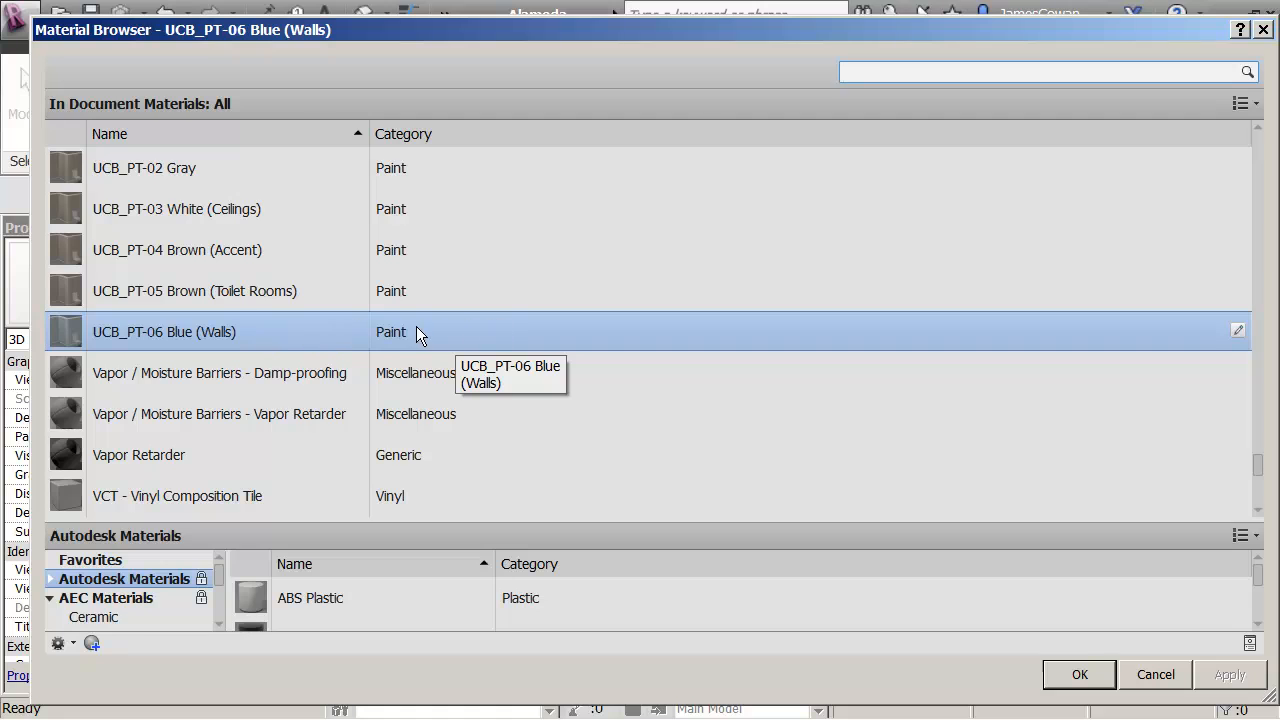
pyautogui.moveTo(104, 336)
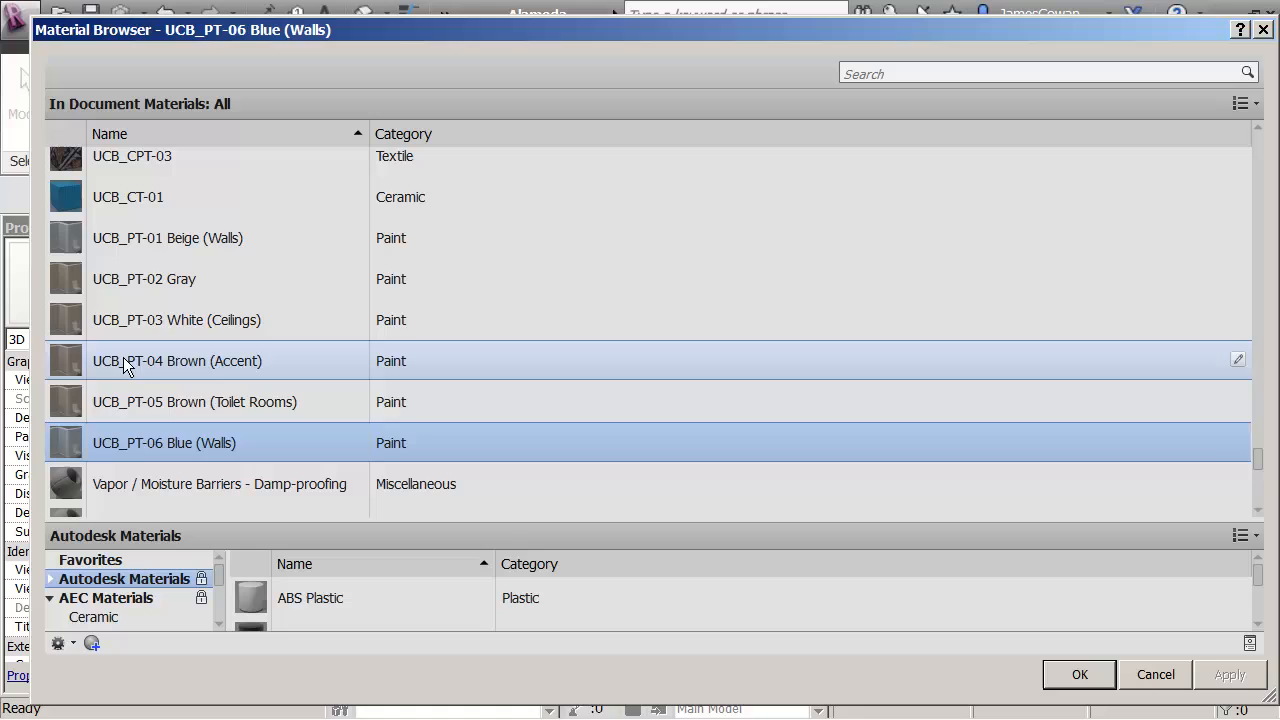
pyautogui.moveTo(144, 278)
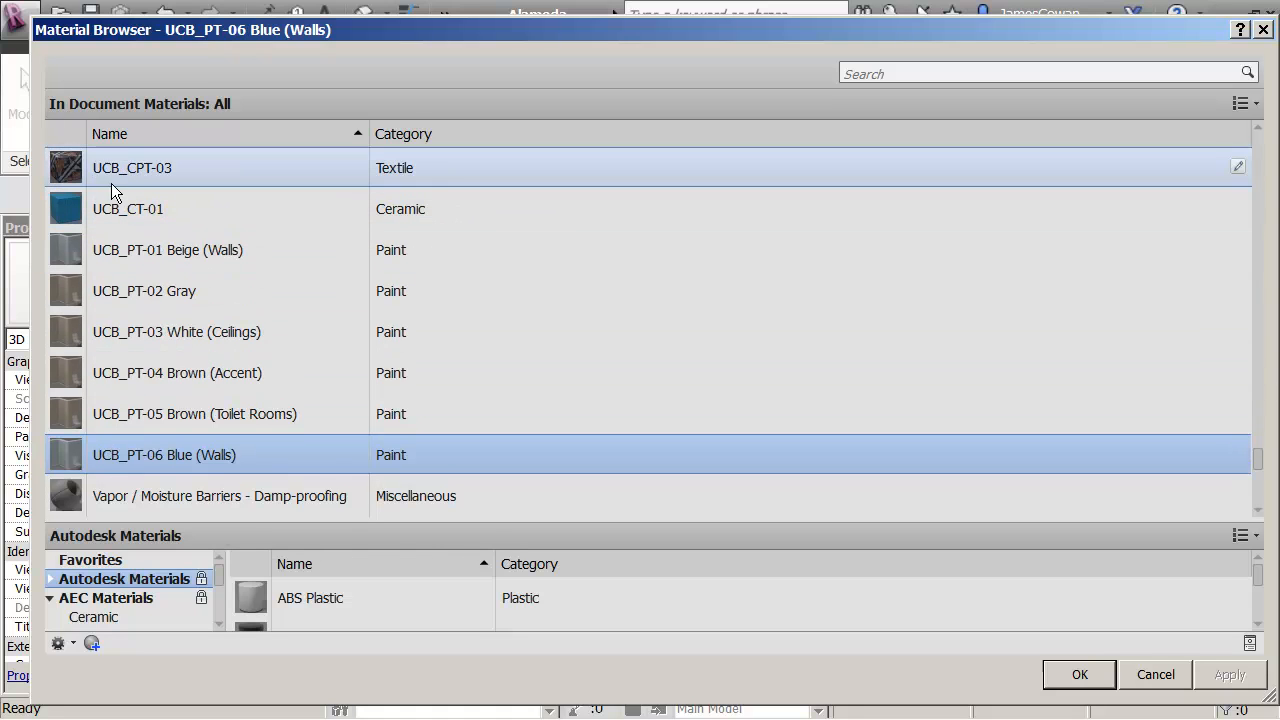
pyautogui.moveTo(144, 192)
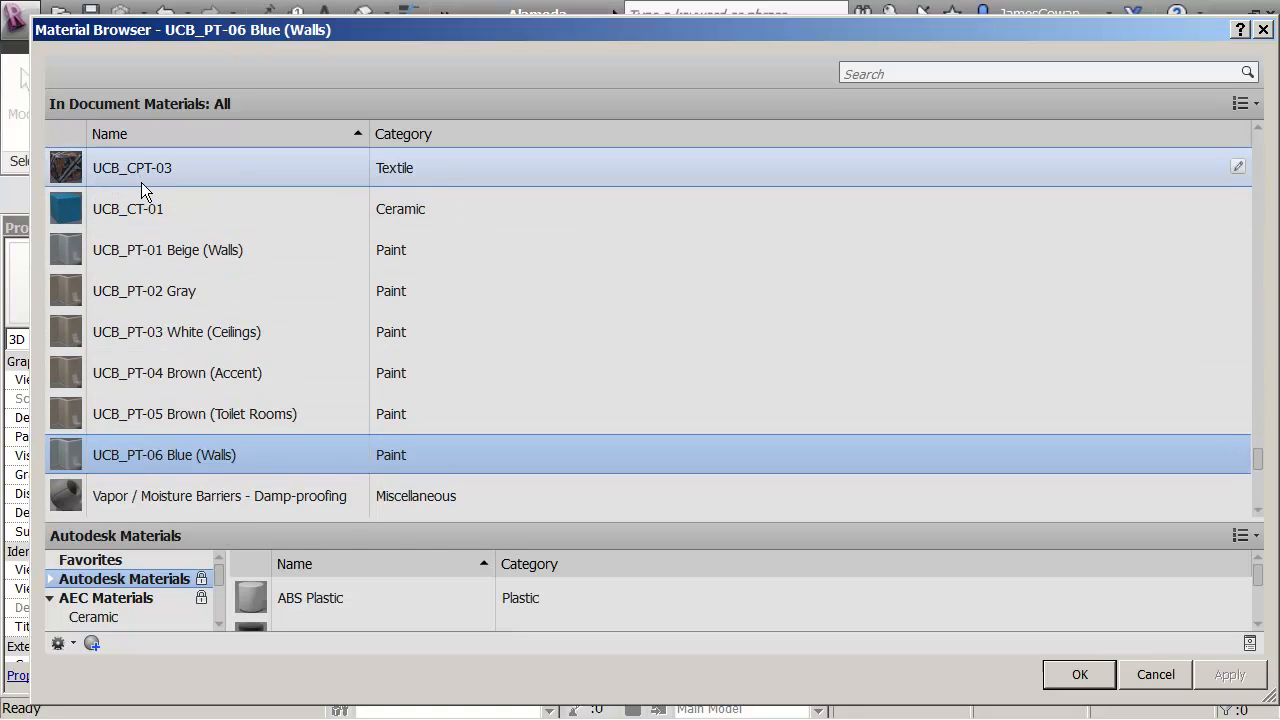
pyautogui.moveTo(144, 190)
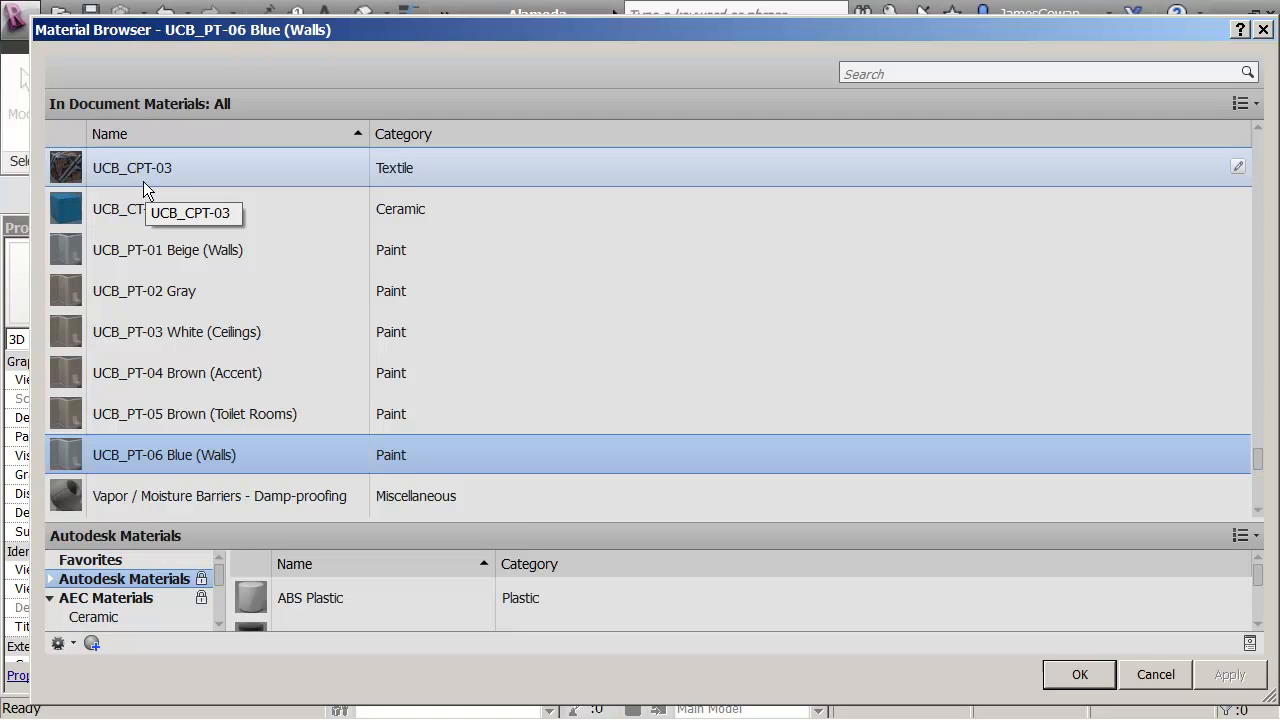
pyautogui.moveTo(196, 308)
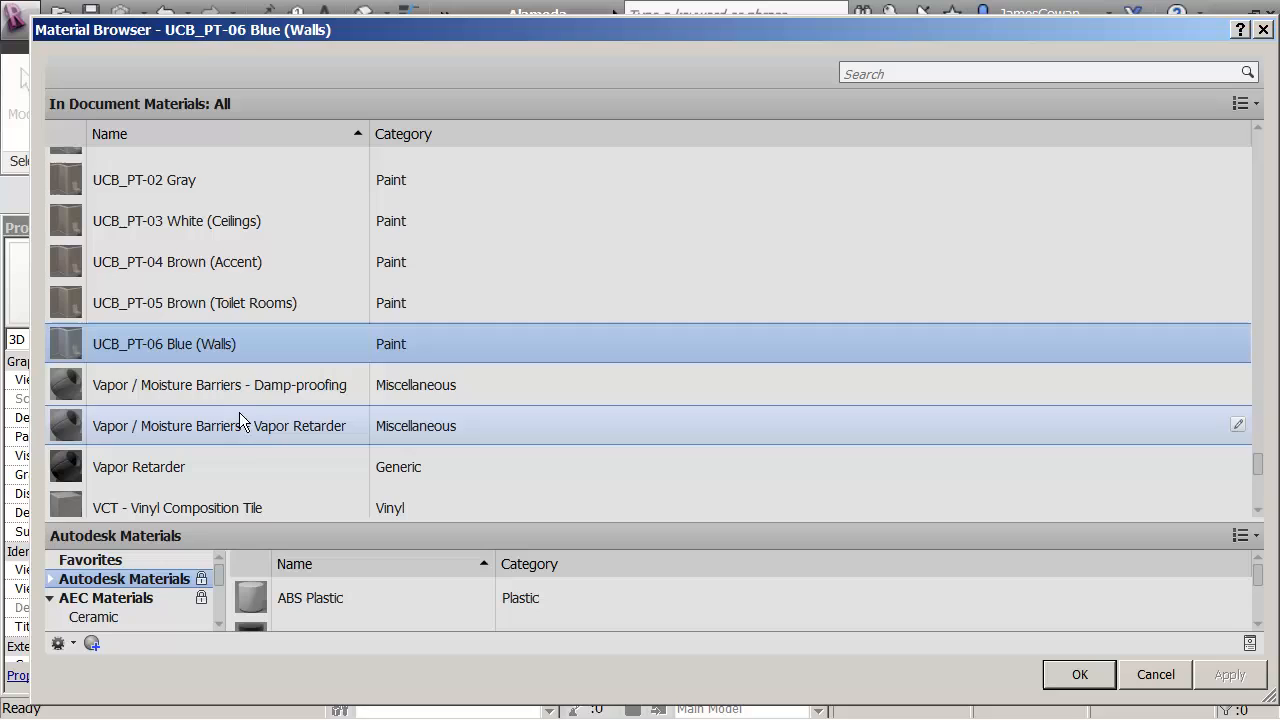
pyautogui.moveTo(144, 348)
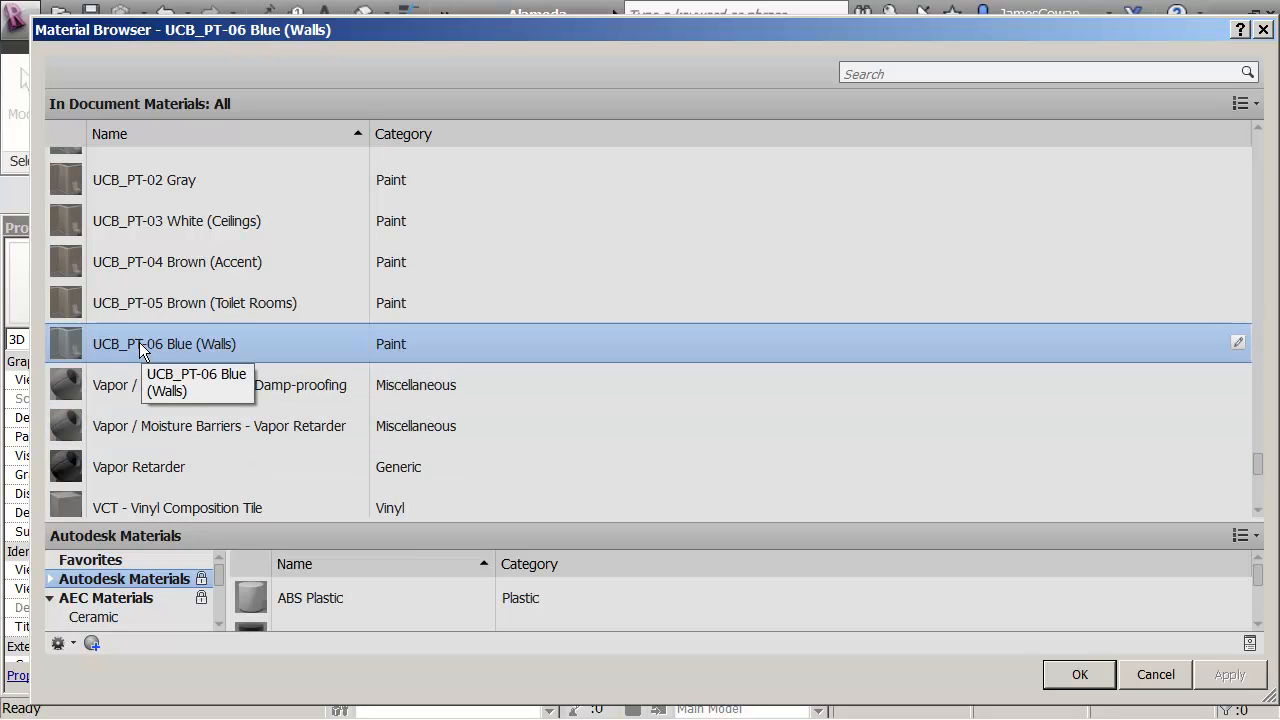
# Rename the material to 'UCB_PT-06 Blue Soar (Walls)' and close the Material Browser with OK.
pyautogui.rightClick(164, 344)
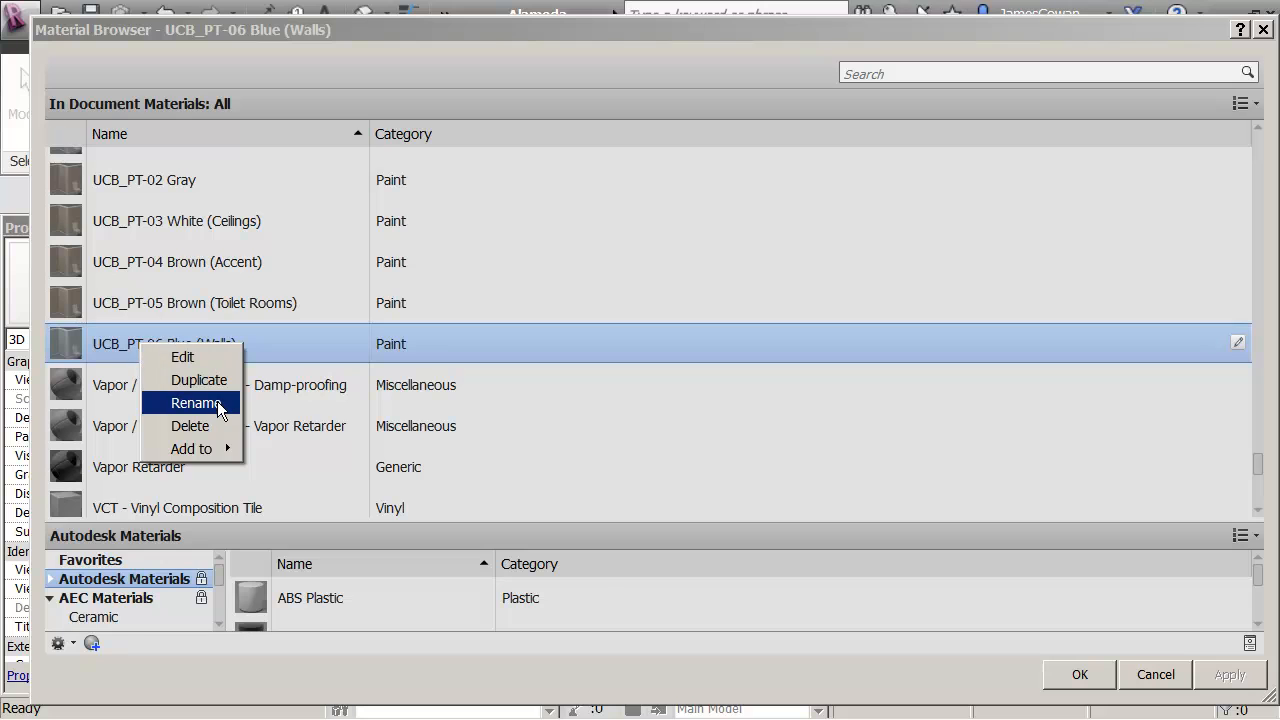
pyautogui.click(196, 404)
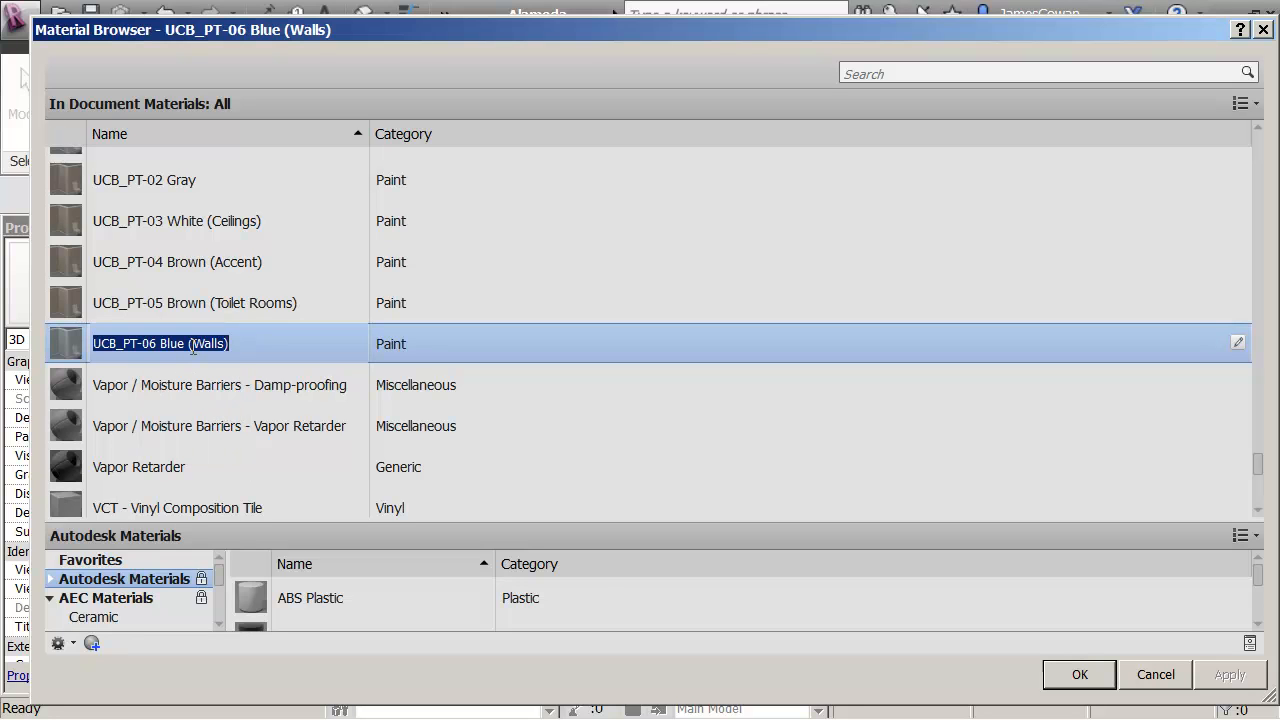
pyautogui.moveTo(160, 344)
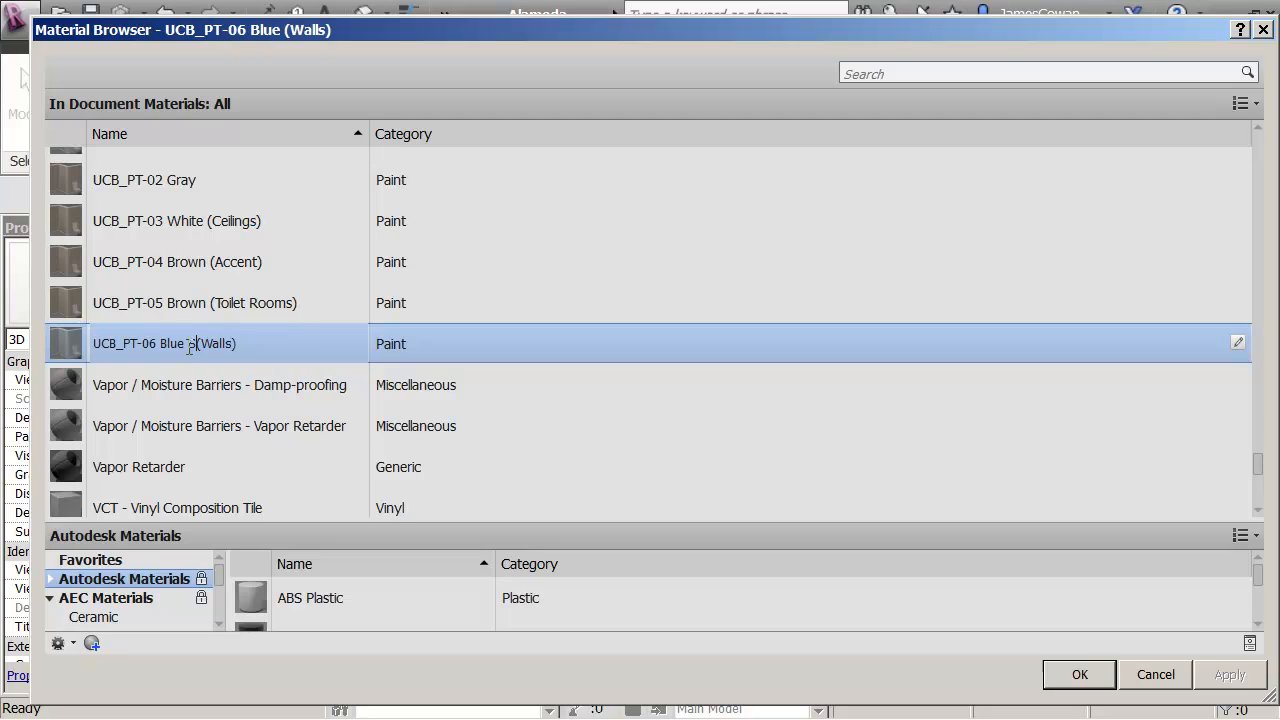
pyautogui.write('oar')
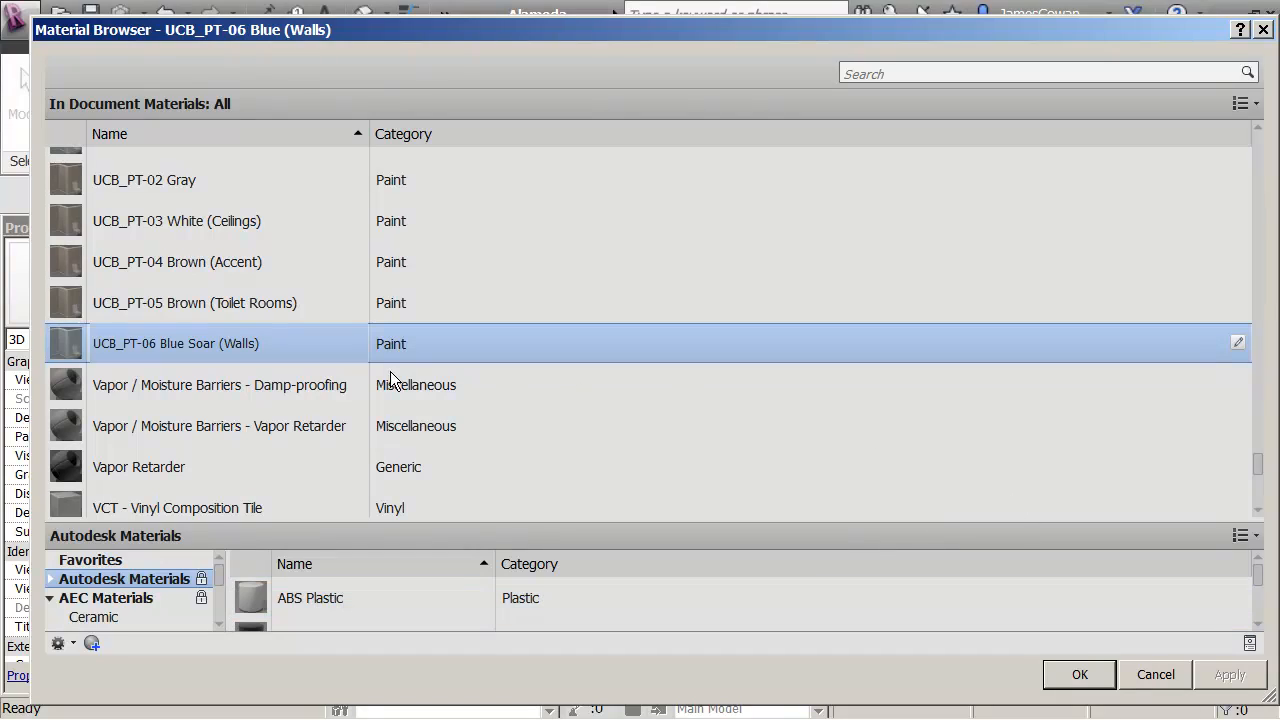
pyautogui.moveTo(570, 432)
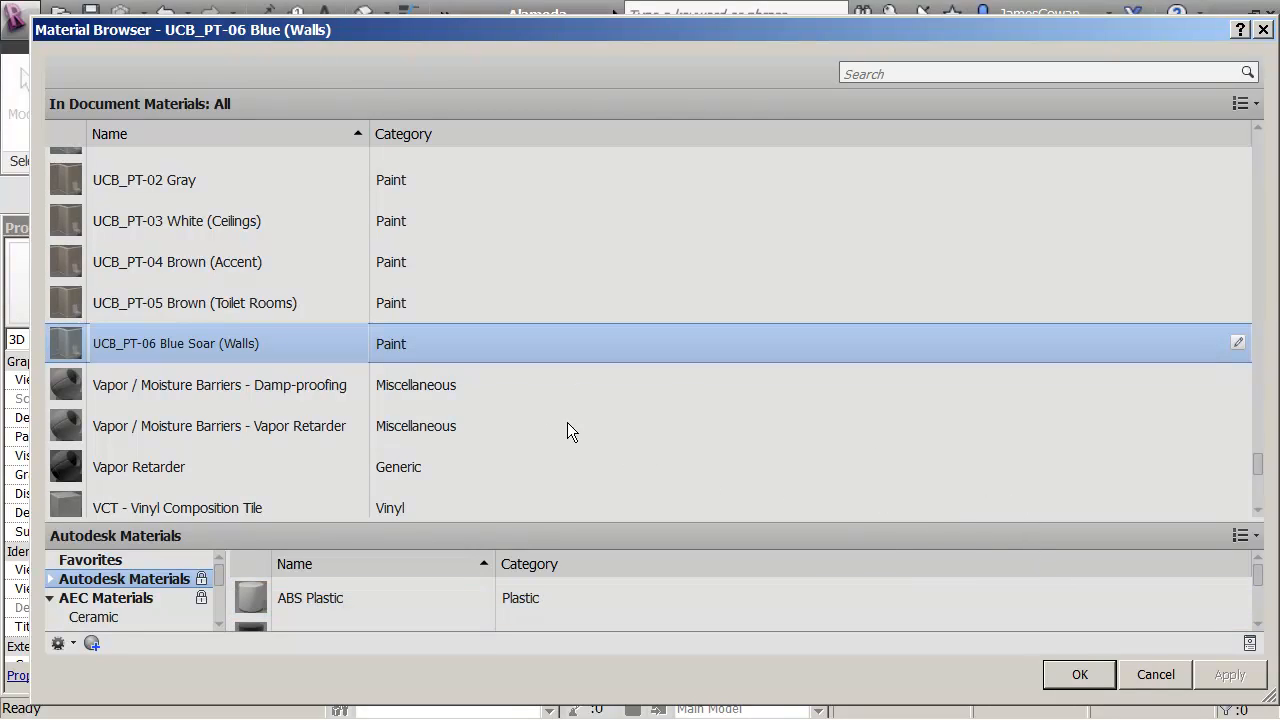
pyautogui.click(218, 384)
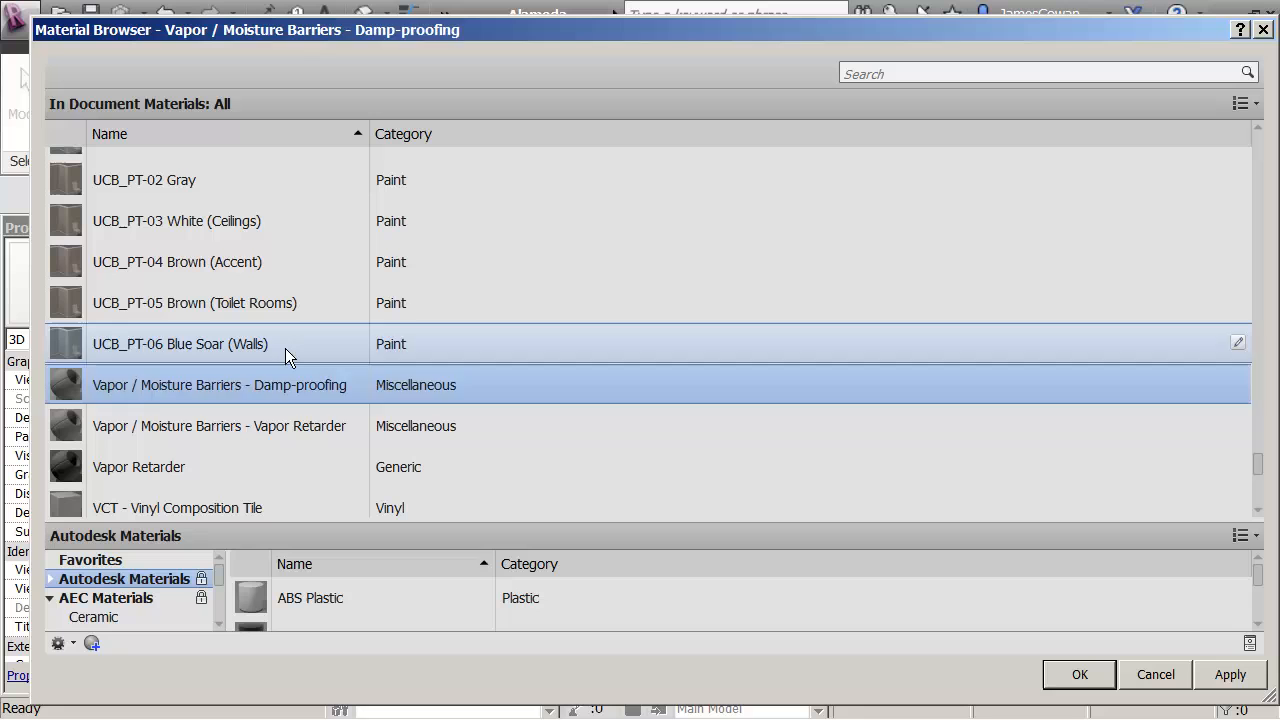
pyautogui.click(180, 344)
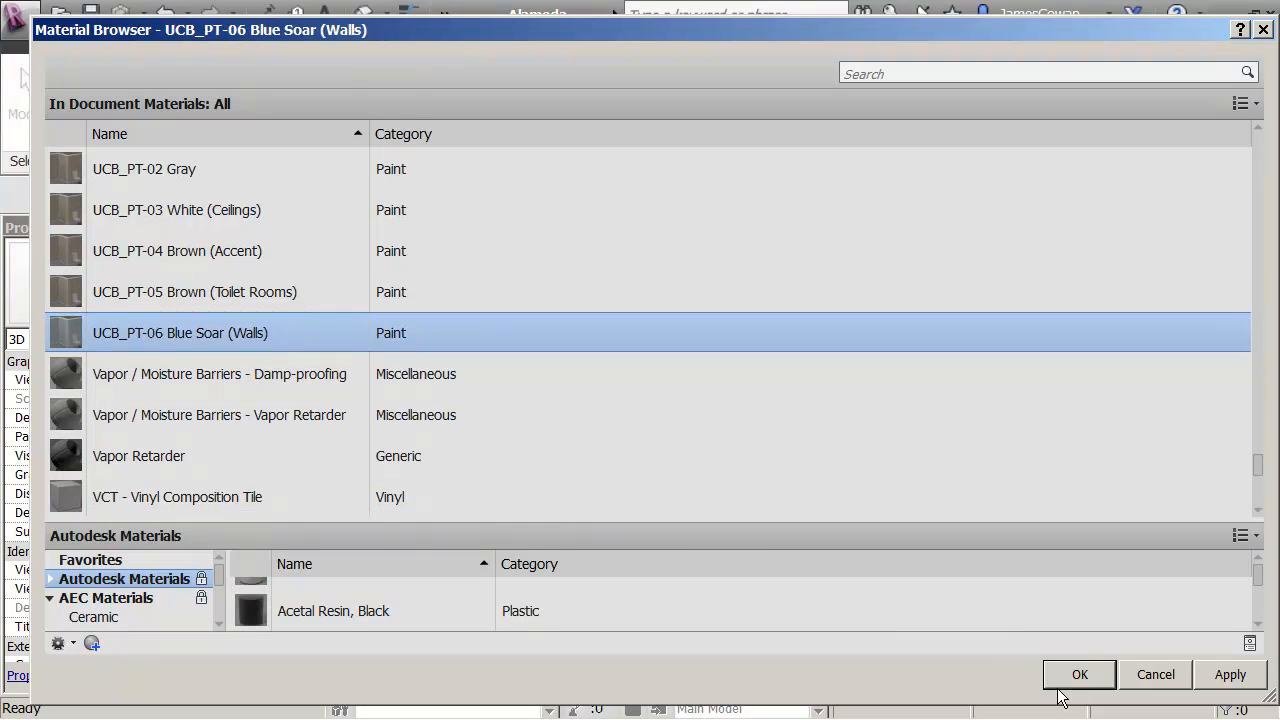
pyautogui.click(1080, 674)
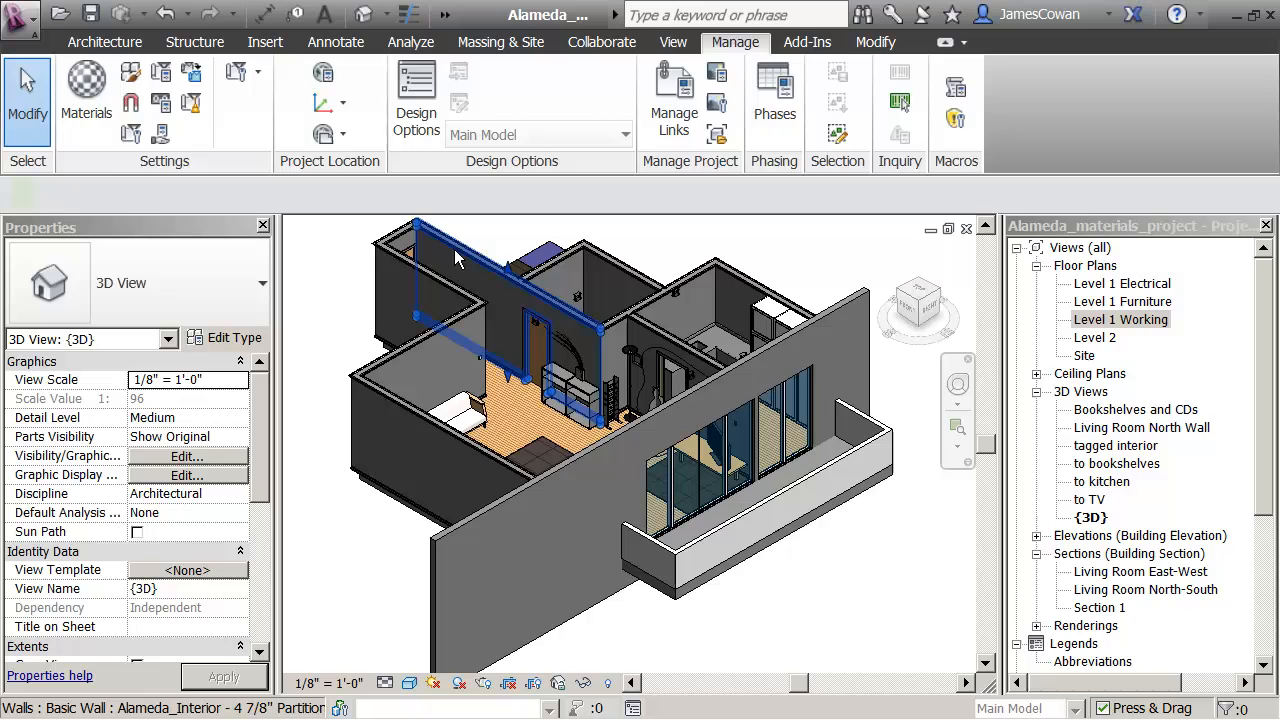
pyautogui.click(460, 260)
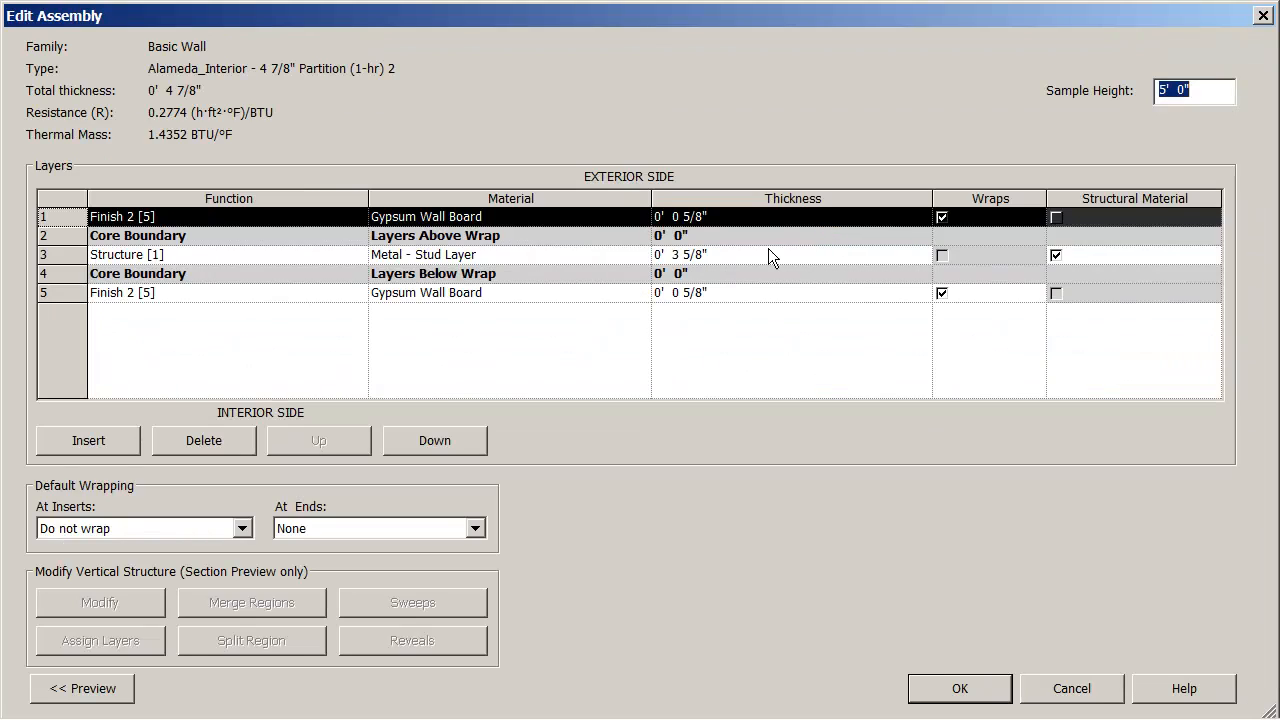
pyautogui.moveTo(762, 220)
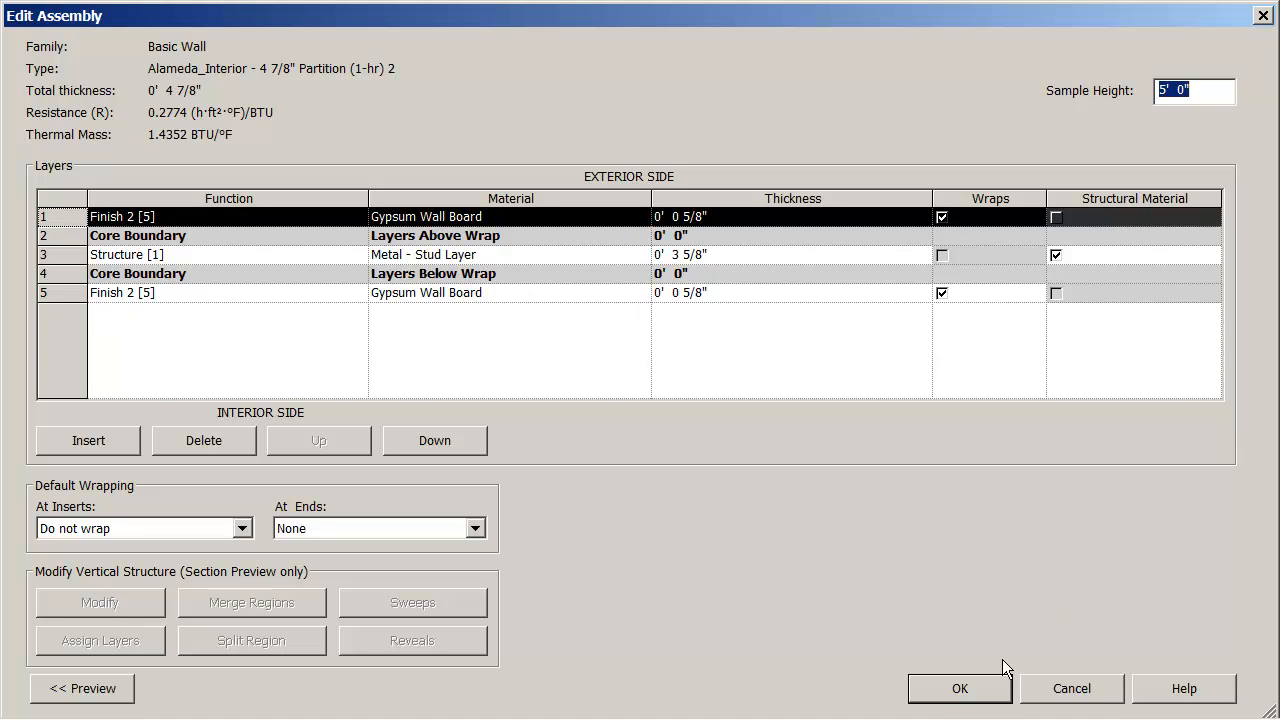
pyautogui.click(960, 688)
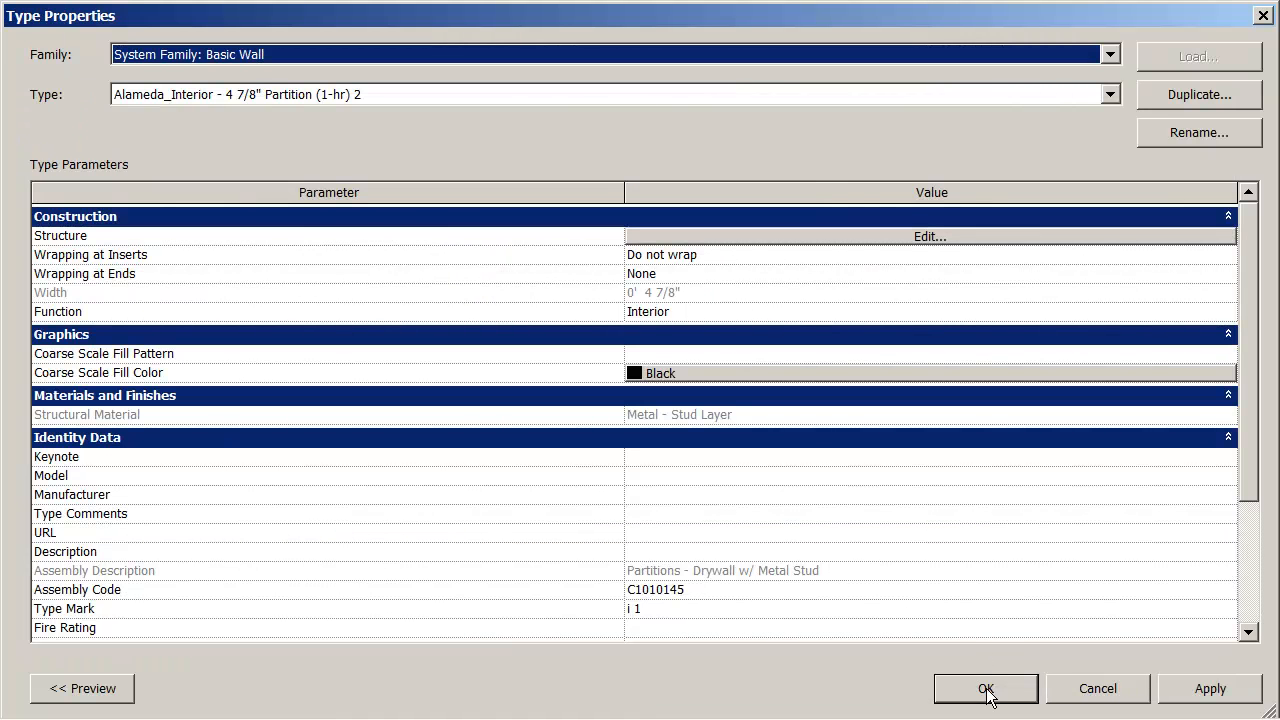
pyautogui.click(984, 688)
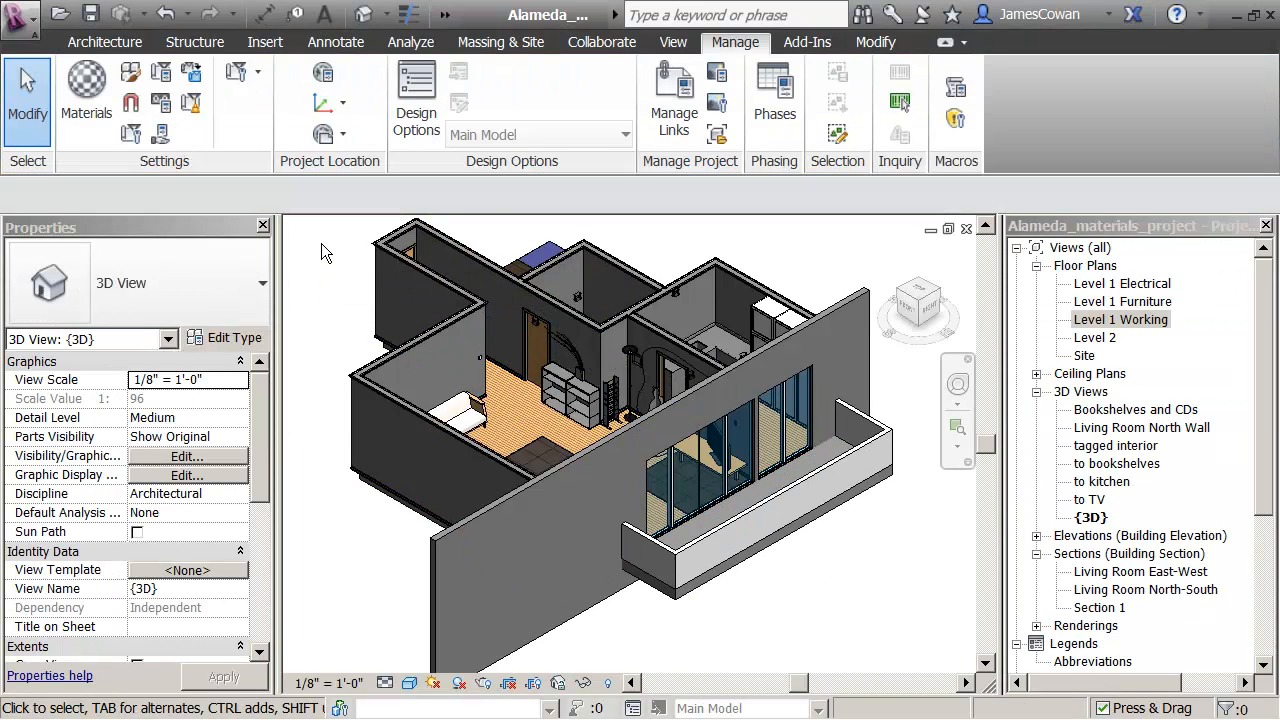
pyautogui.moveTo(340, 252)
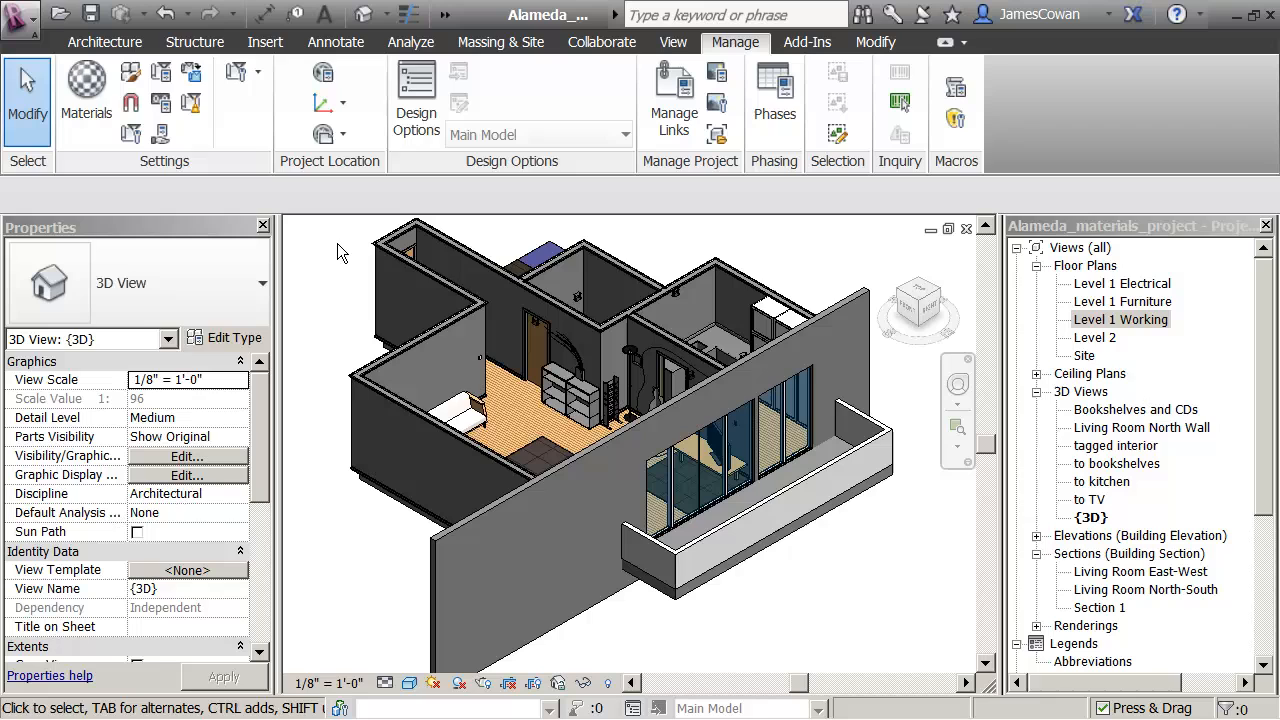
pyautogui.click(876, 42)
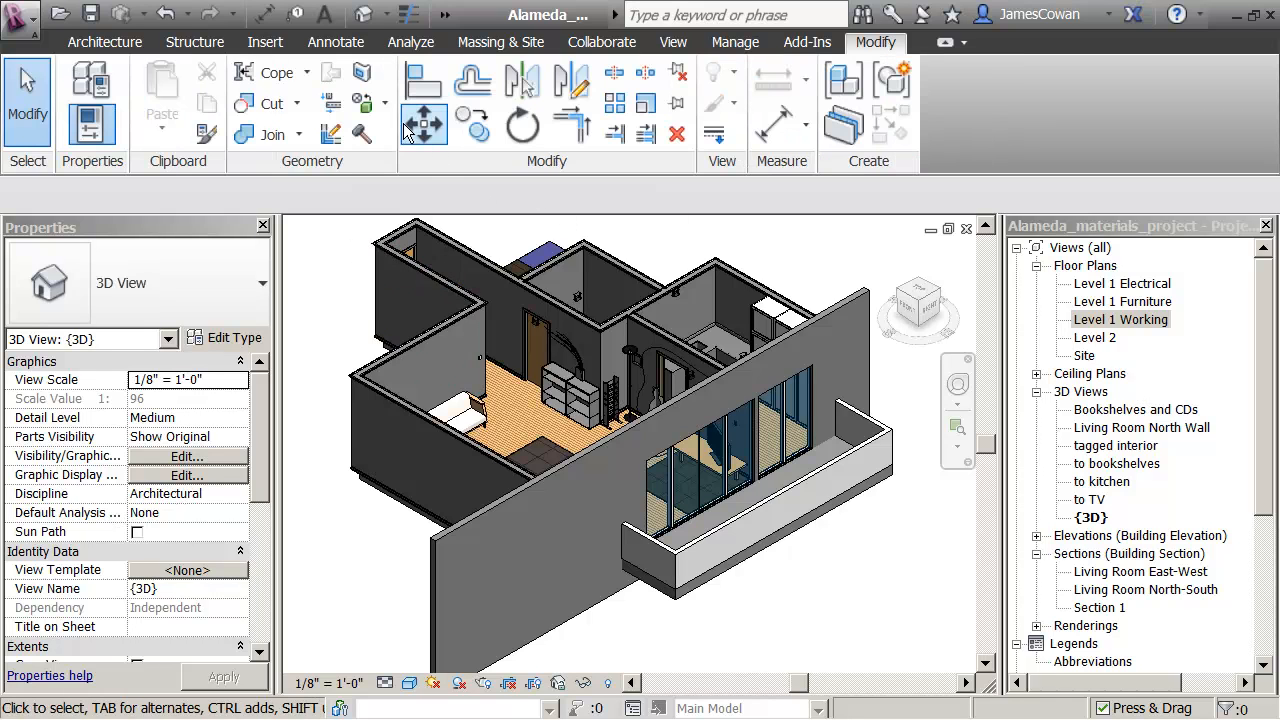
pyautogui.moveTo(358, 104)
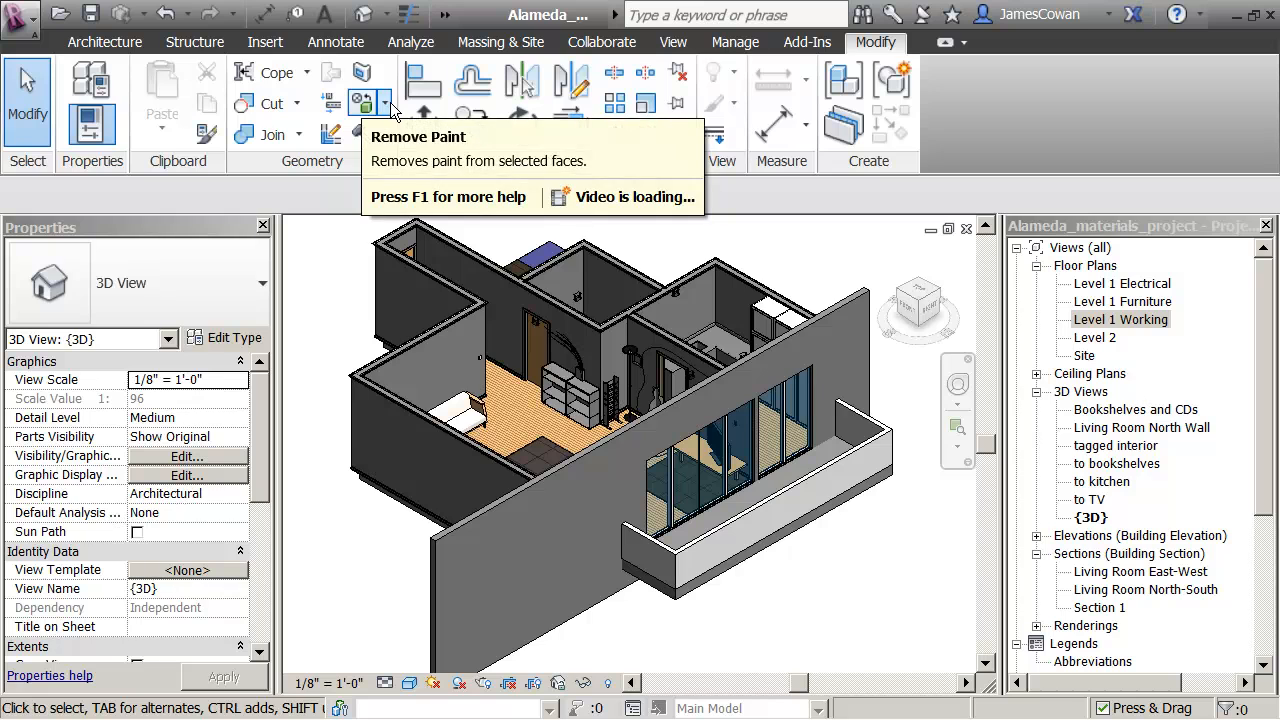
pyautogui.click(384, 102)
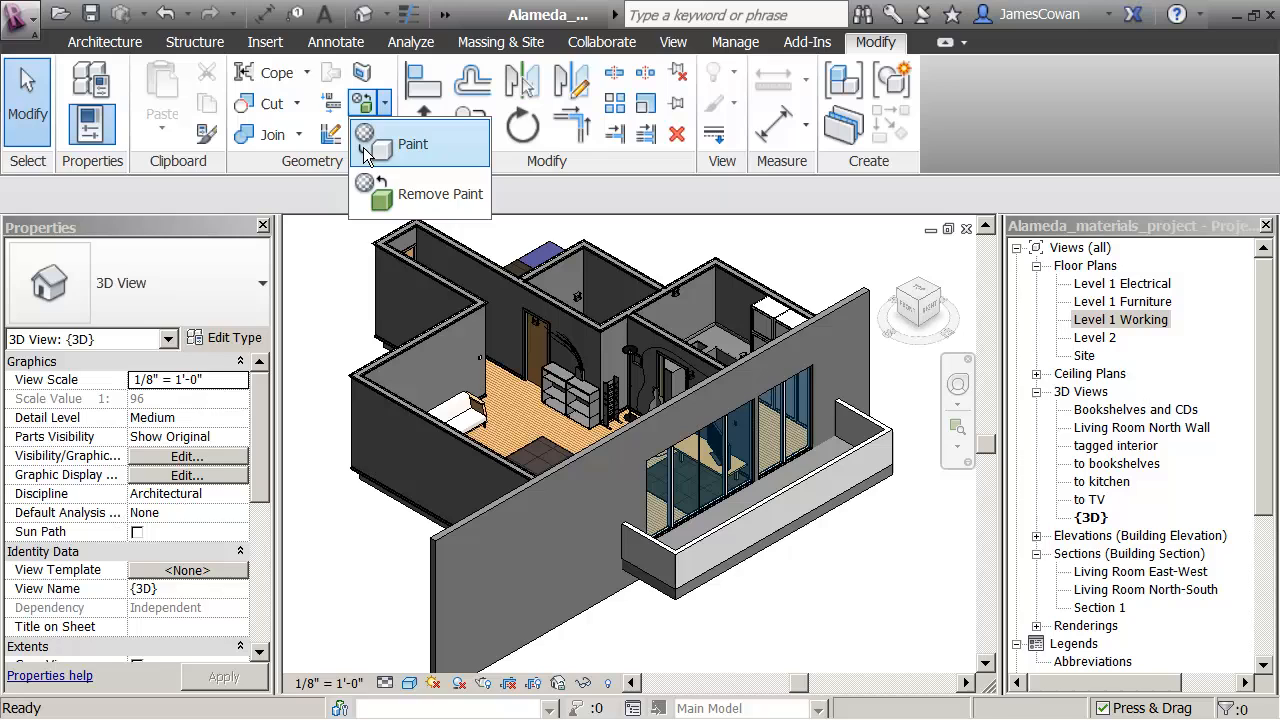
pyautogui.click(412, 144)
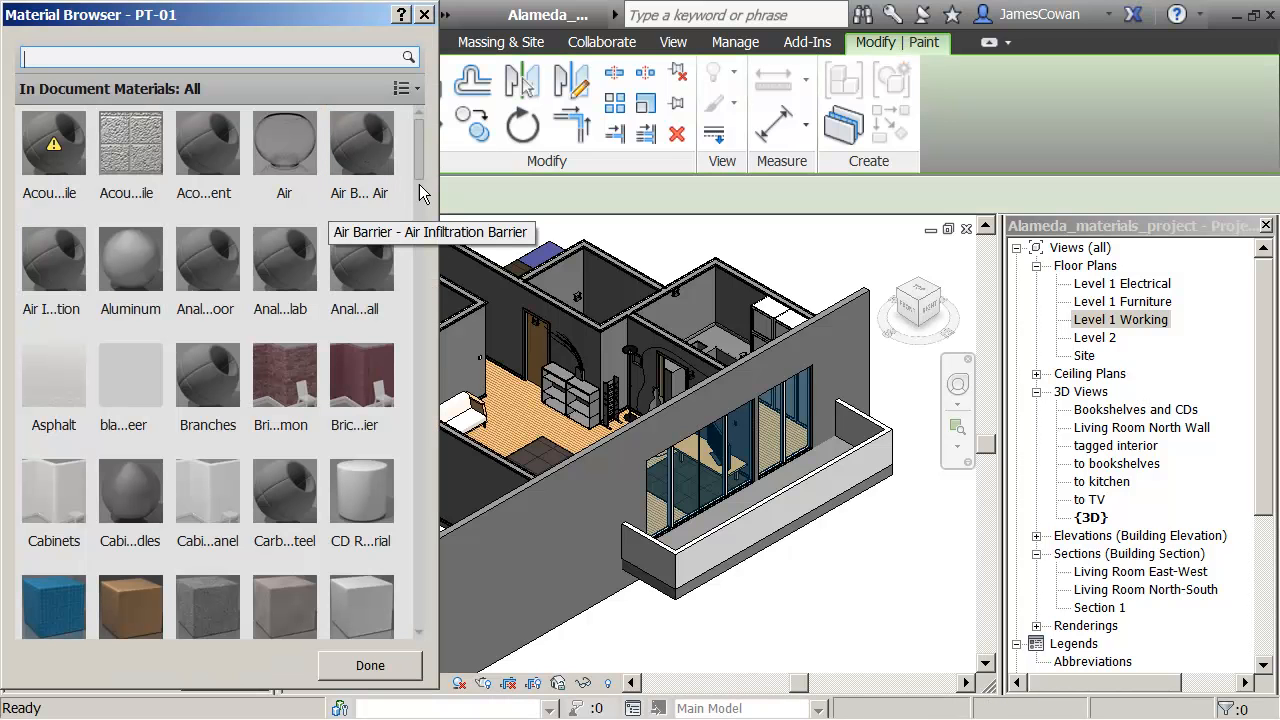
pyautogui.scroll(-3)
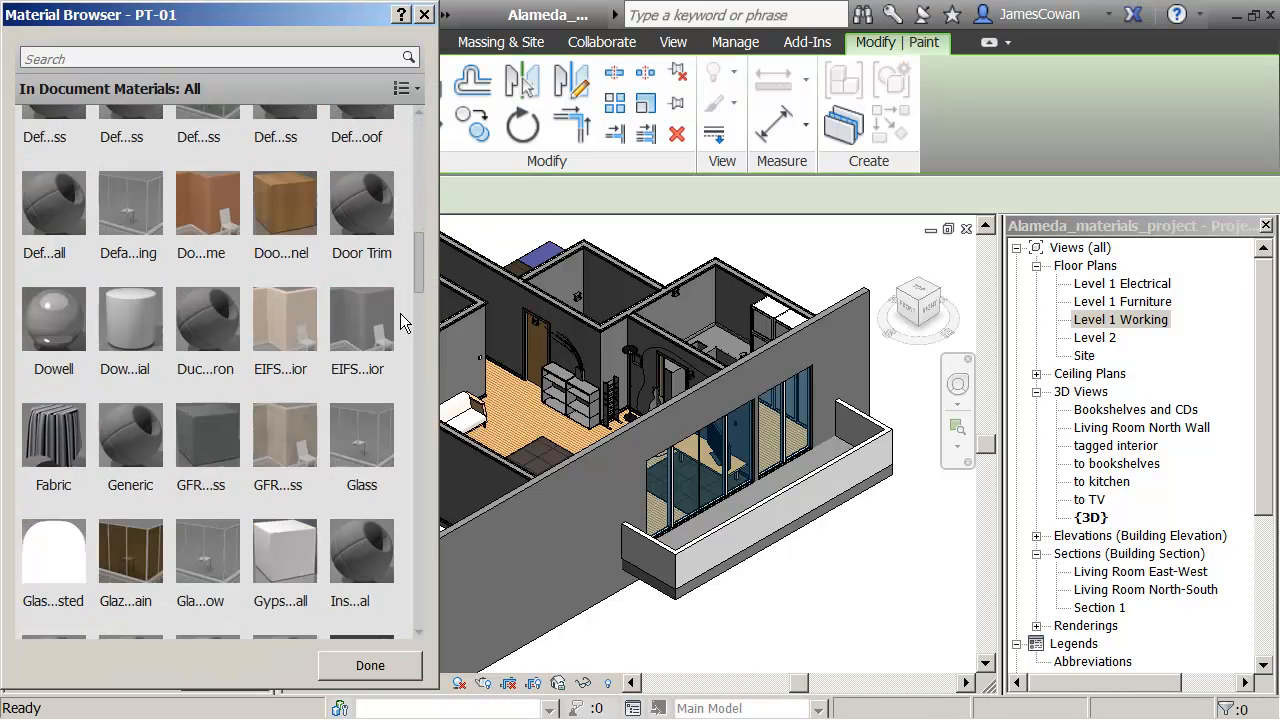
pyautogui.scroll(-3)
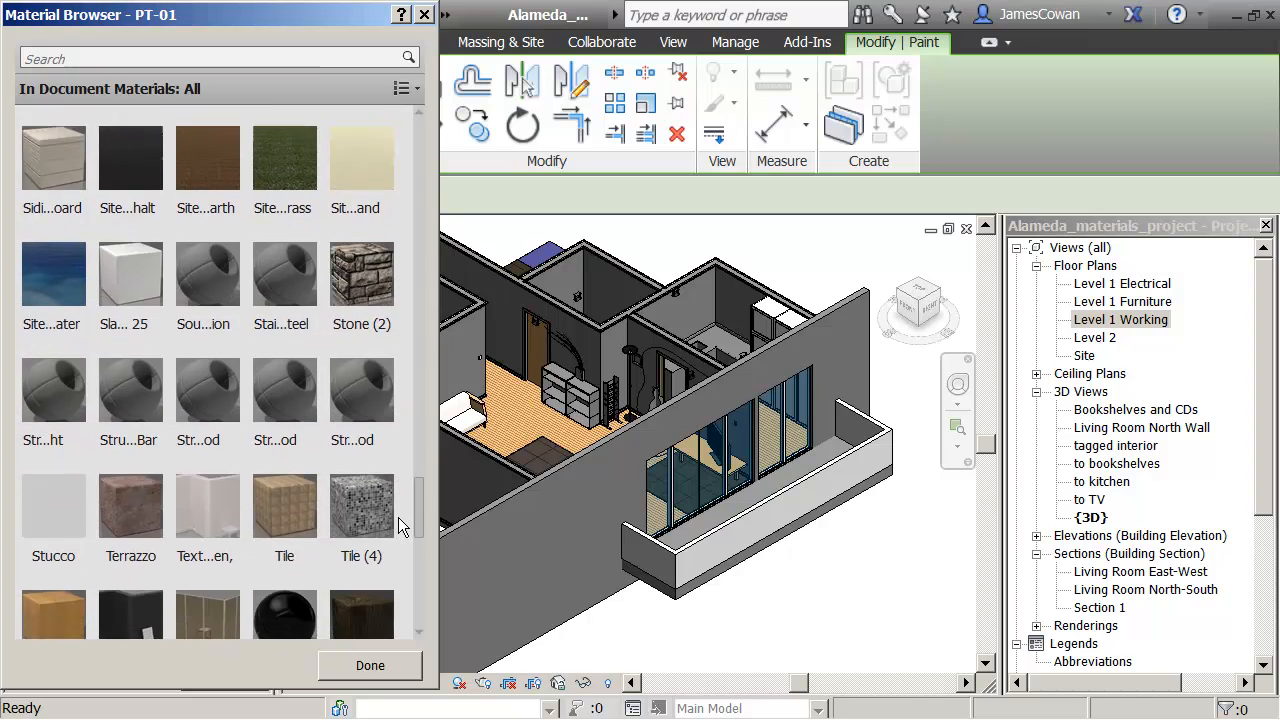
pyautogui.scroll(-3)
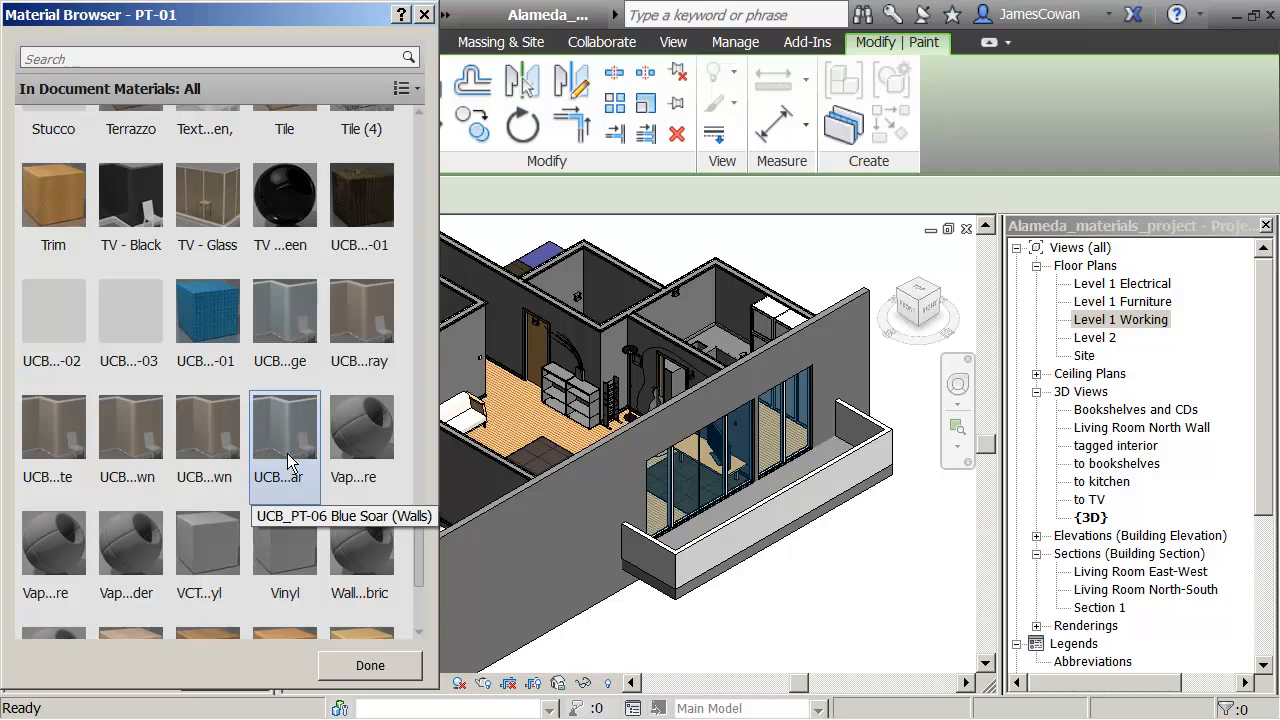
pyautogui.click(284, 428)
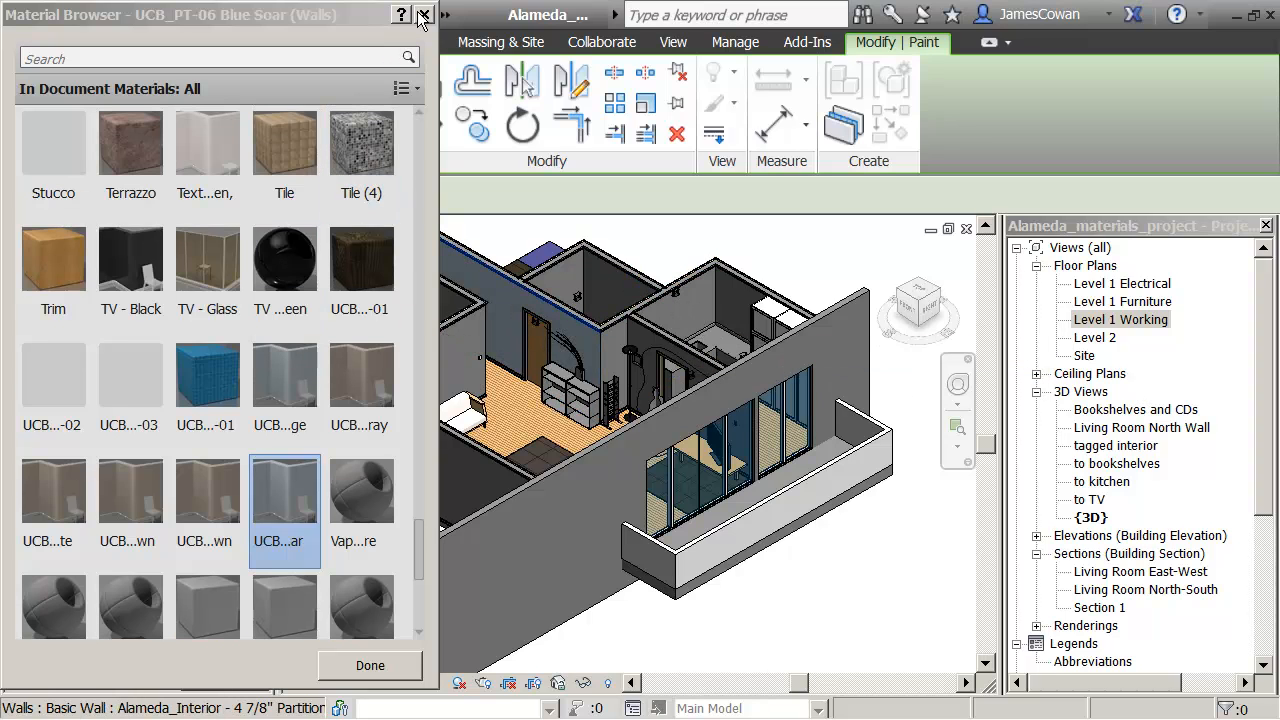
pyautogui.click(424, 14)
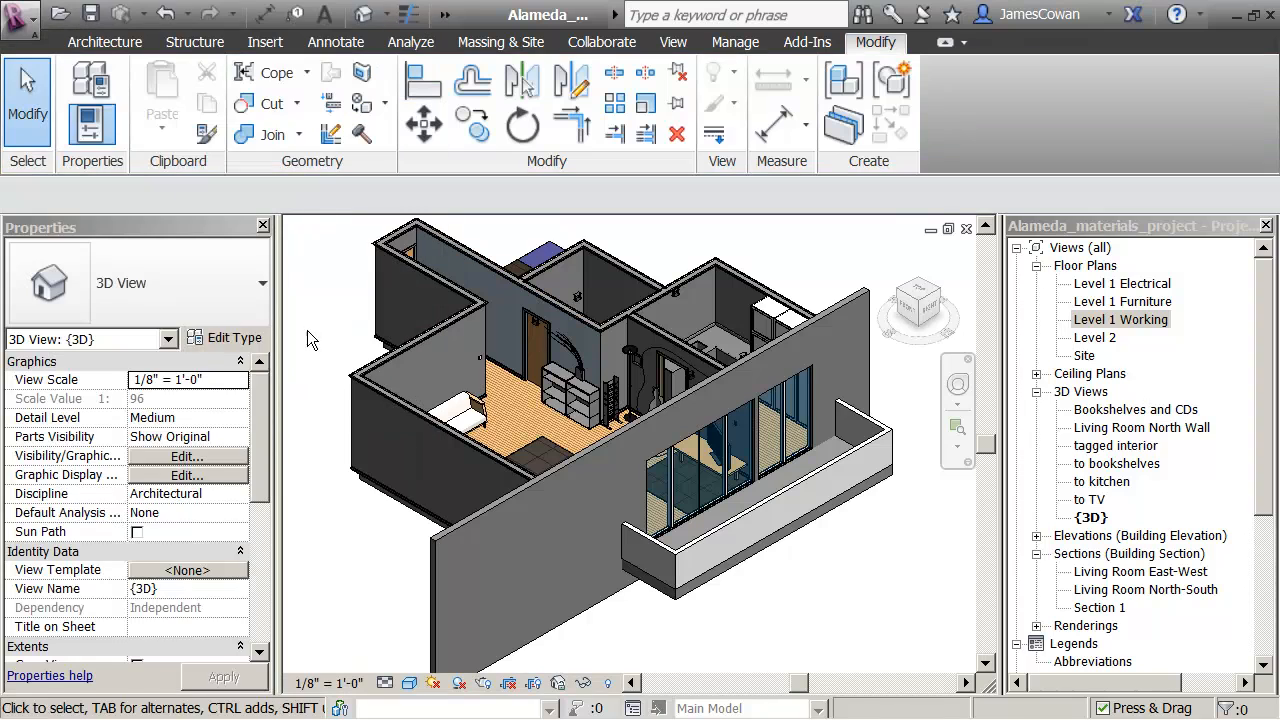
pyautogui.click(504, 444)
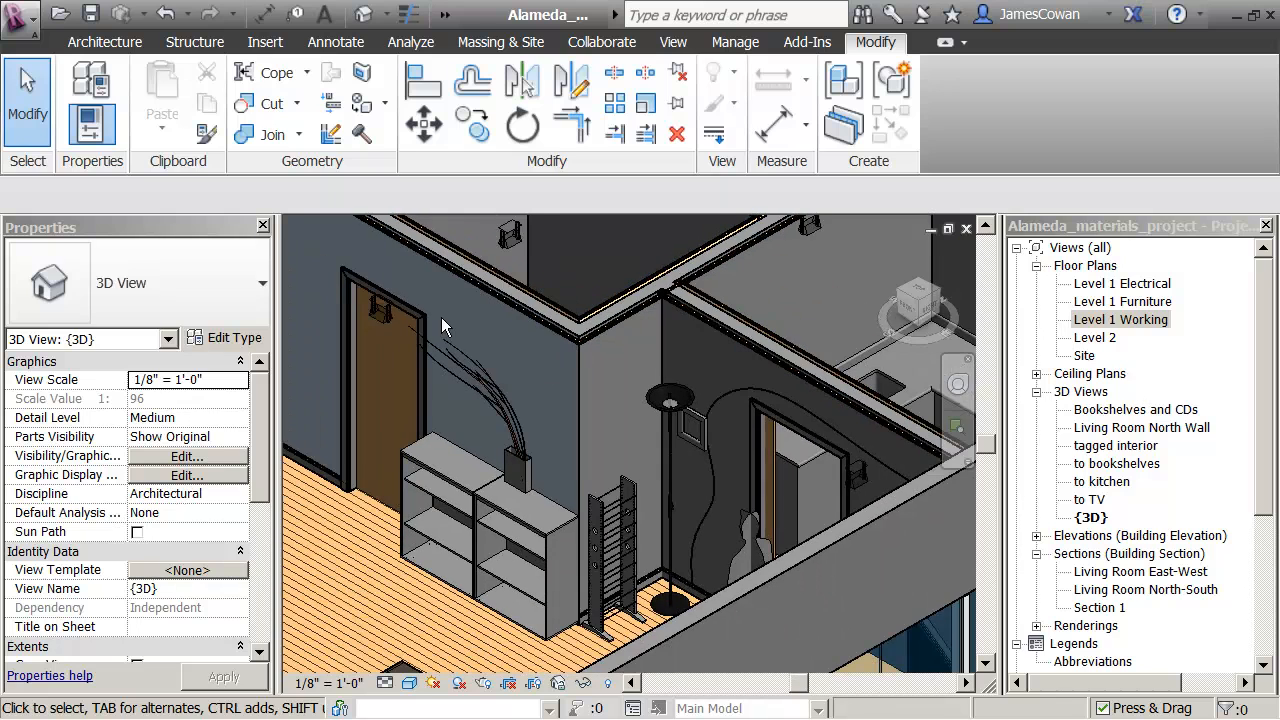
pyautogui.moveTo(564, 374)
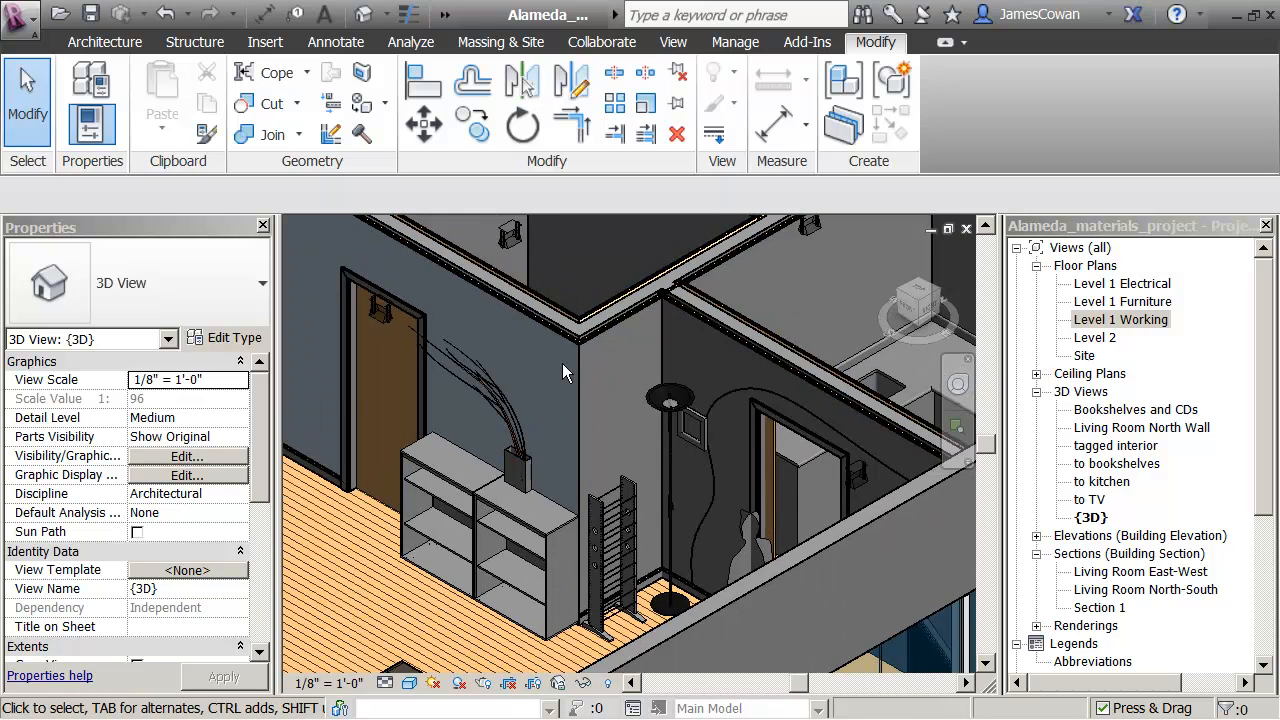
pyautogui.moveTo(312, 308)
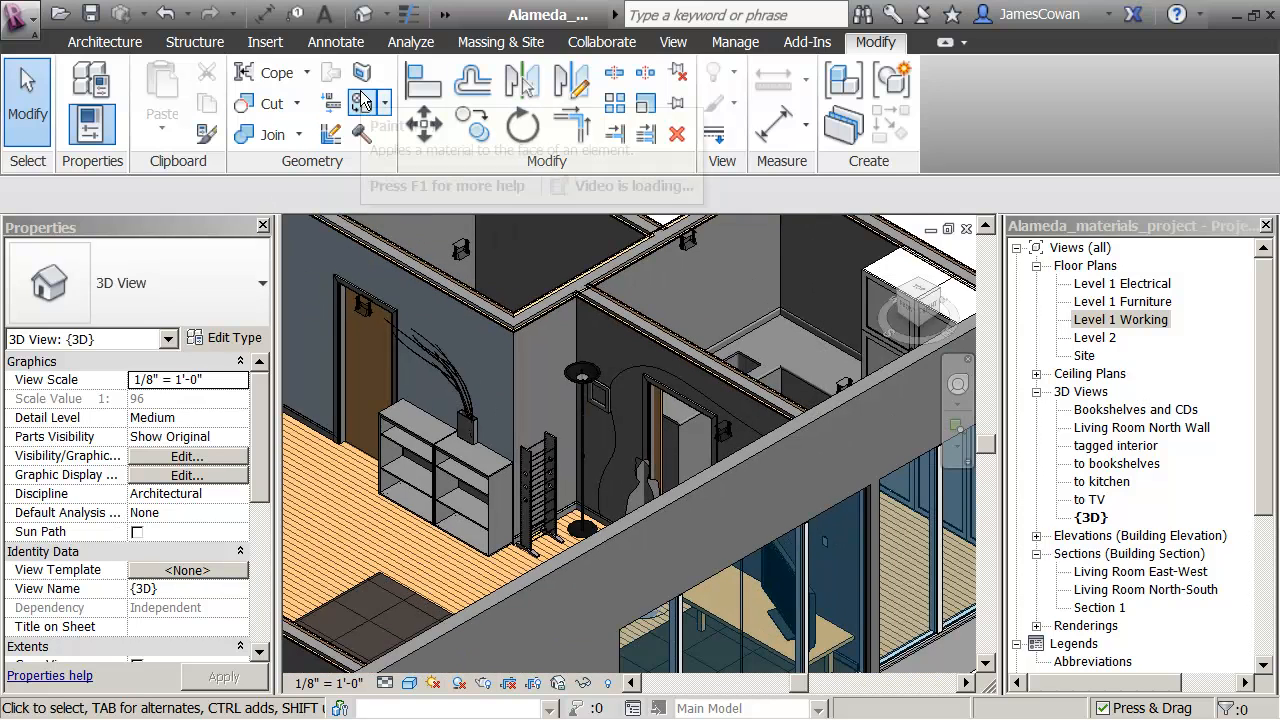
pyautogui.click(384, 104)
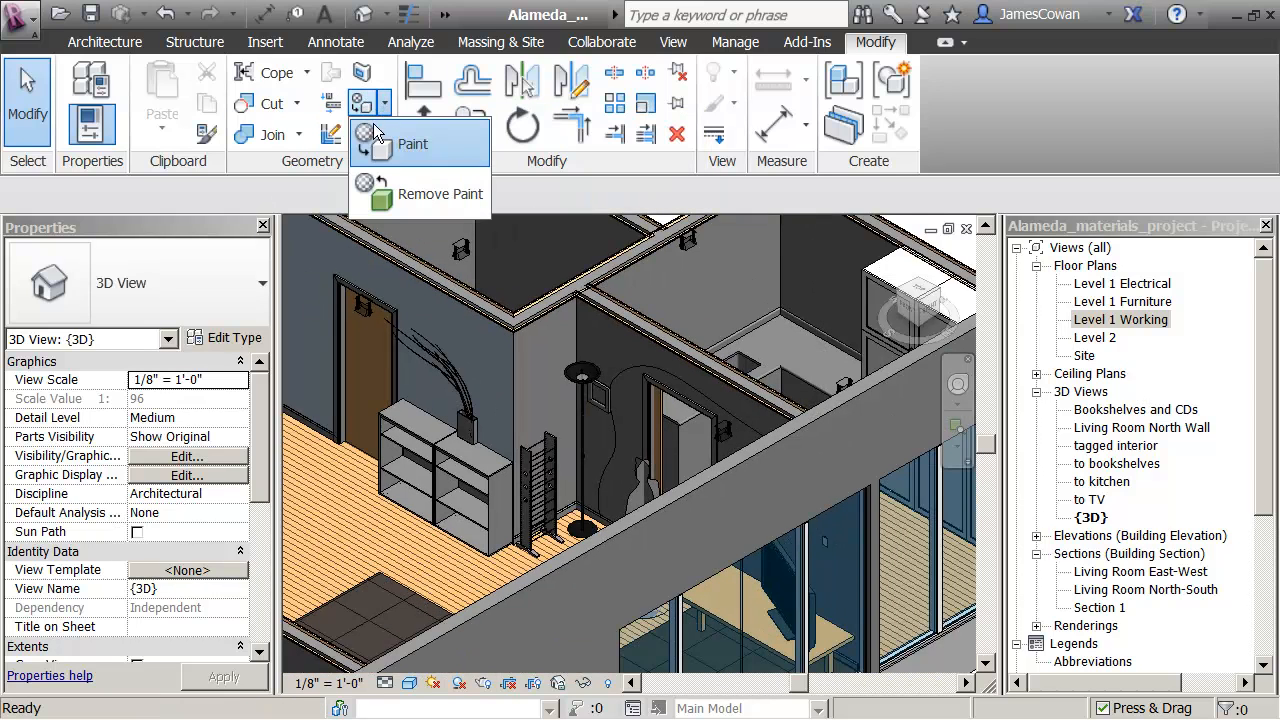
pyautogui.click(412, 144)
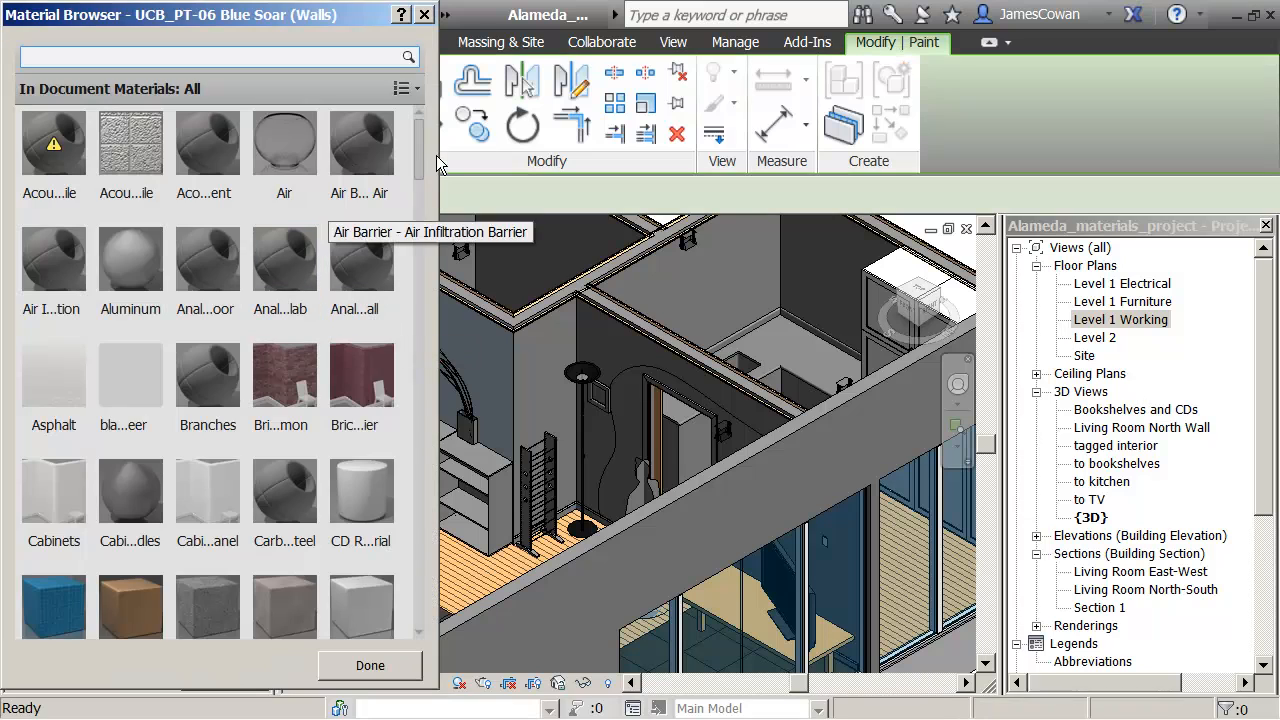
pyautogui.moveTo(420, 196)
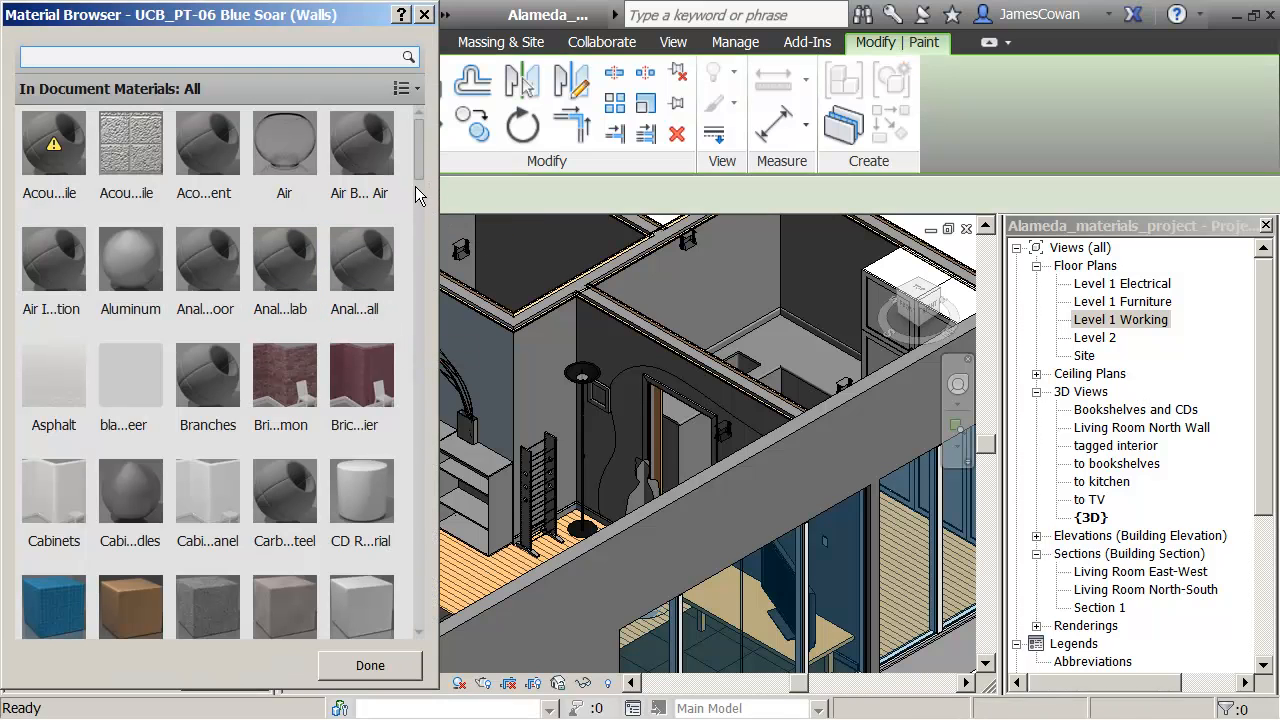
pyautogui.scroll(-3)
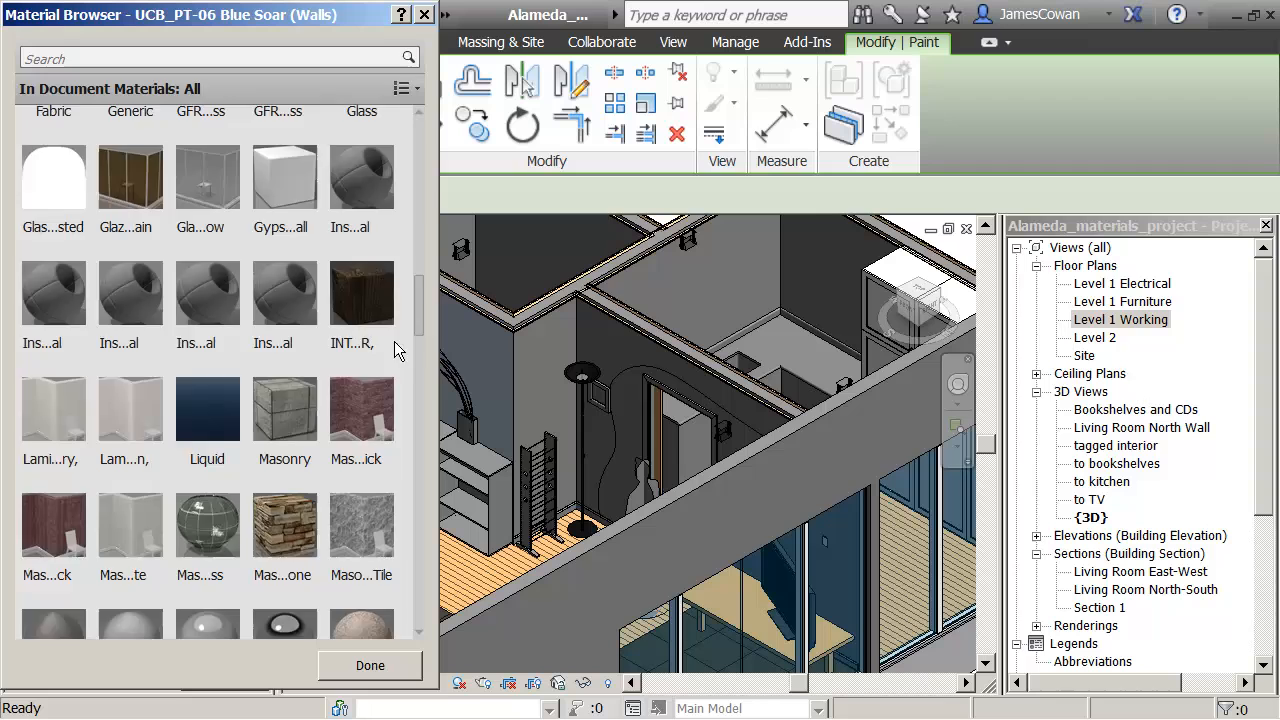
pyautogui.scroll(-3)
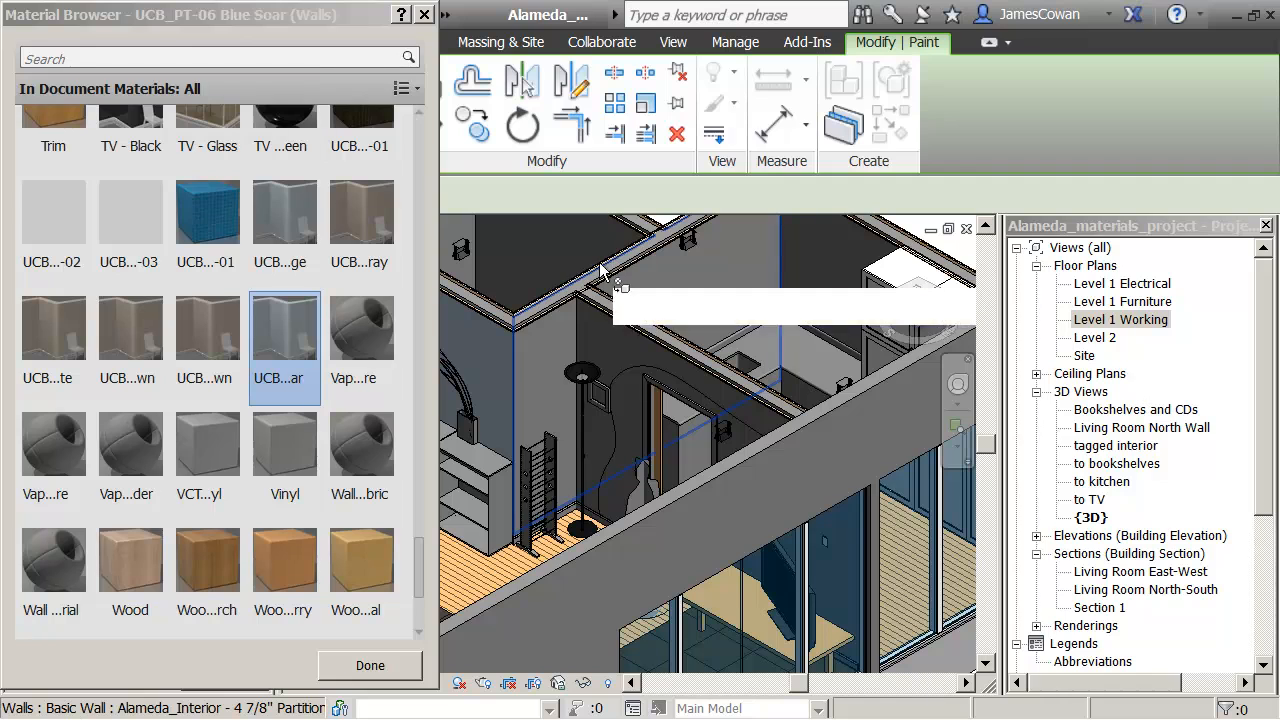
pyautogui.moveTo(130, 330)
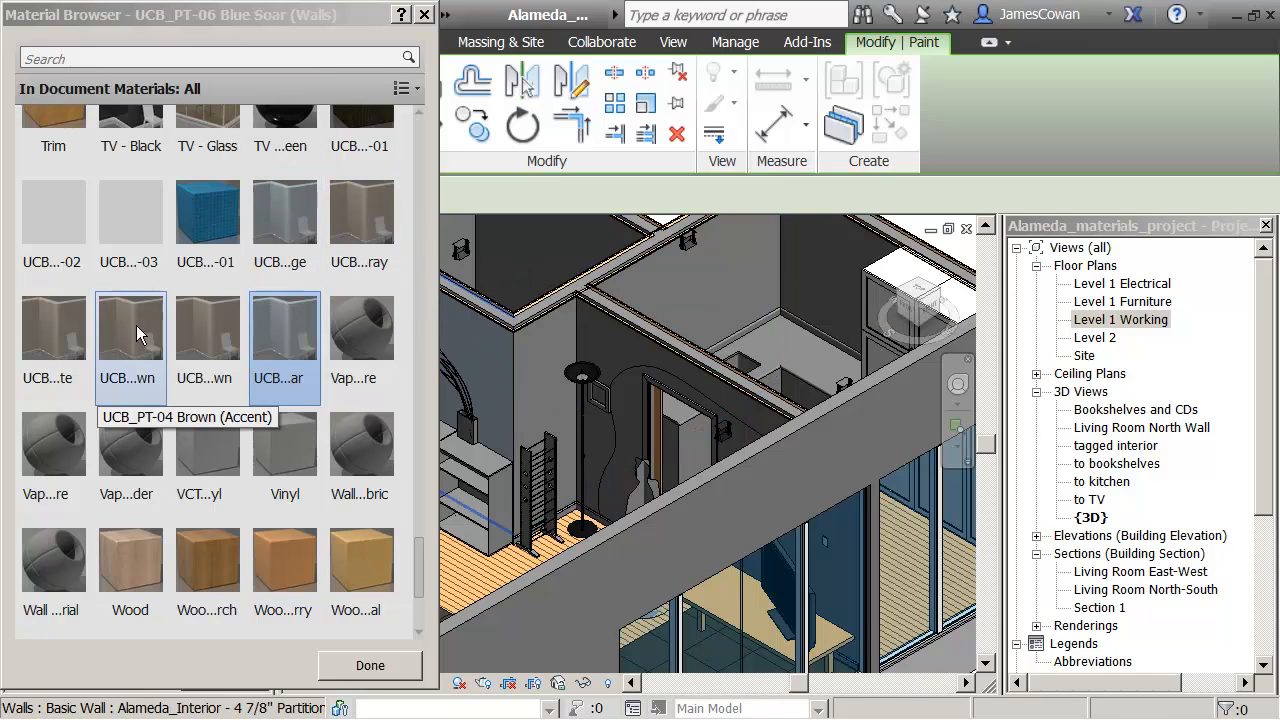
pyautogui.moveTo(208, 330)
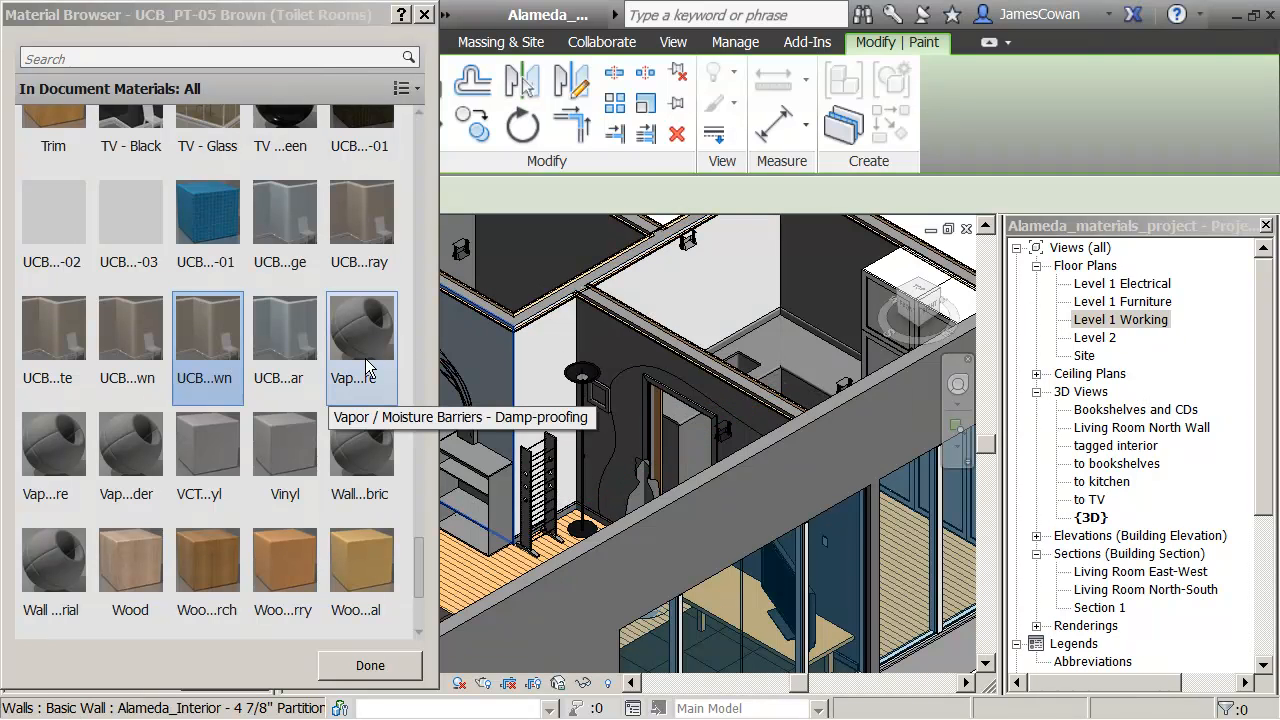
pyautogui.click(370, 664)
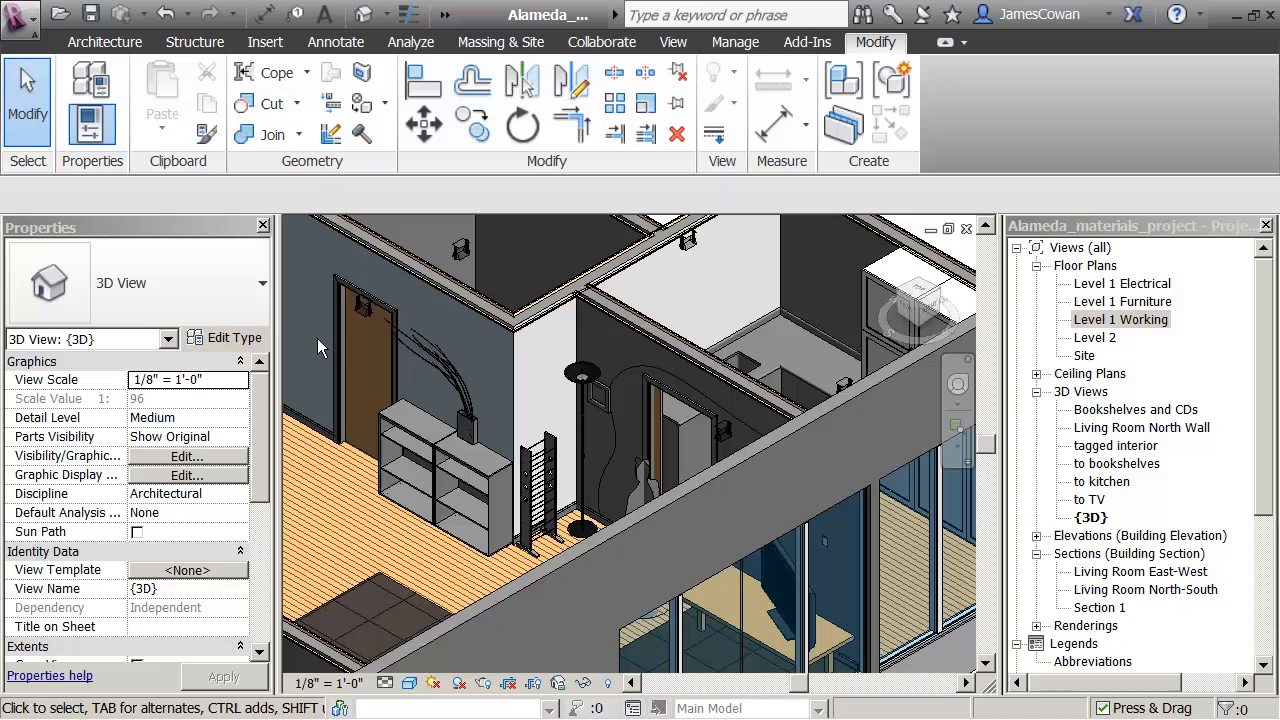
pyautogui.moveTo(364, 102)
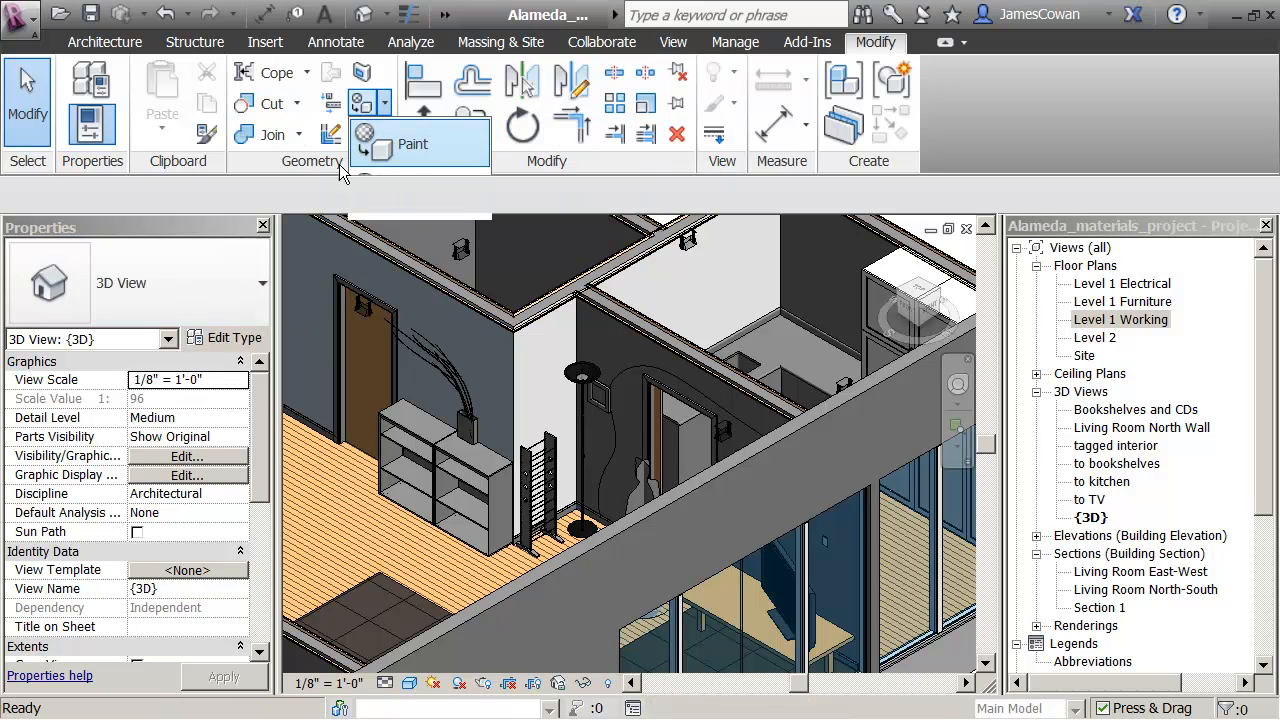
# Apply the UCB_CT-01 tile with the Paint tool to the interior wall faces by the floor lamp and close the browser.
pyautogui.click(412, 144)
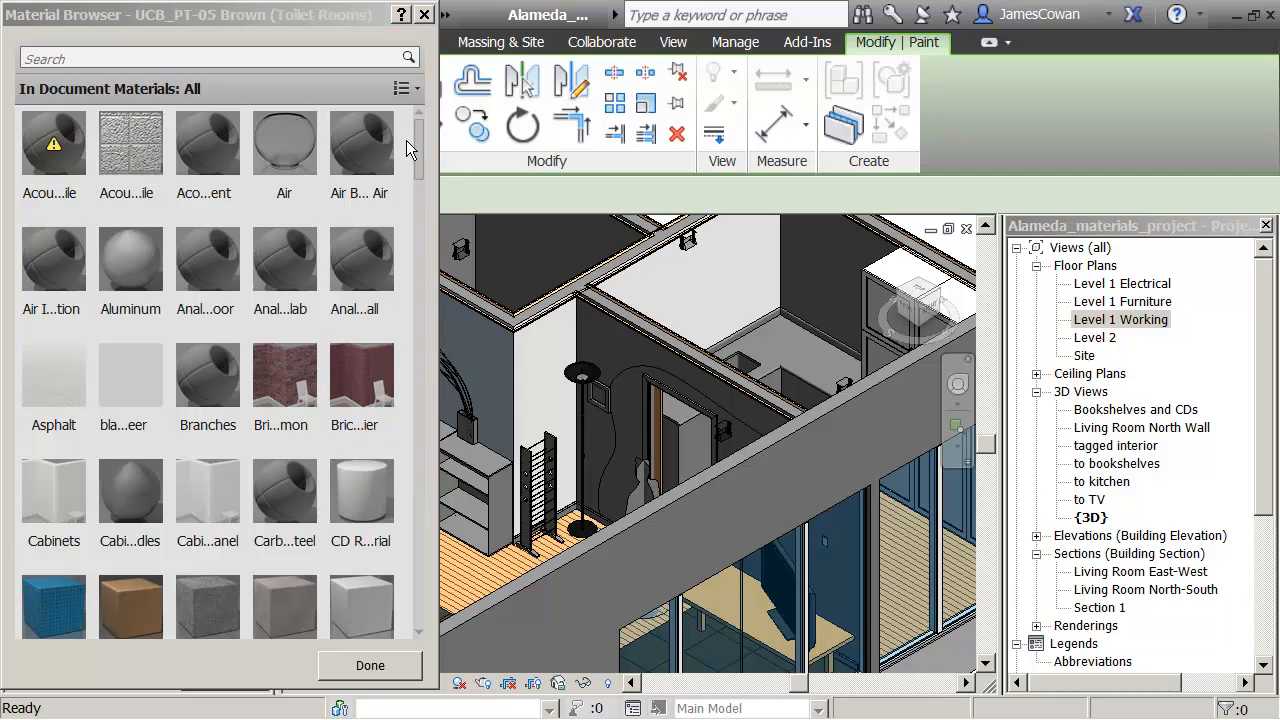
pyautogui.scroll(-3)
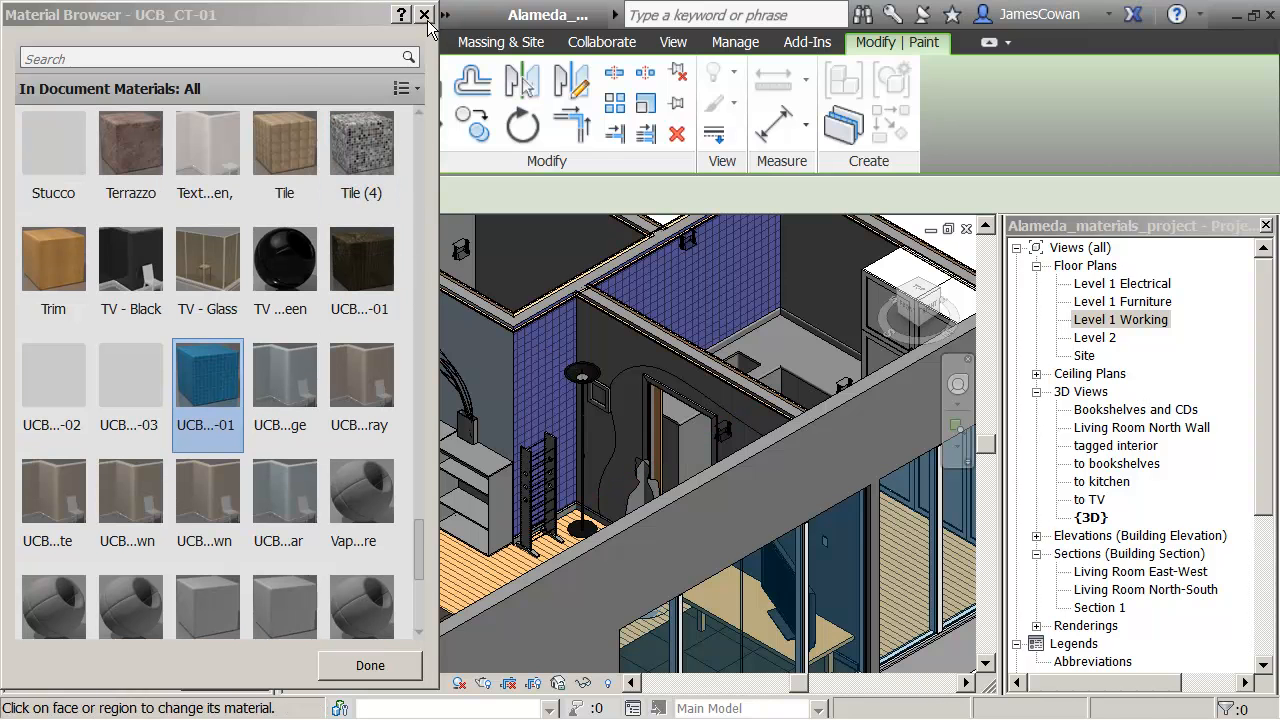
pyautogui.click(424, 14)
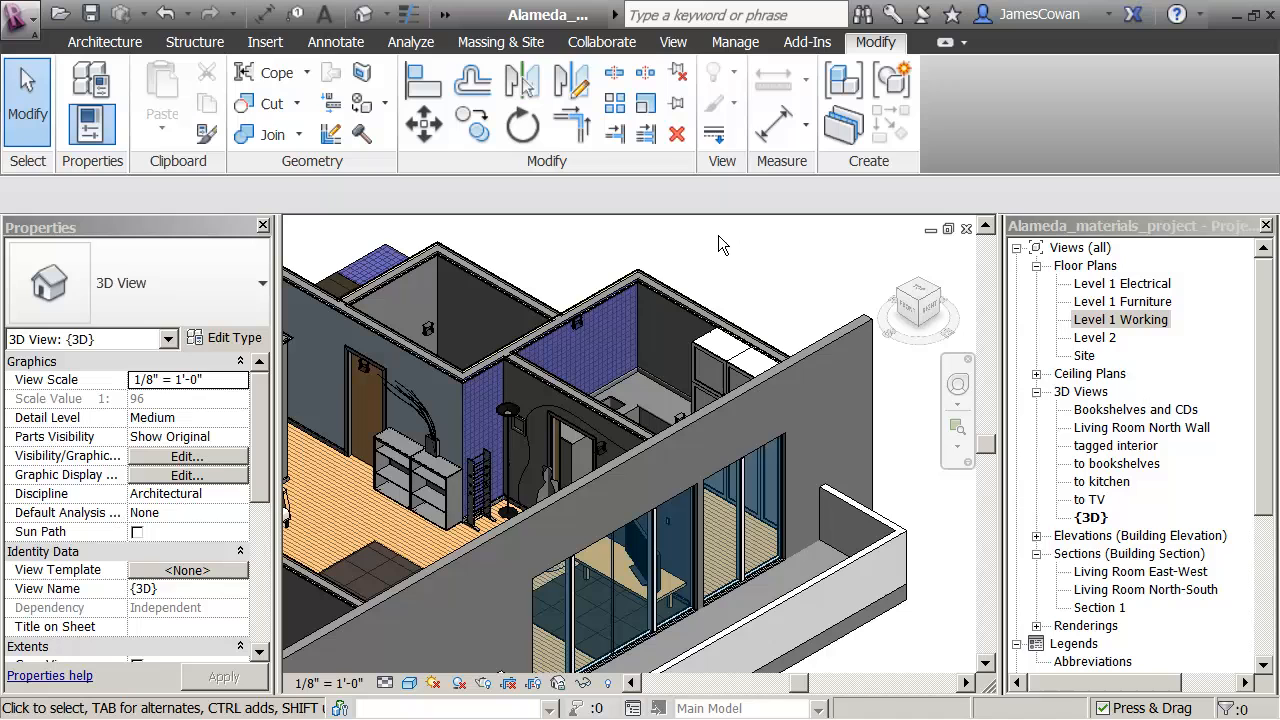
pyautogui.click(400, 476)
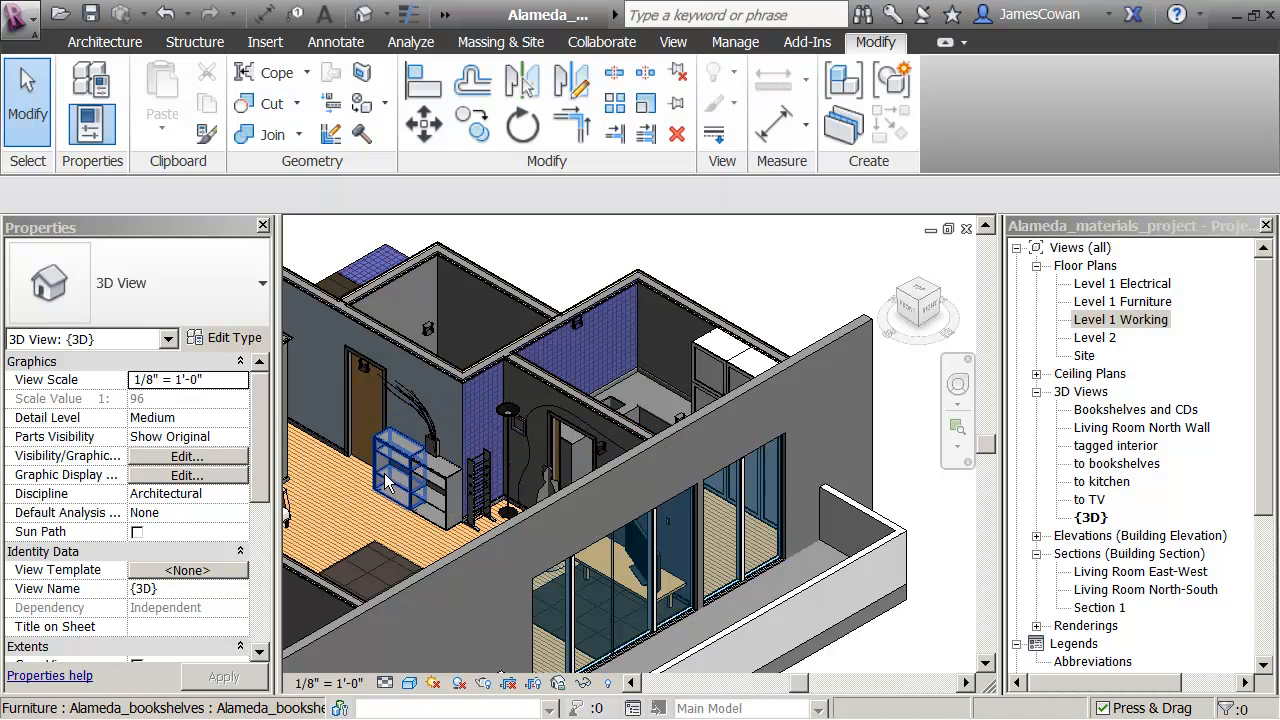